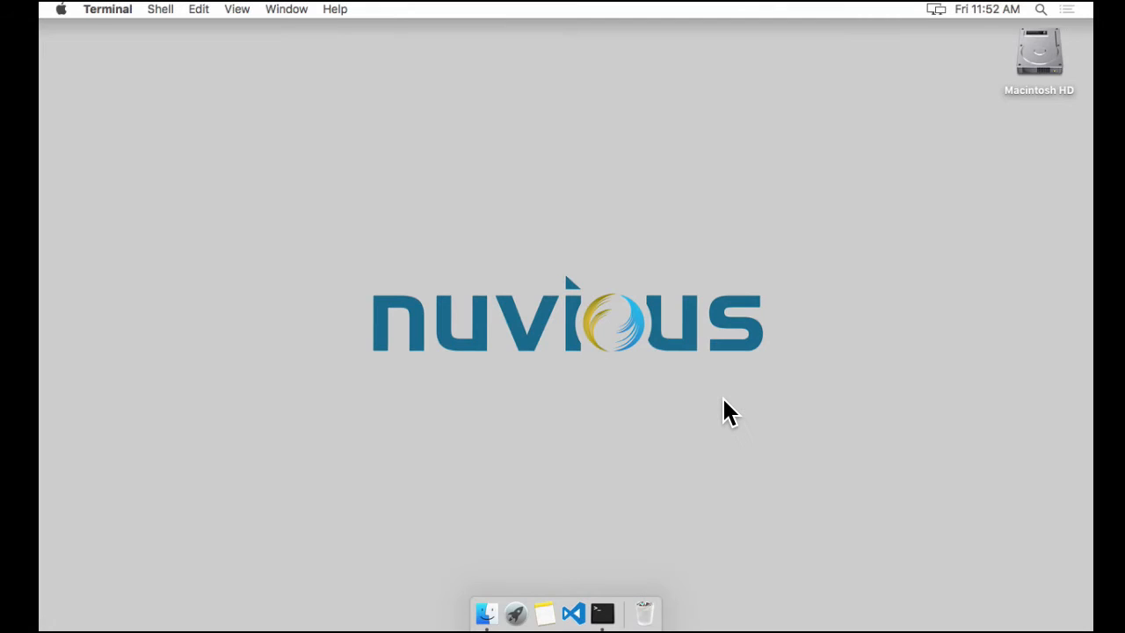
{"action": "mouse_move", "coordinate": [598, 488]}
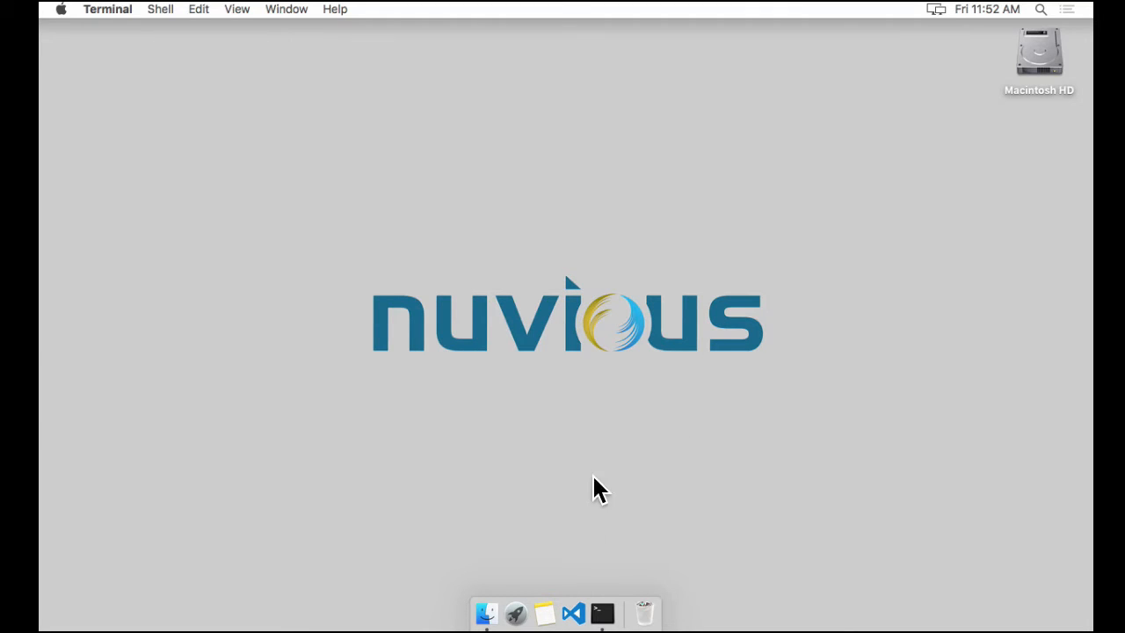
{"action": "mouse_move", "coordinate": [554, 609]}
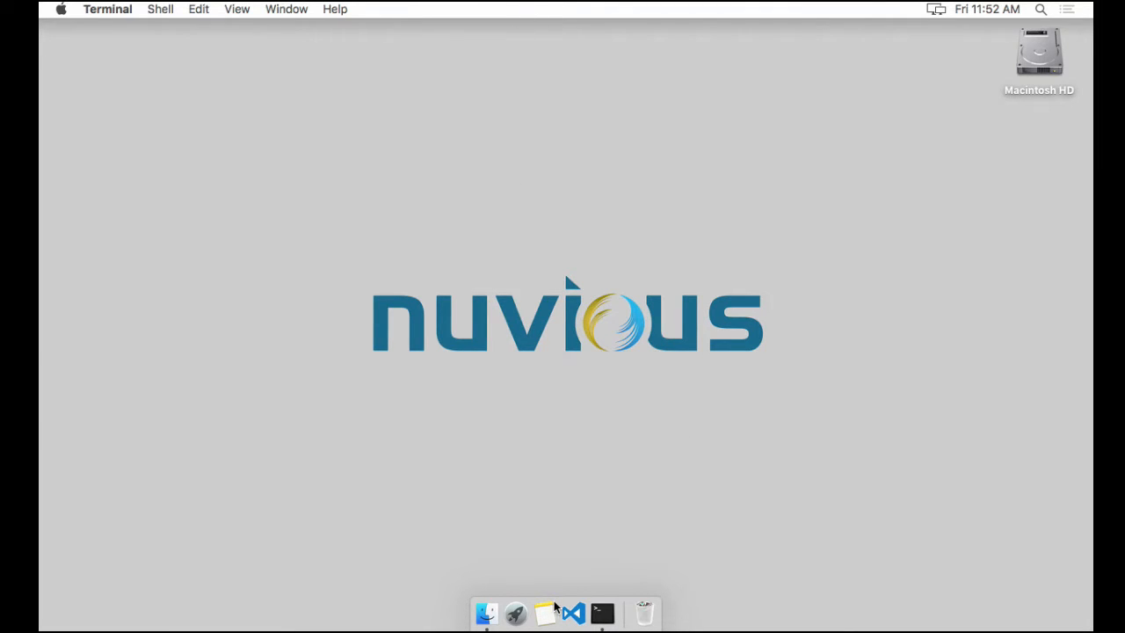
Launch Visual Studio Code from the Dock, showing an empty untitled document.
{"action": "left_click", "coordinate": [572, 613]}
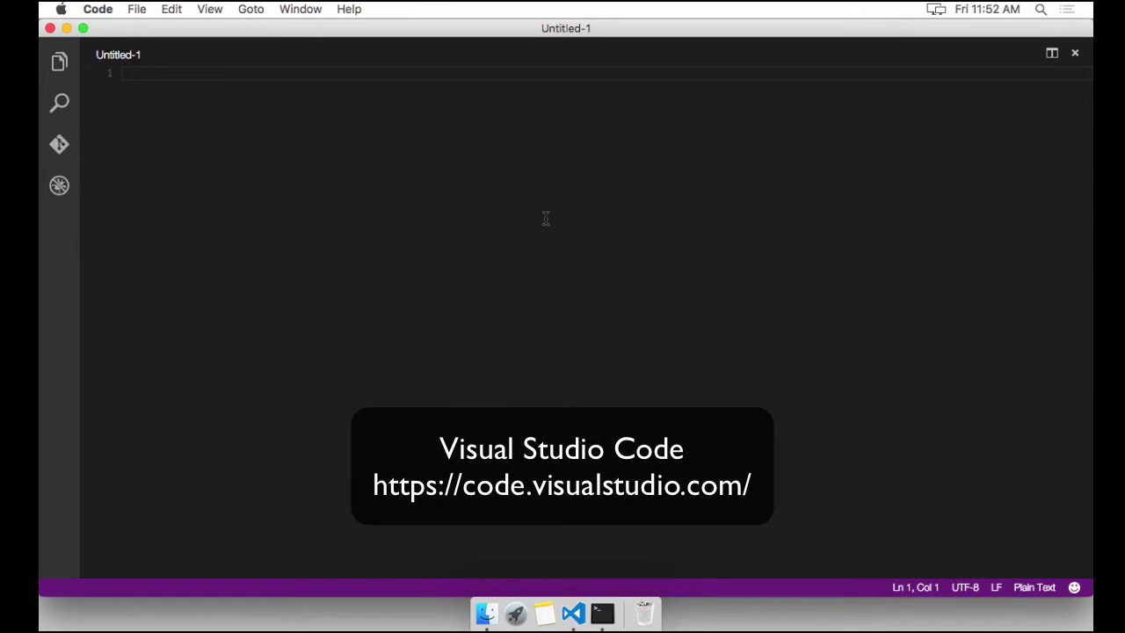
{"action": "mouse_move", "coordinate": [523, 217]}
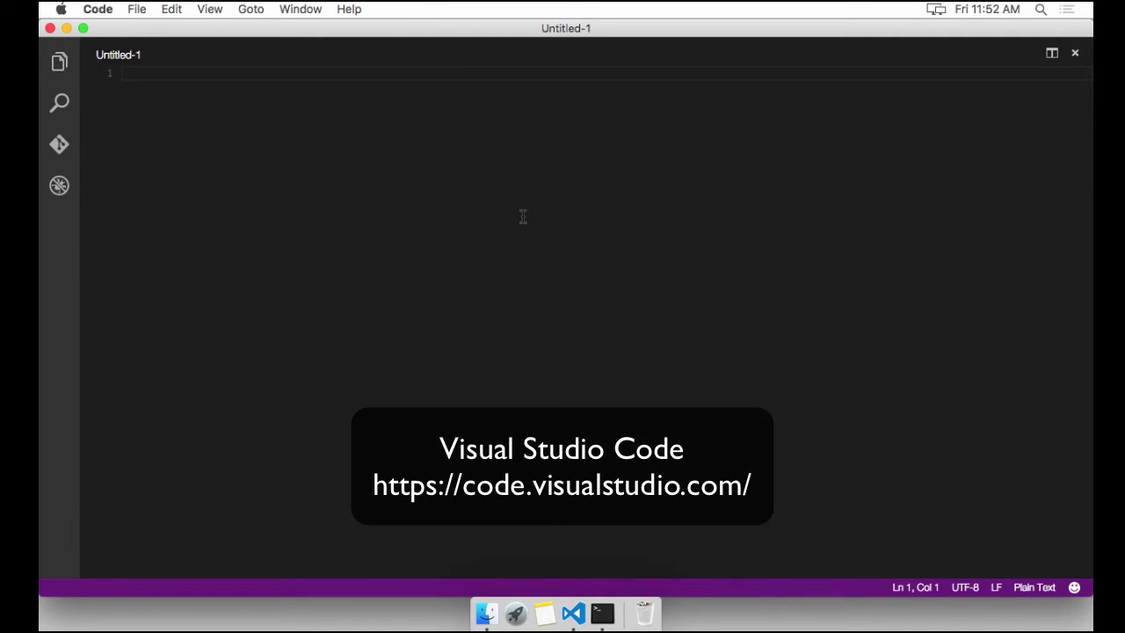
{"action": "mouse_move", "coordinate": [510, 229]}
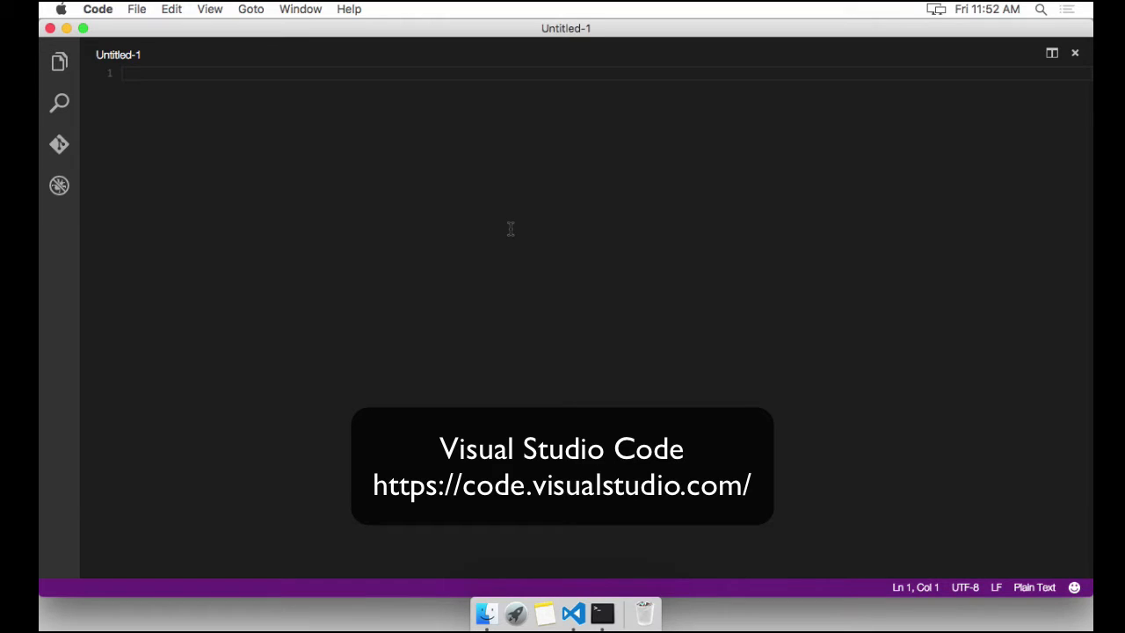
{"action": "mouse_move", "coordinate": [517, 214]}
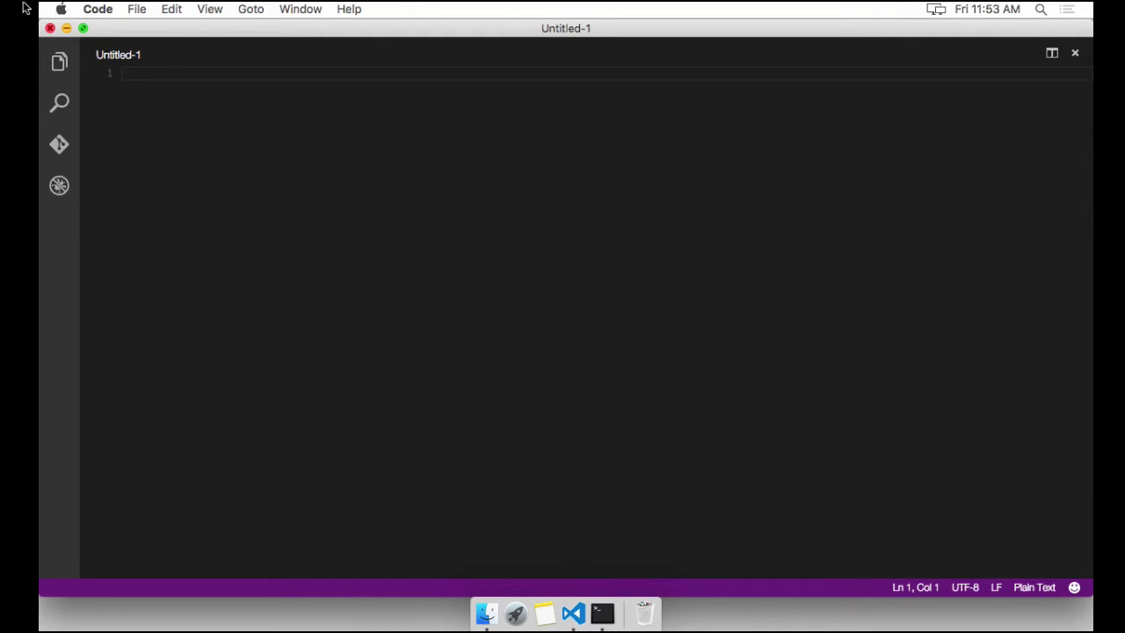
Run tns --version in Terminal, which reports NativeScript CLI version 1.5.2.
{"action": "left_click", "coordinate": [602, 613]}
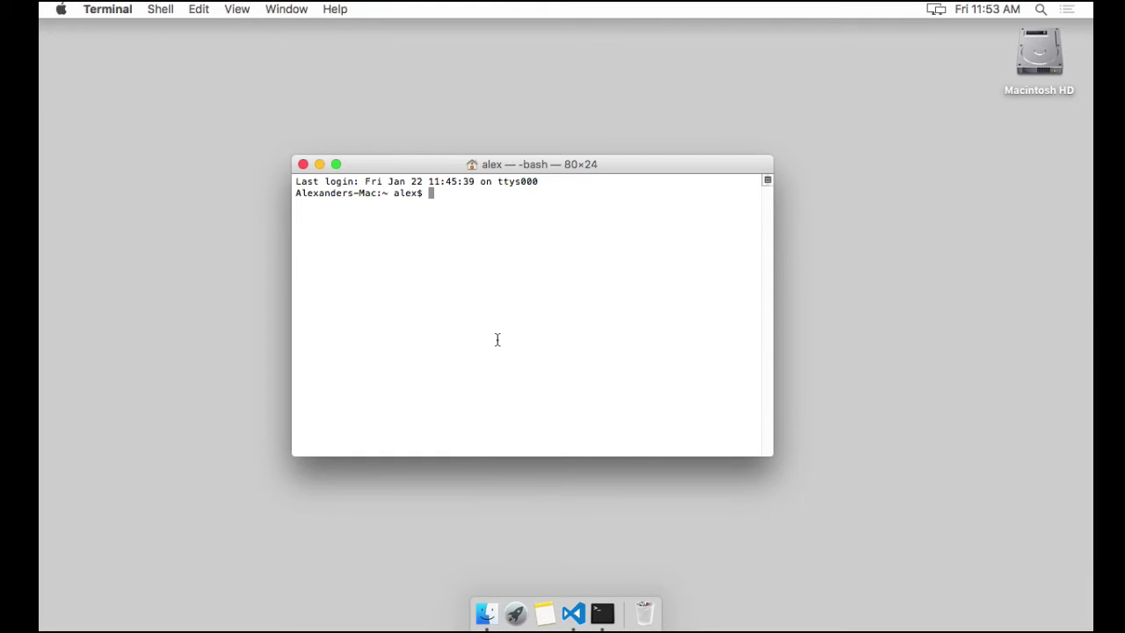
{"action": "type", "text": "tns"}
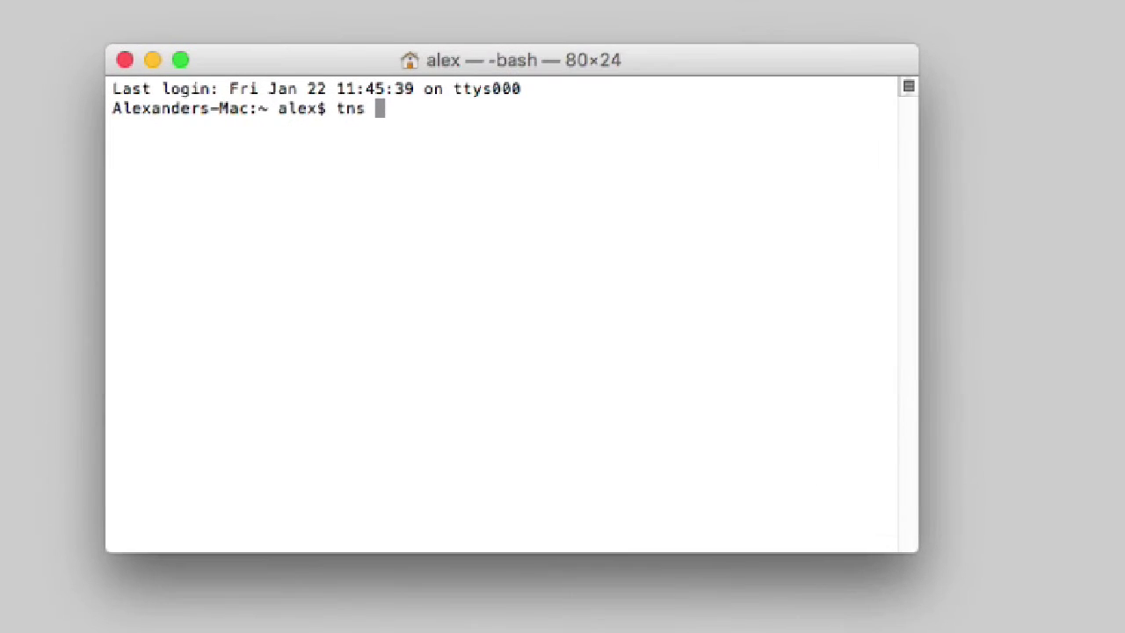
{"action": "type", "text": "--v"}
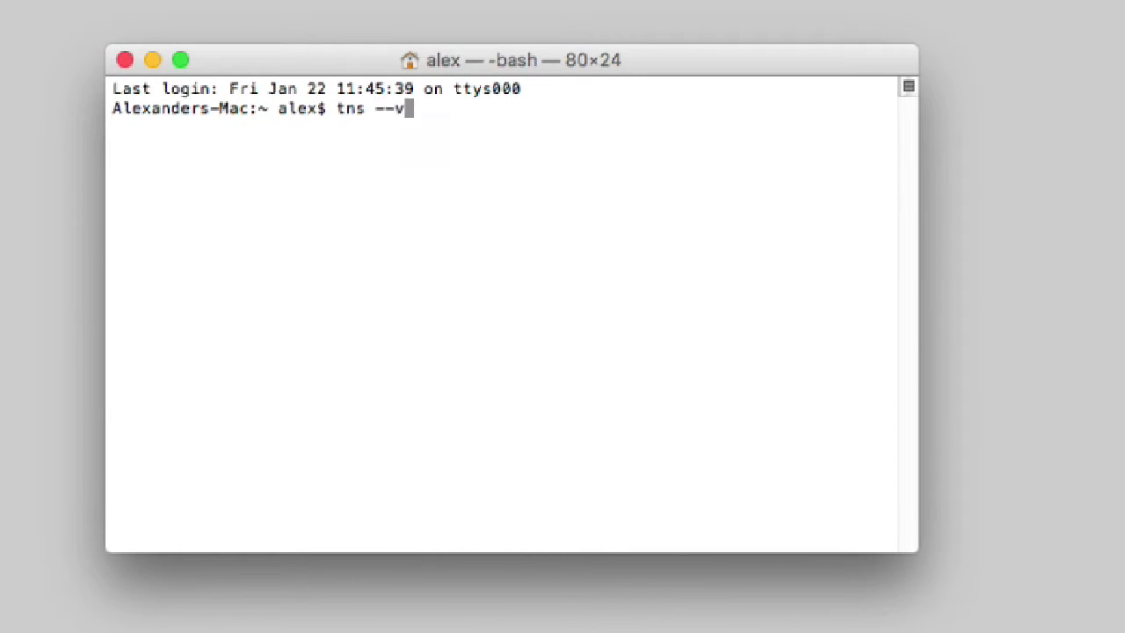
{"action": "type", "text": "ersion"}
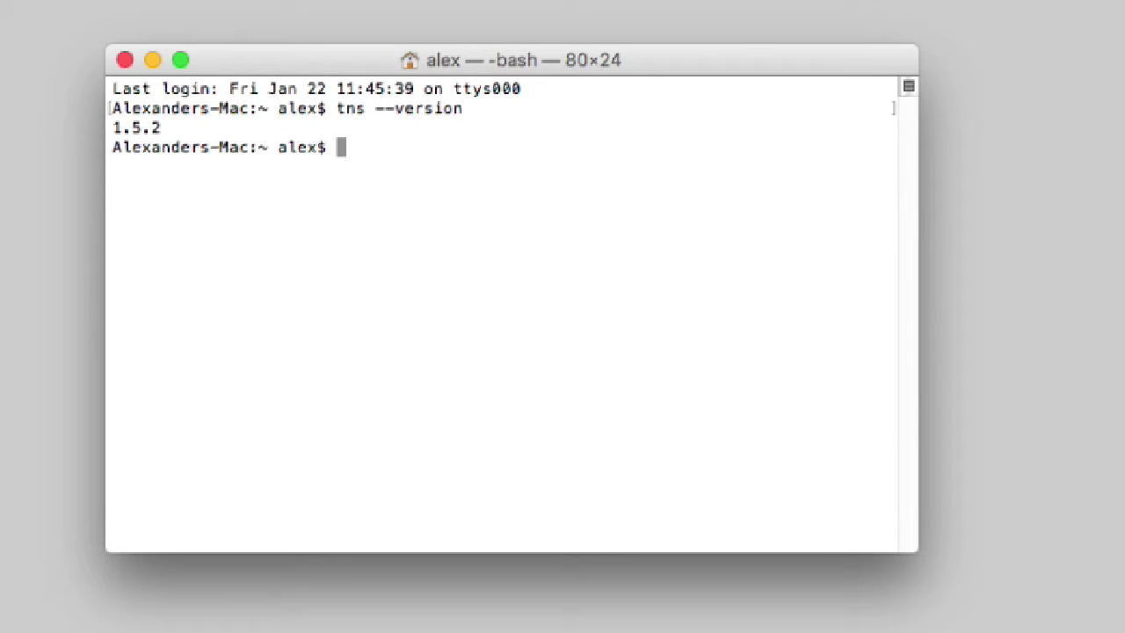
{"action": "mouse_move", "coordinate": [450, 354]}
{"action": "type", "text": "t"}
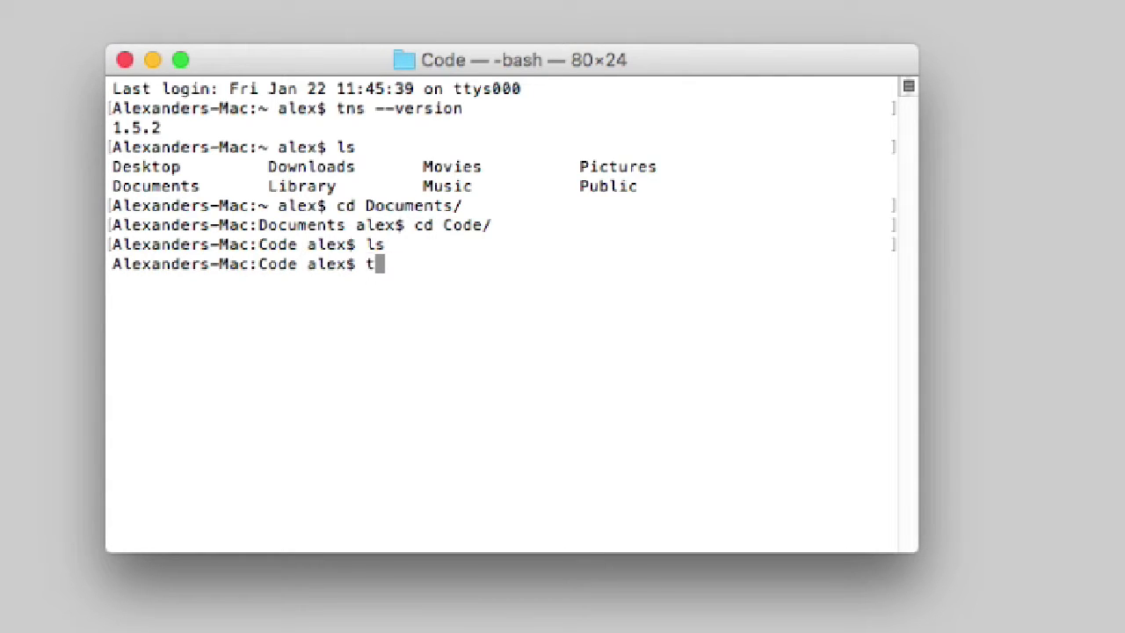
Run tns create typescripttest, cd into the new project and list its contents.
{"action": "type", "text": "ns create"}
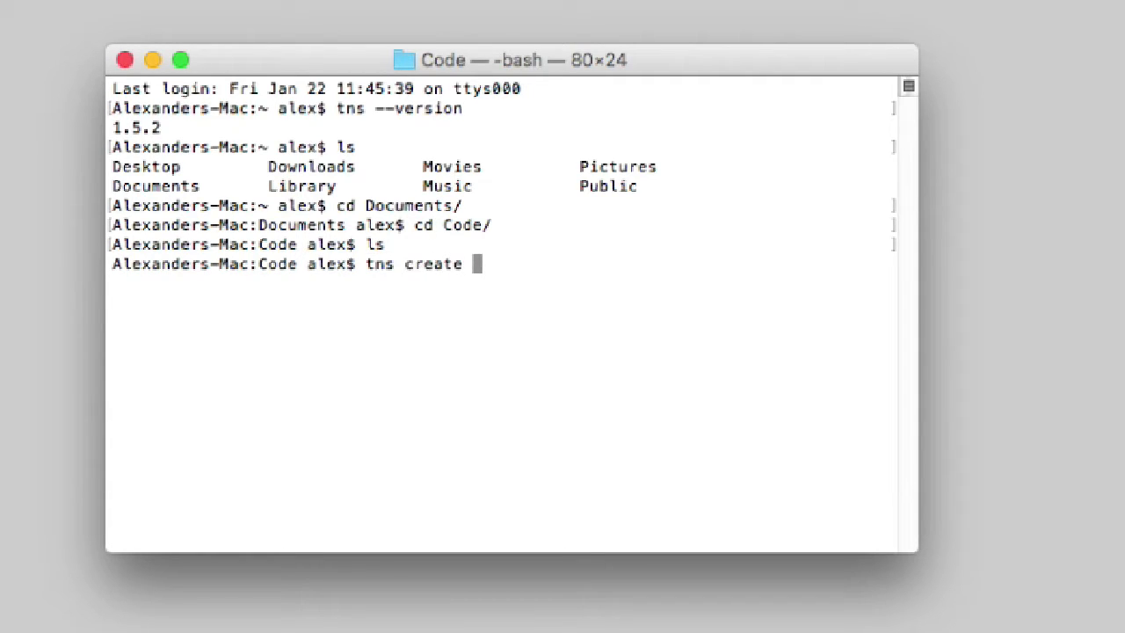
{"action": "type", "text": "typescripty"}
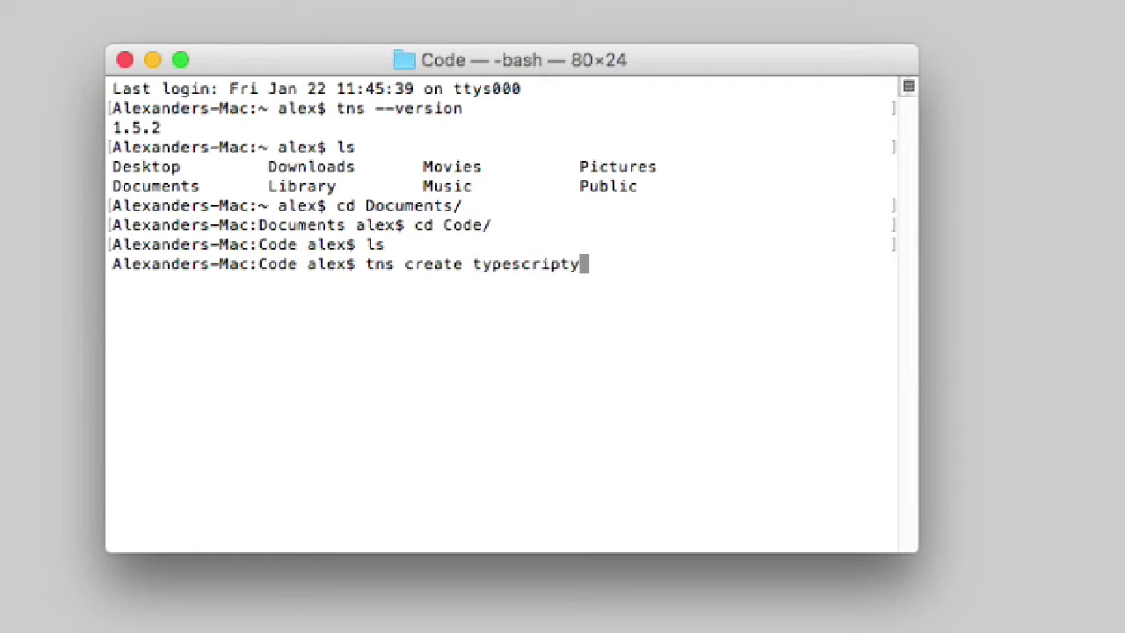
{"action": "type", "text": "test"}
{"action": "type", "text": "ls"}
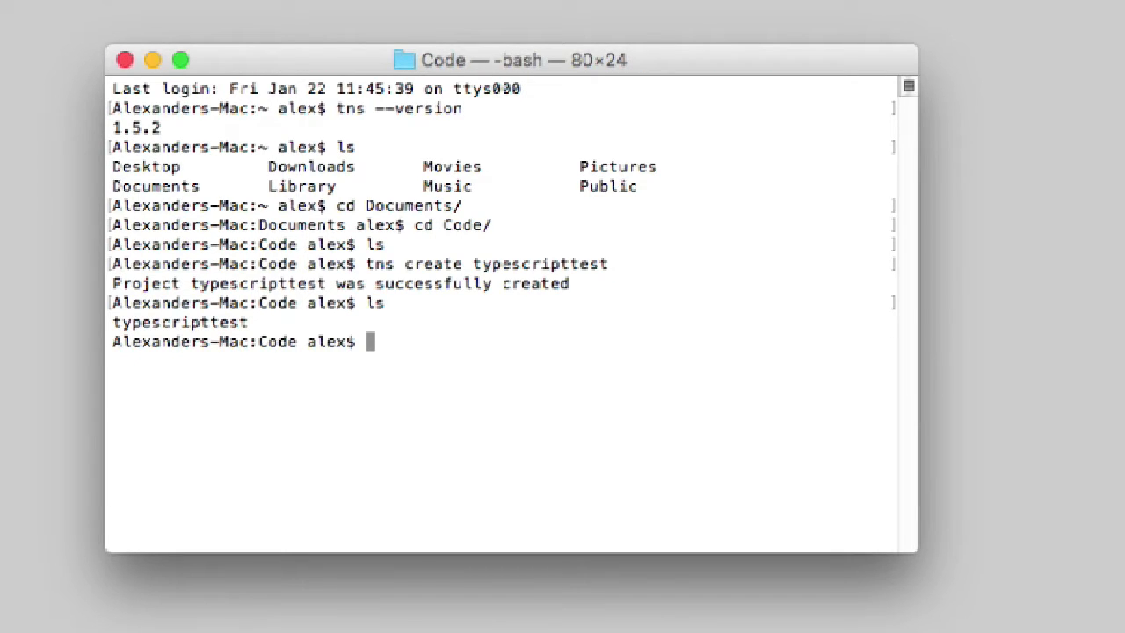
{"action": "type", "text": "cd typescripttest/"}
{"action": "type", "text": "ls"}
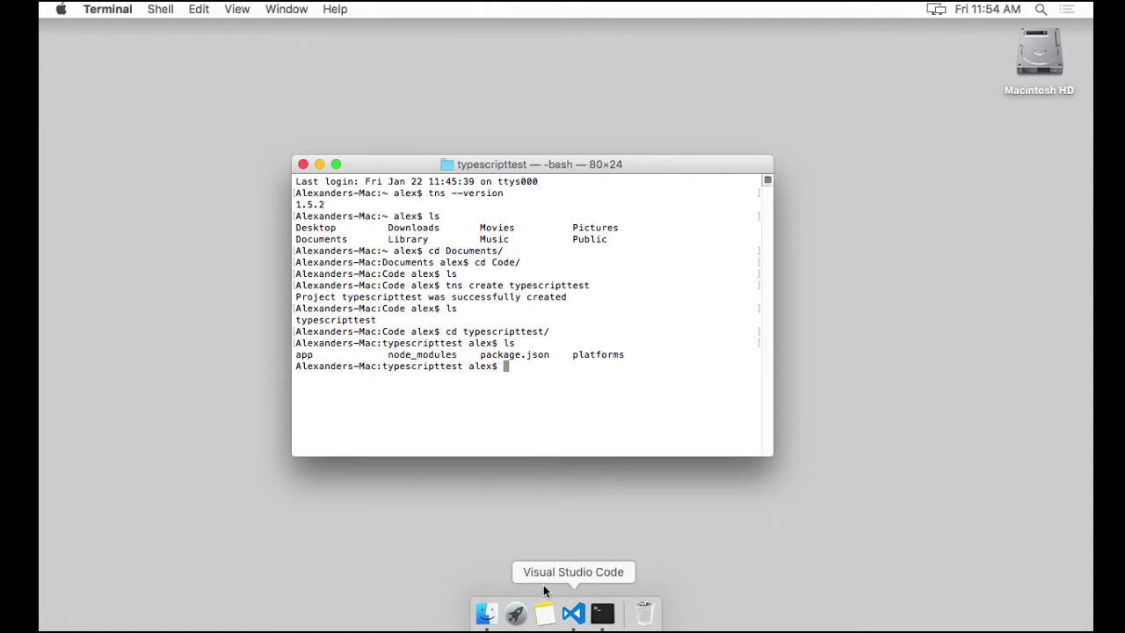
Open the typescripttest folder in VS Code and expand its app folder to main-page.js.
{"action": "left_click", "coordinate": [573, 613]}
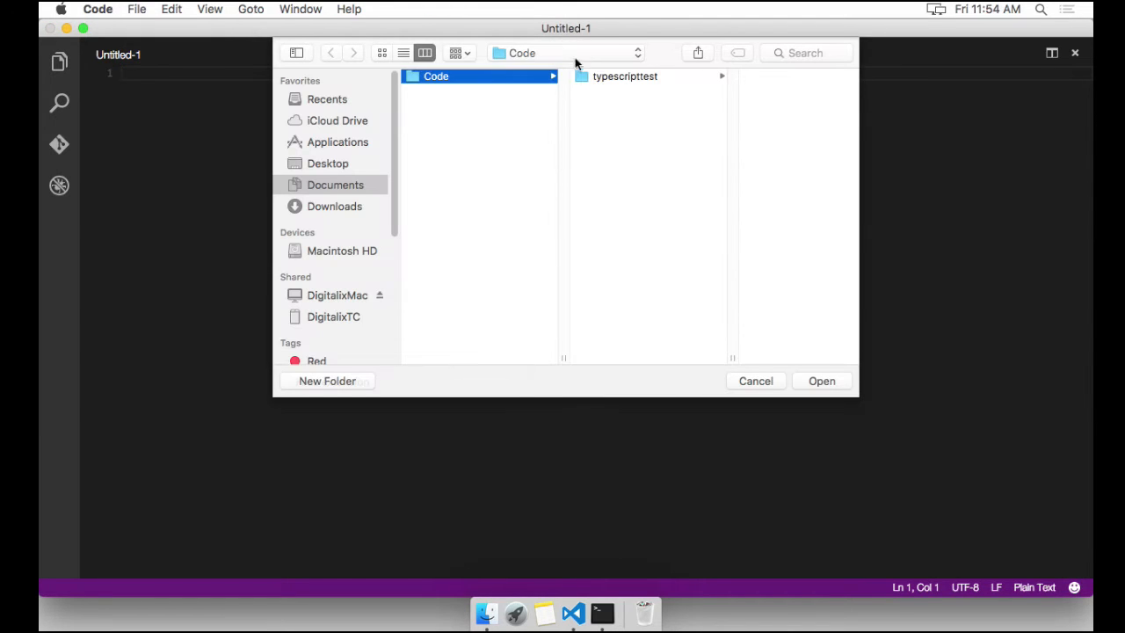
{"action": "left_click", "coordinate": [821, 381]}
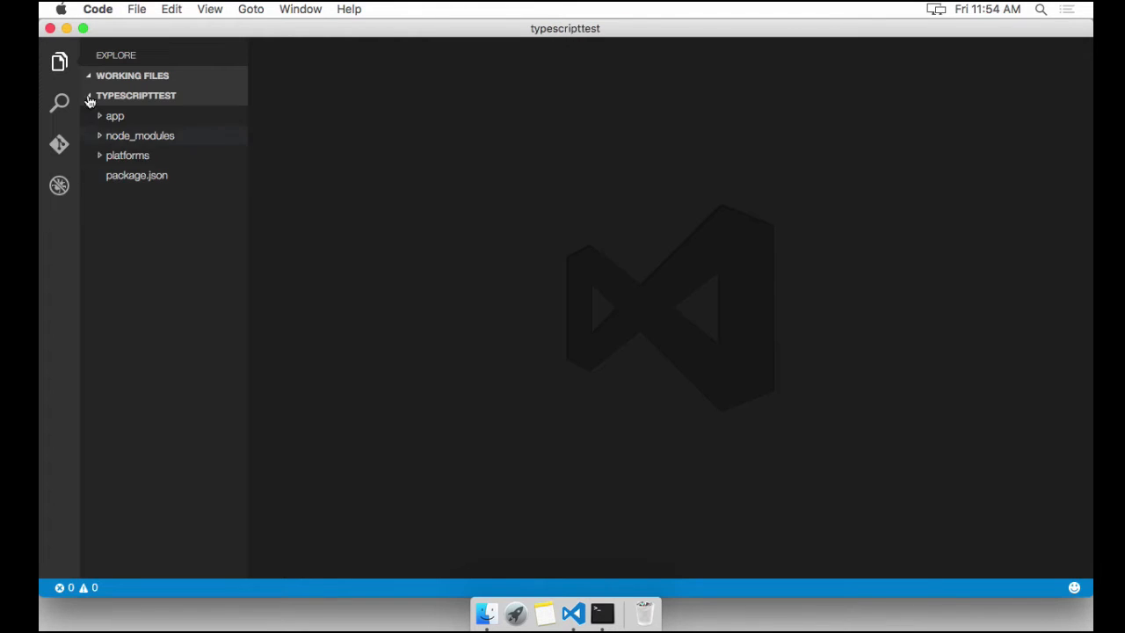
{"action": "left_click", "coordinate": [115, 115]}
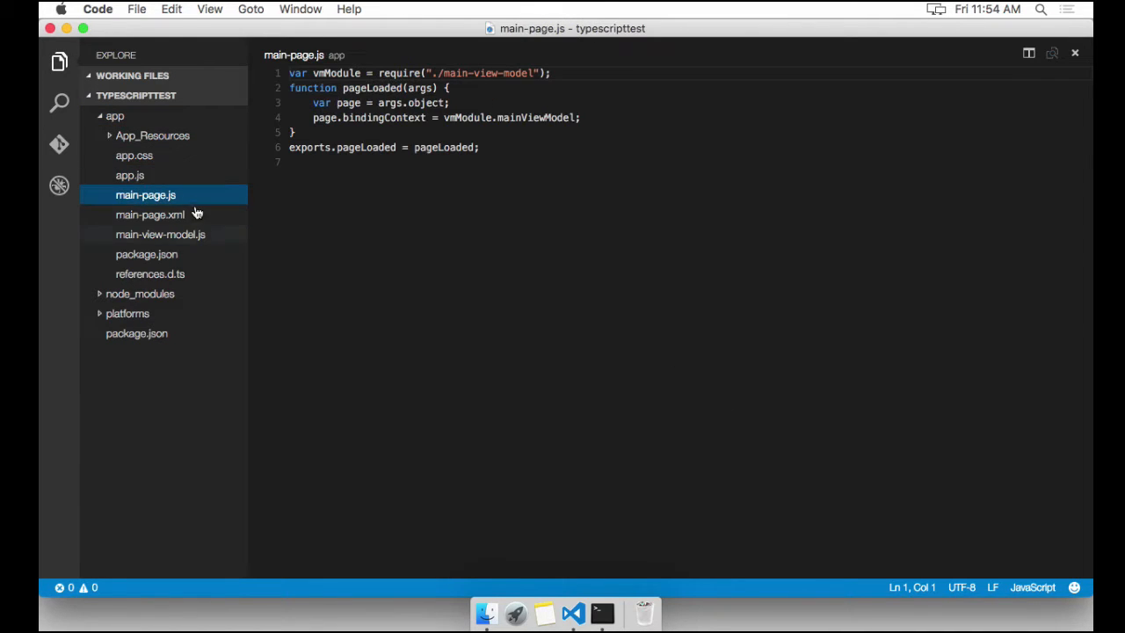
Review main-view-model.js and main-page.js, then bring up app.js in the editor.
{"action": "left_click", "coordinate": [160, 234]}
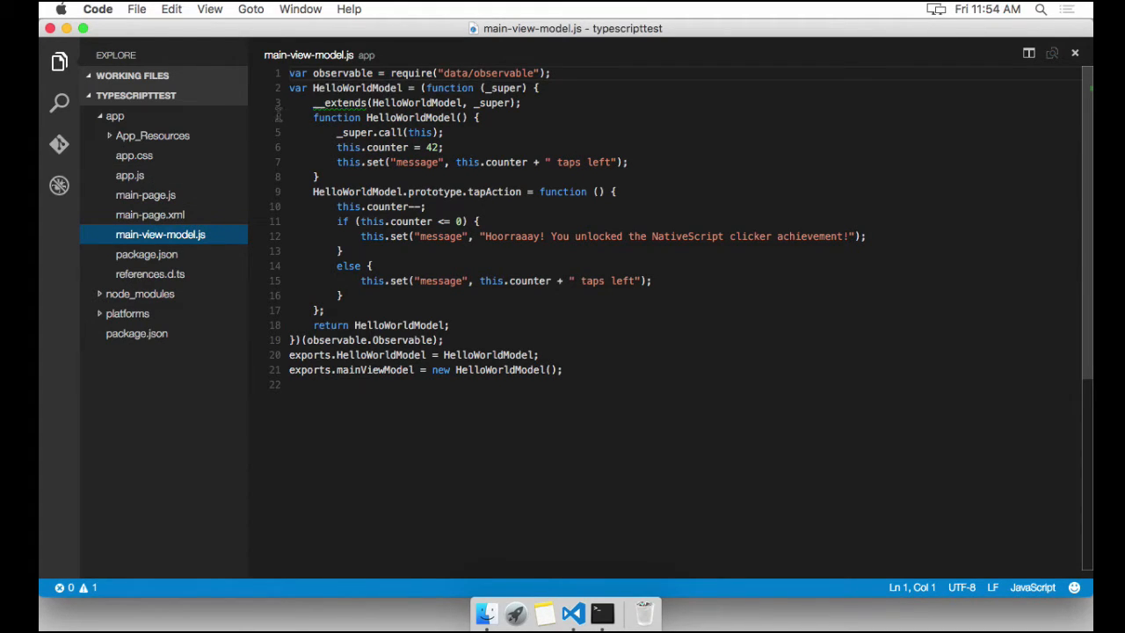
{"action": "mouse_move", "coordinate": [217, 254]}
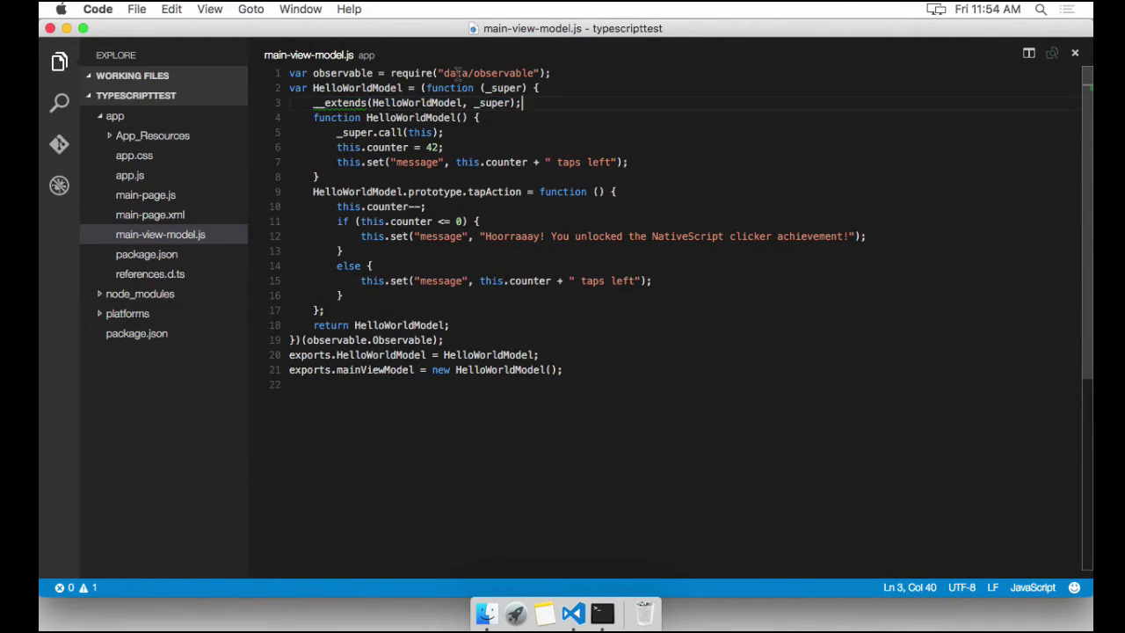
{"action": "double_click", "coordinate": [356, 88]}
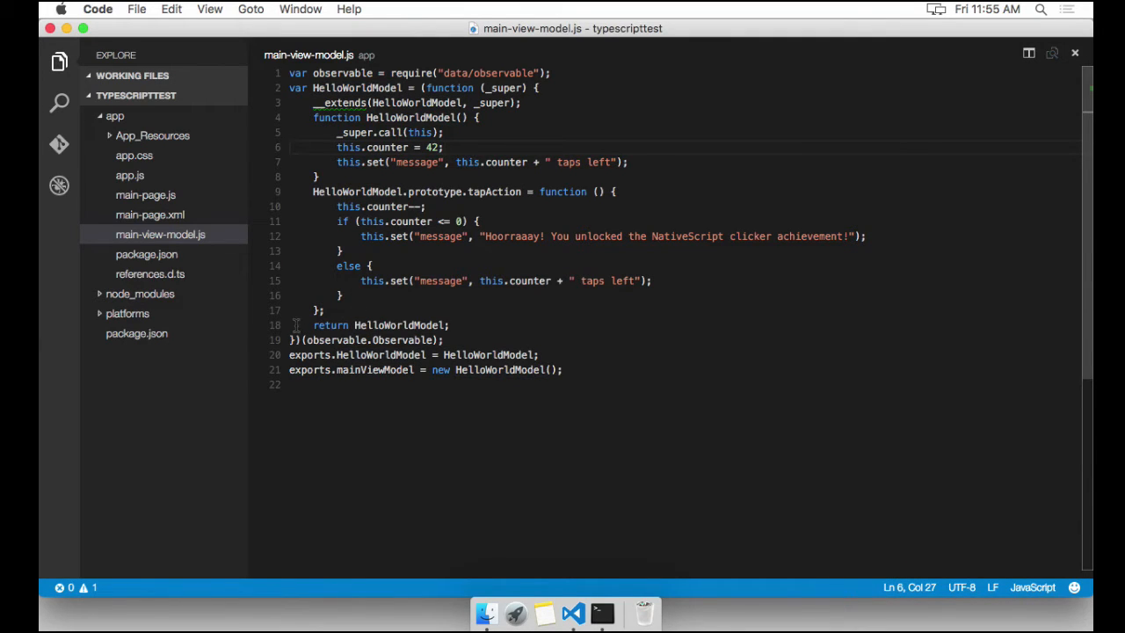
{"action": "left_click", "coordinate": [386, 354]}
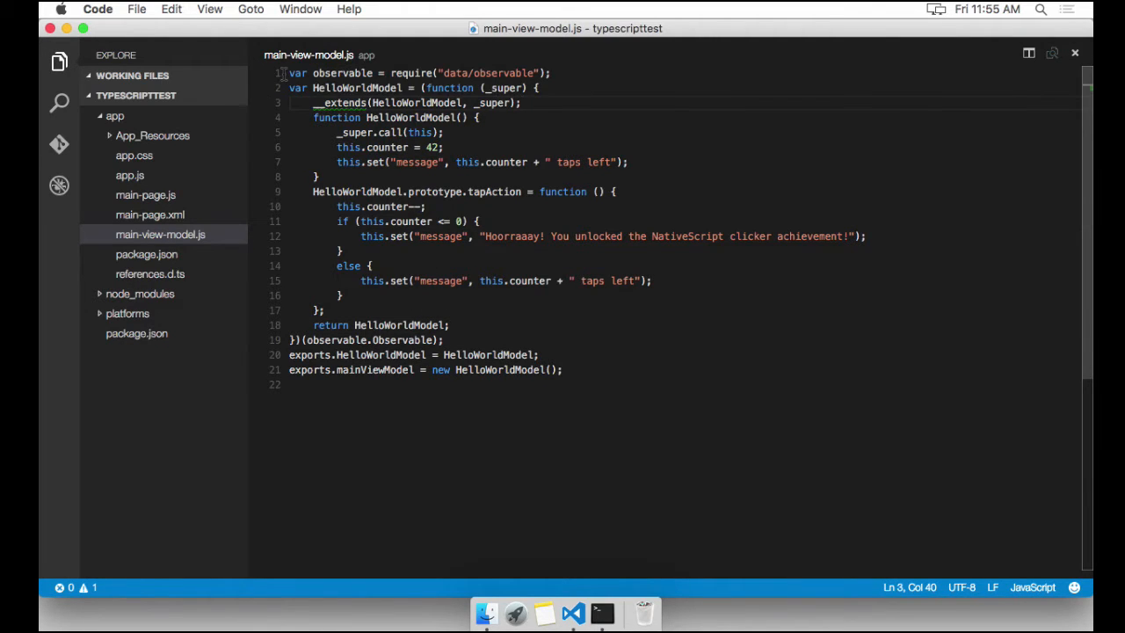
{"action": "left_click", "coordinate": [520, 103]}
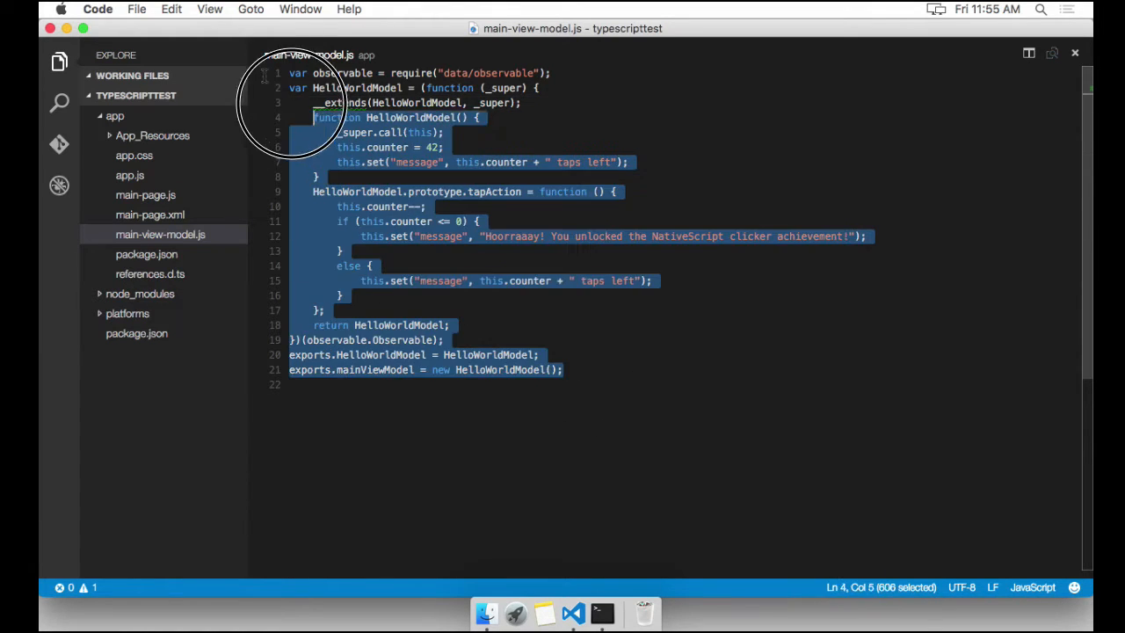
{"action": "left_click", "coordinate": [426, 207]}
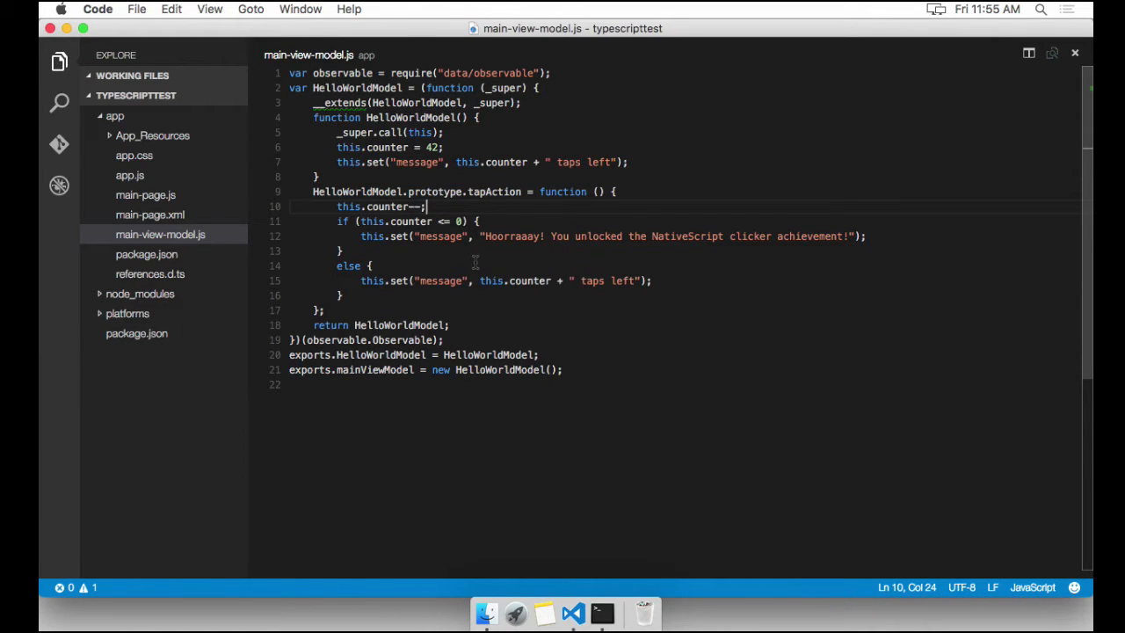
{"action": "mouse_move", "coordinate": [505, 274]}
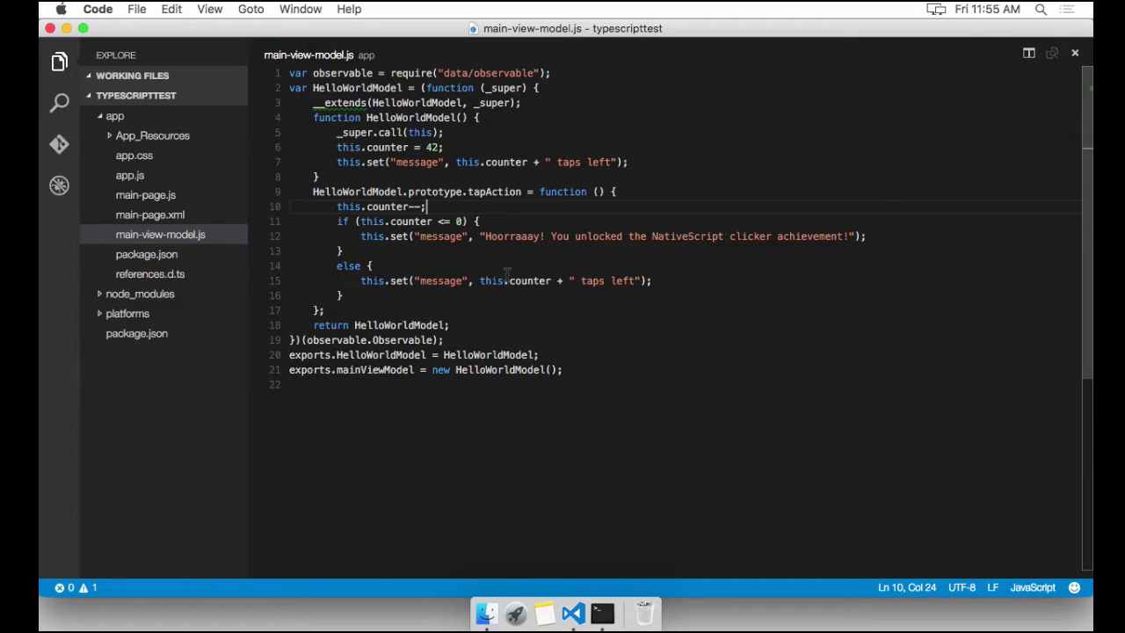
{"action": "left_click", "coordinate": [145, 194]}
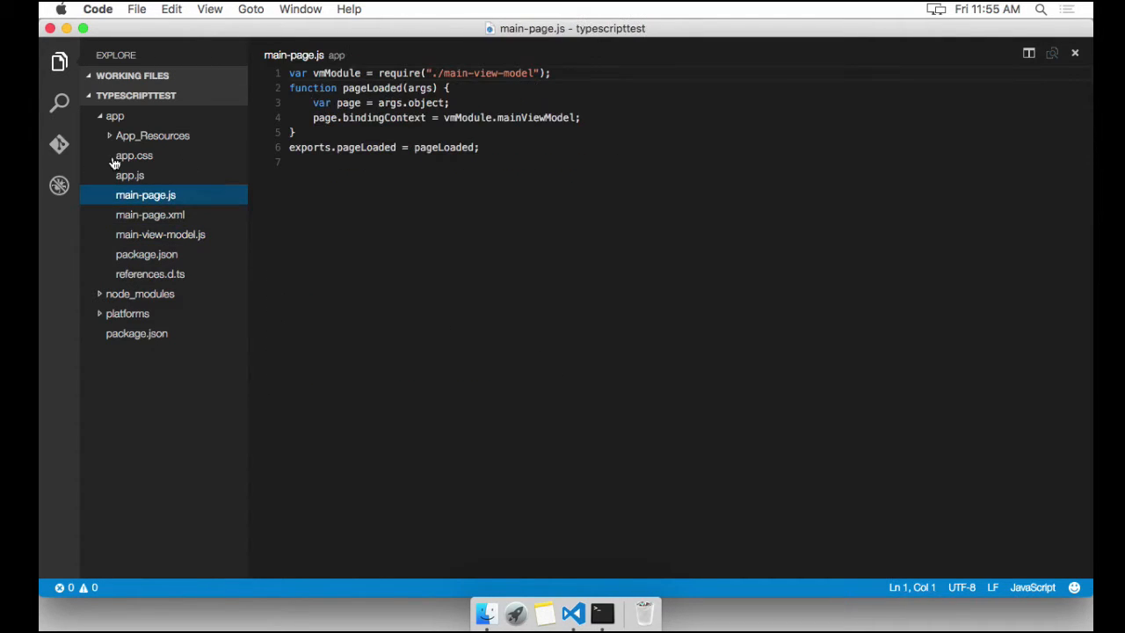
{"action": "left_click", "coordinate": [129, 175]}
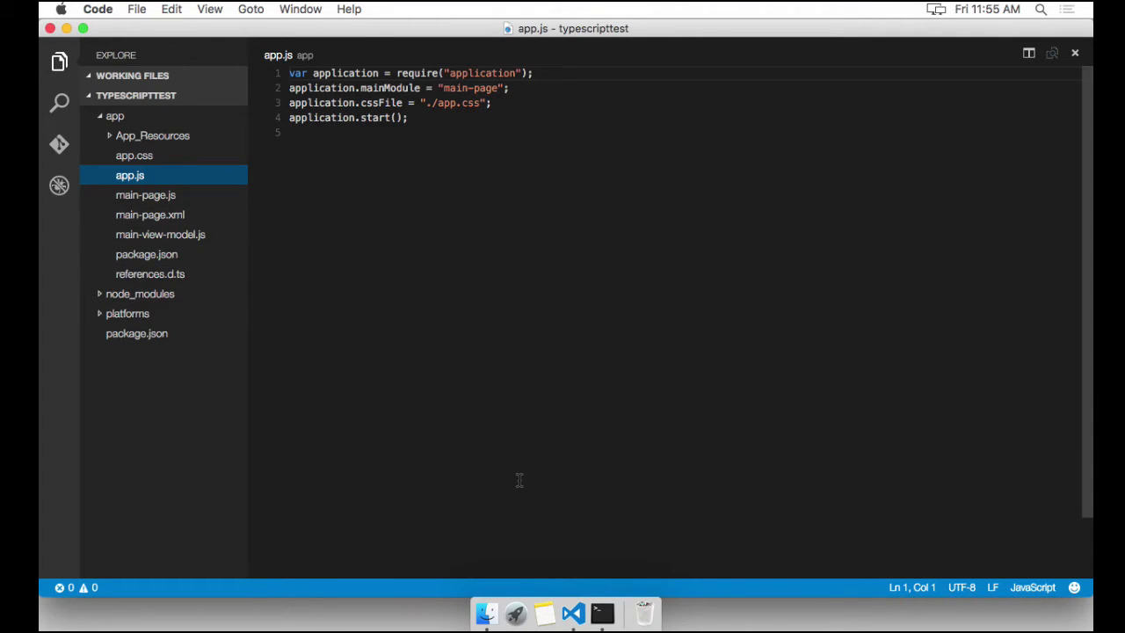
{"action": "mouse_move", "coordinate": [602, 613]}
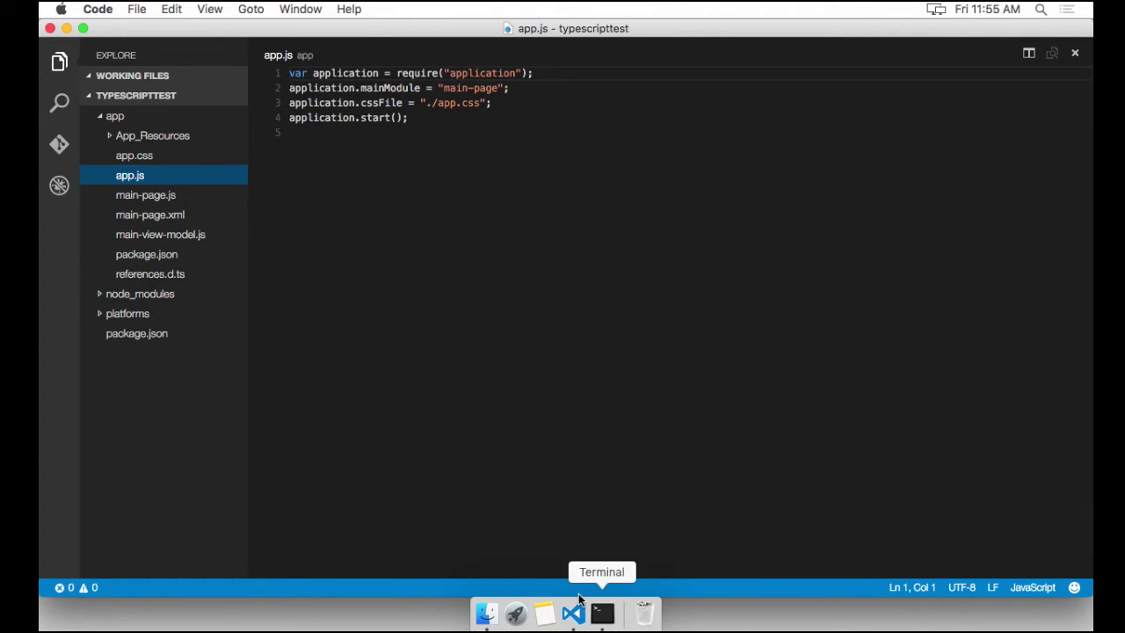
Run tns install typescript in Terminal, adding hooks, references.d.ts and tsconfig.json.
{"action": "left_click", "coordinate": [602, 613]}
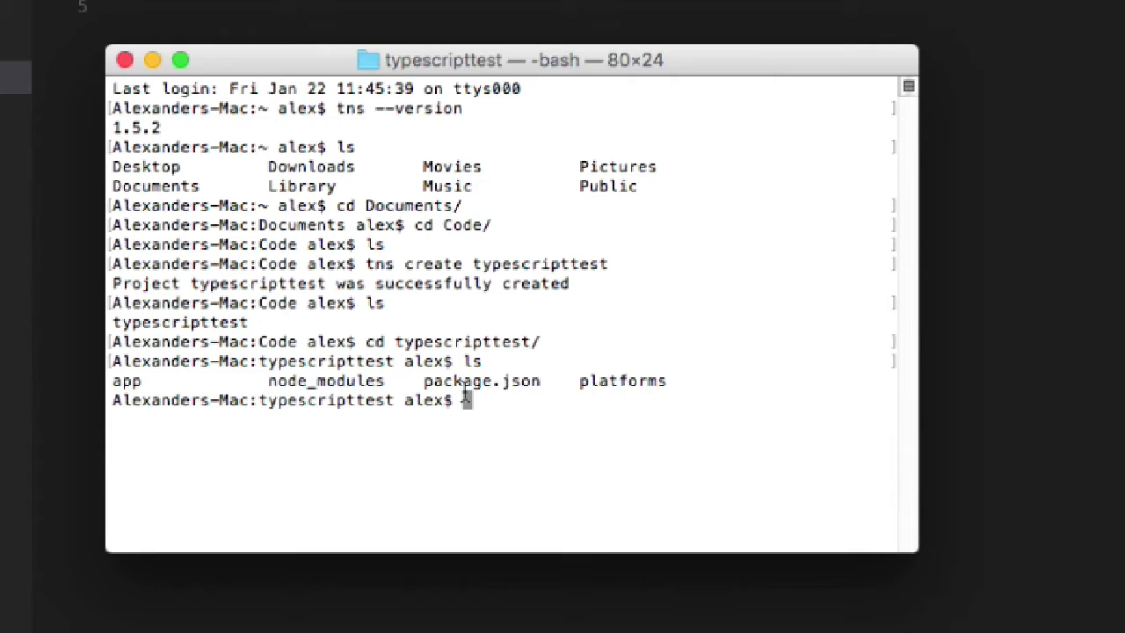
{"action": "type", "text": "tns"}
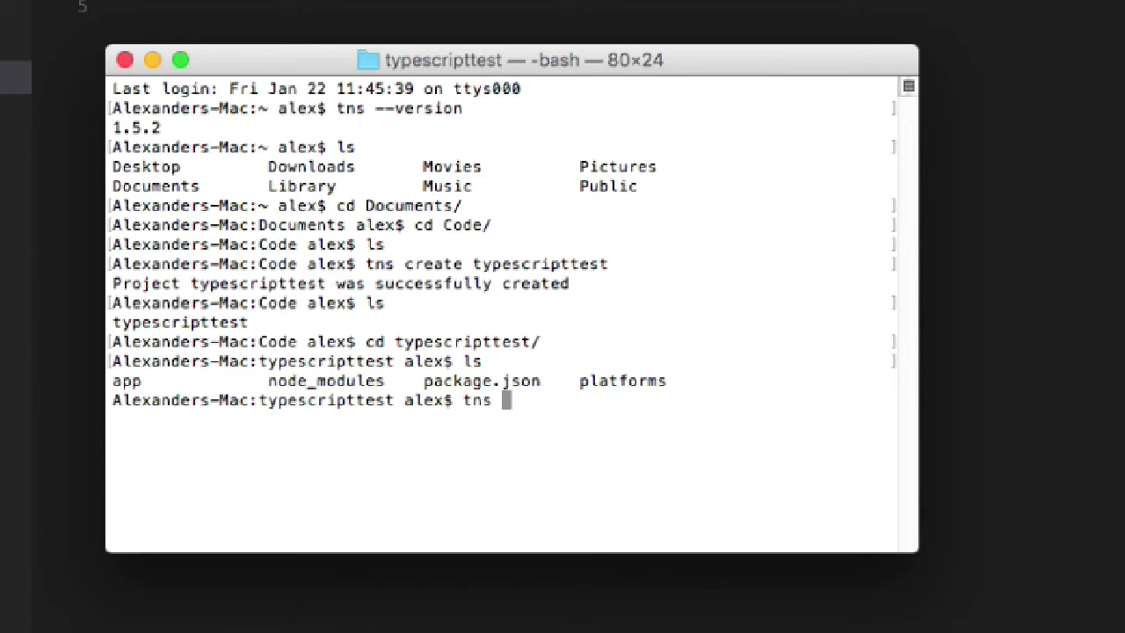
{"action": "type", "text": "install"}
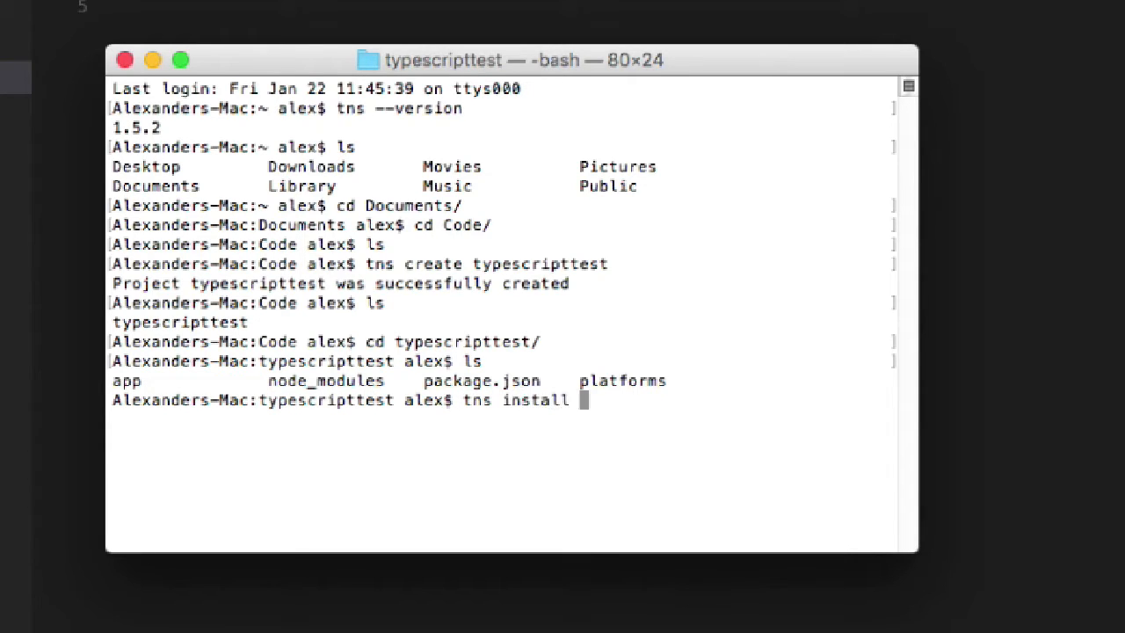
{"action": "type", "text": "typescr"}
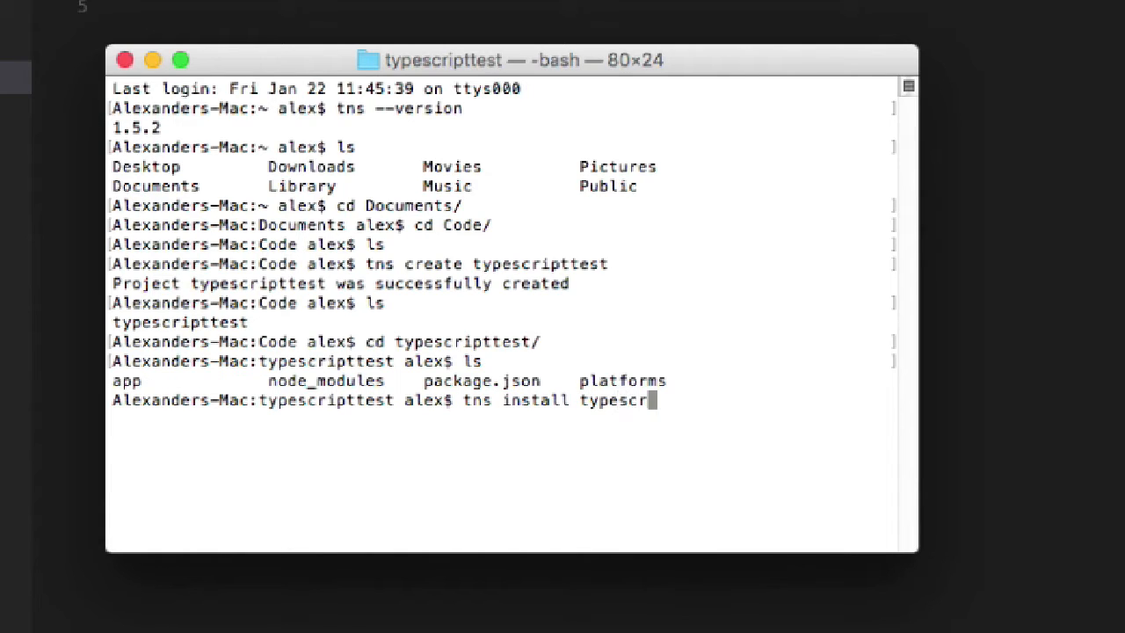
{"action": "key", "text": "enter"}
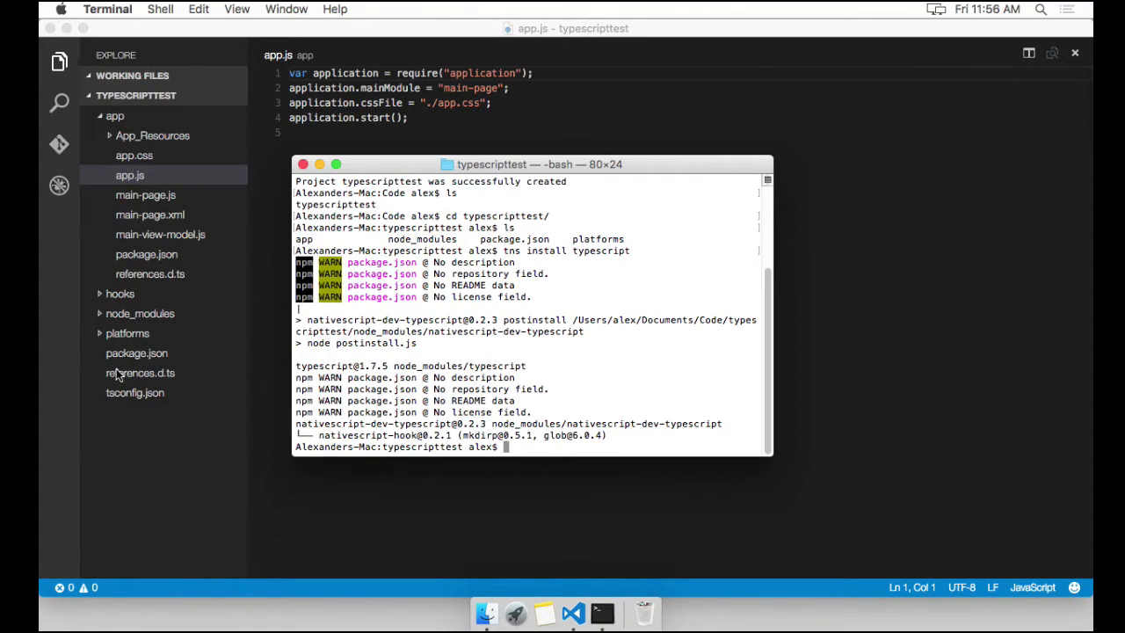
Inspect tsconfig.json and the before-prepare TypeScript hook script in the hooks folder.
{"action": "left_click", "coordinate": [135, 392]}
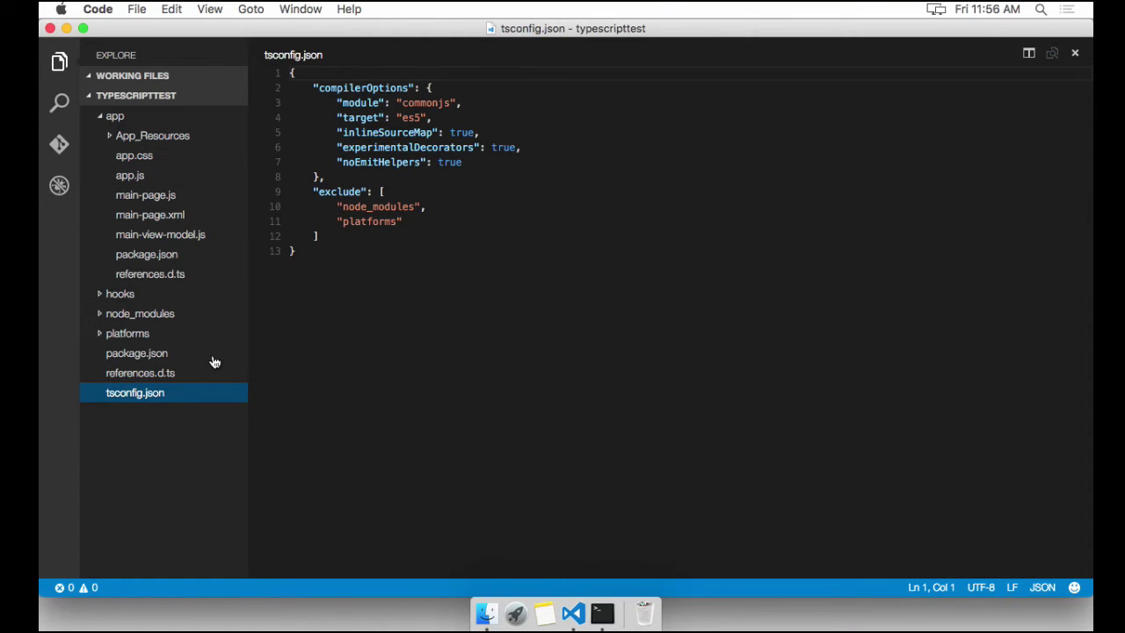
{"action": "mouse_move", "coordinate": [161, 373]}
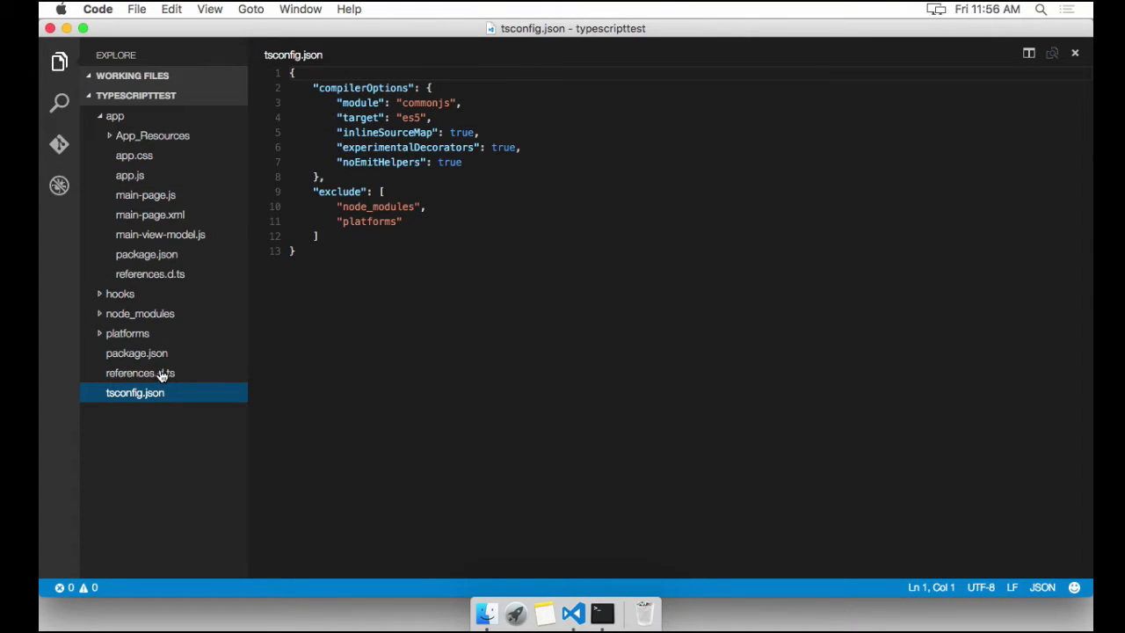
{"action": "mouse_move", "coordinate": [138, 346]}
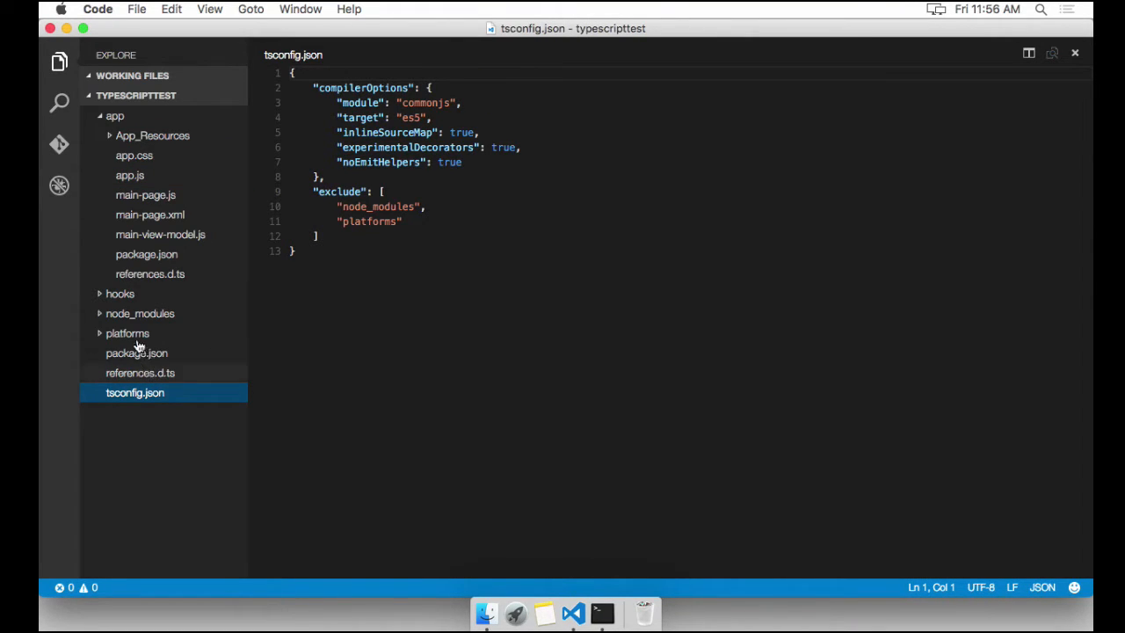
{"action": "left_click", "coordinate": [120, 293]}
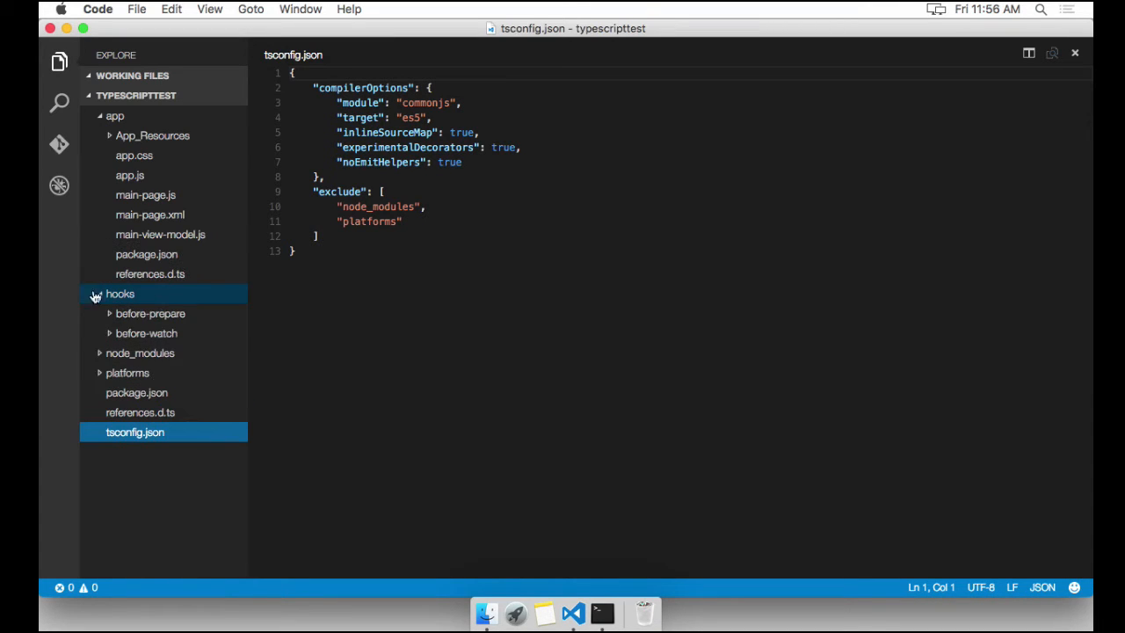
{"action": "left_click", "coordinate": [150, 314]}
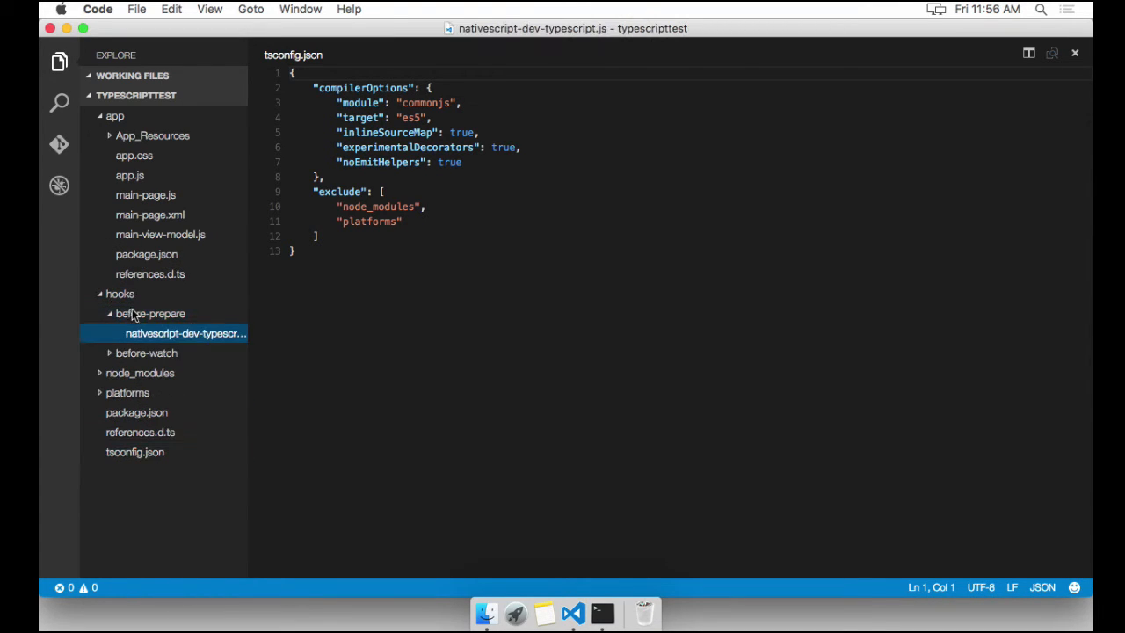
{"action": "left_click", "coordinate": [185, 333]}
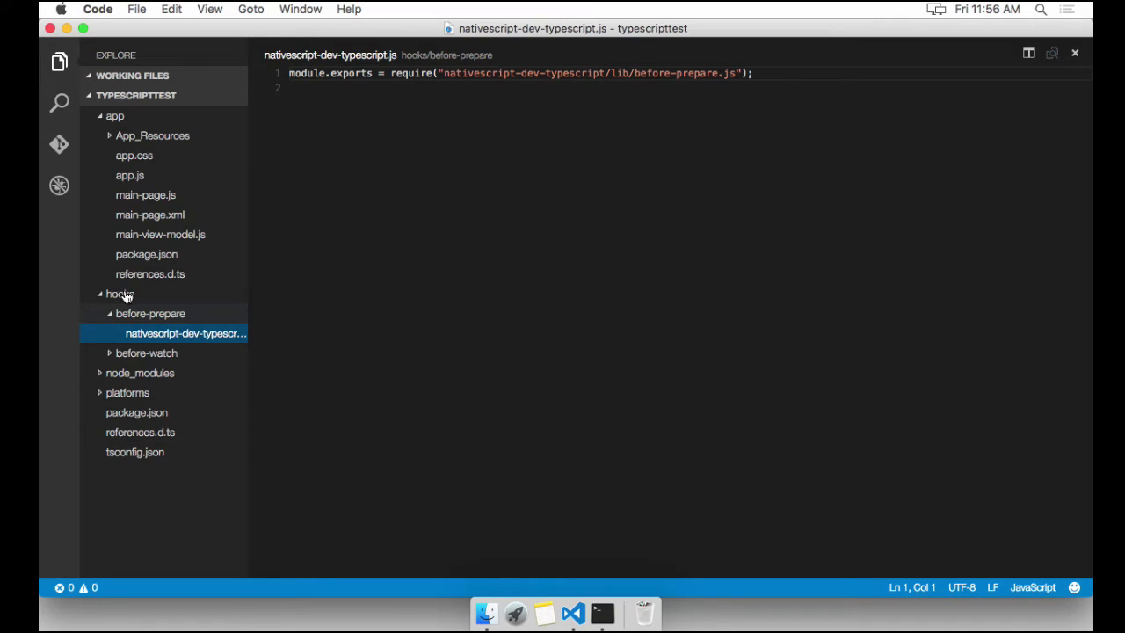
{"action": "left_click", "coordinate": [151, 313]}
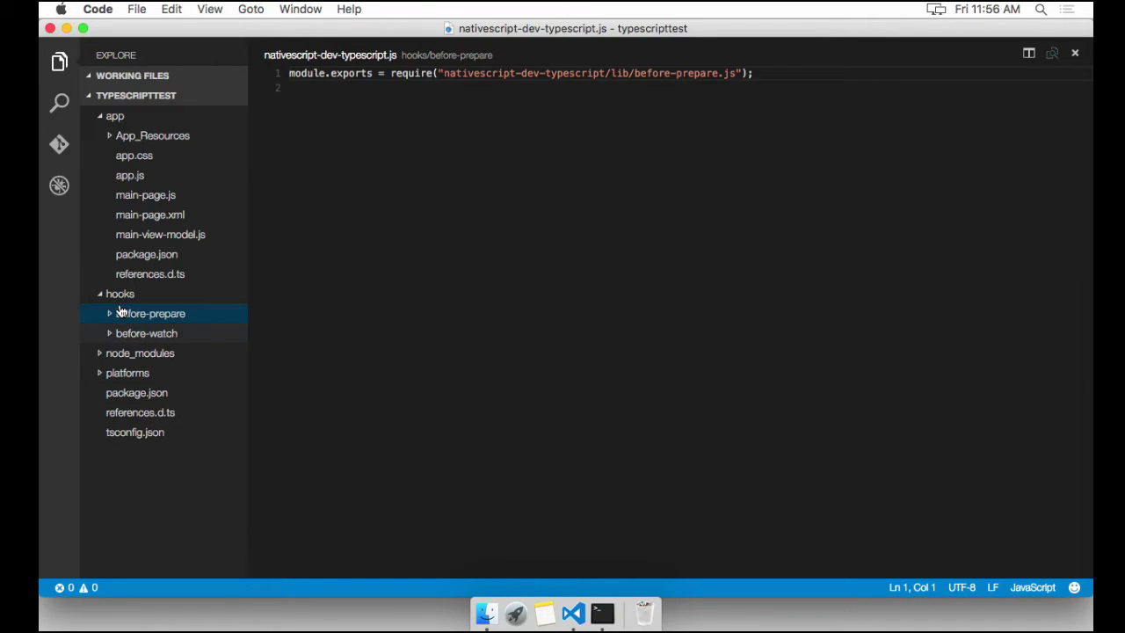
{"action": "left_click", "coordinate": [119, 294]}
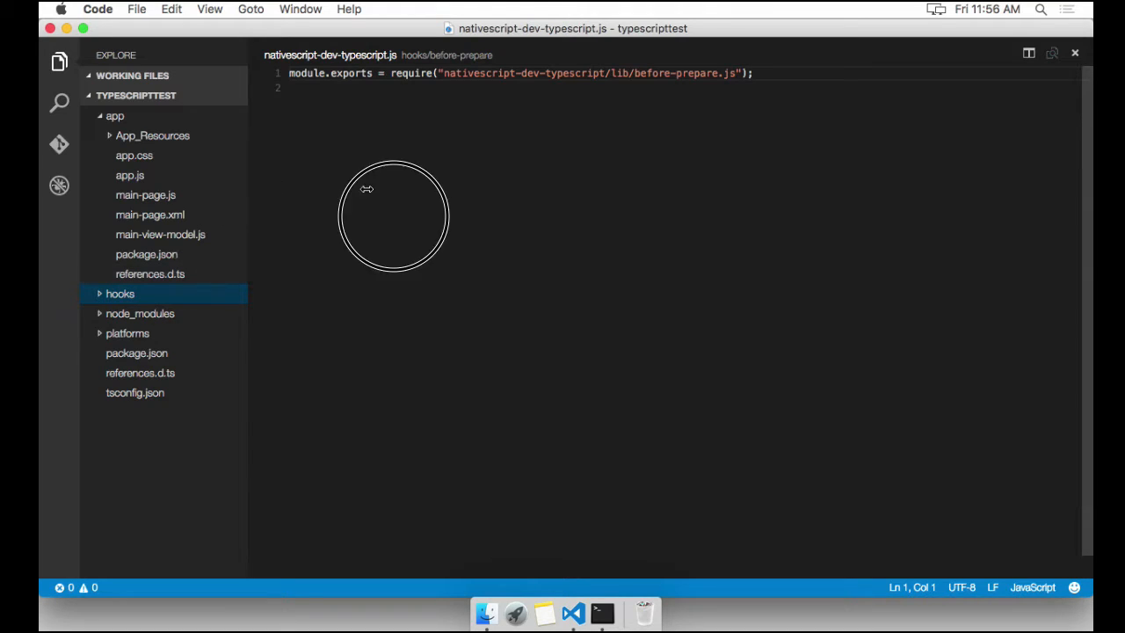
Rename app.js to app.ts, change line 1's var to import, and save.
{"action": "left_click", "coordinate": [130, 175]}
{"action": "type", "text": "t"}
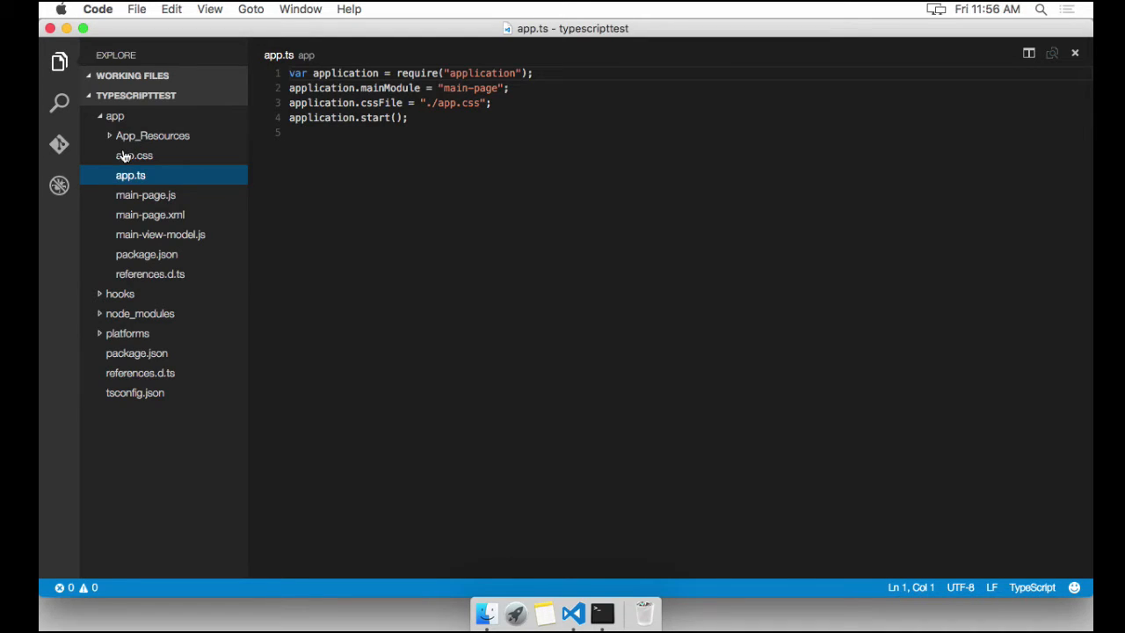
{"action": "left_click", "coordinate": [385, 132]}
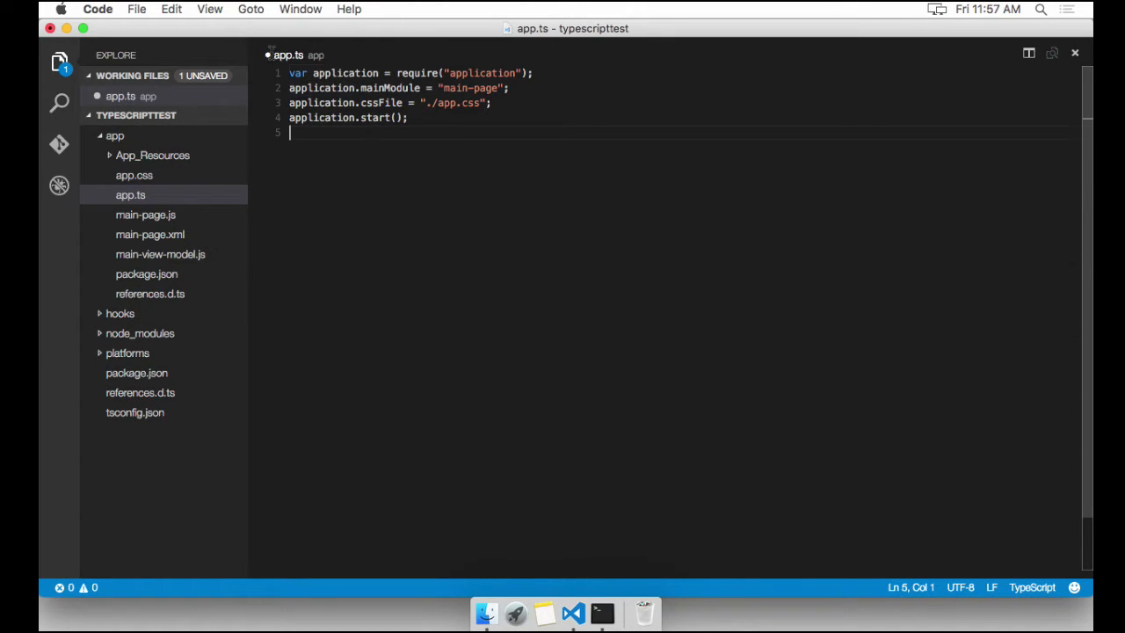
{"action": "double_click", "coordinate": [297, 73]}
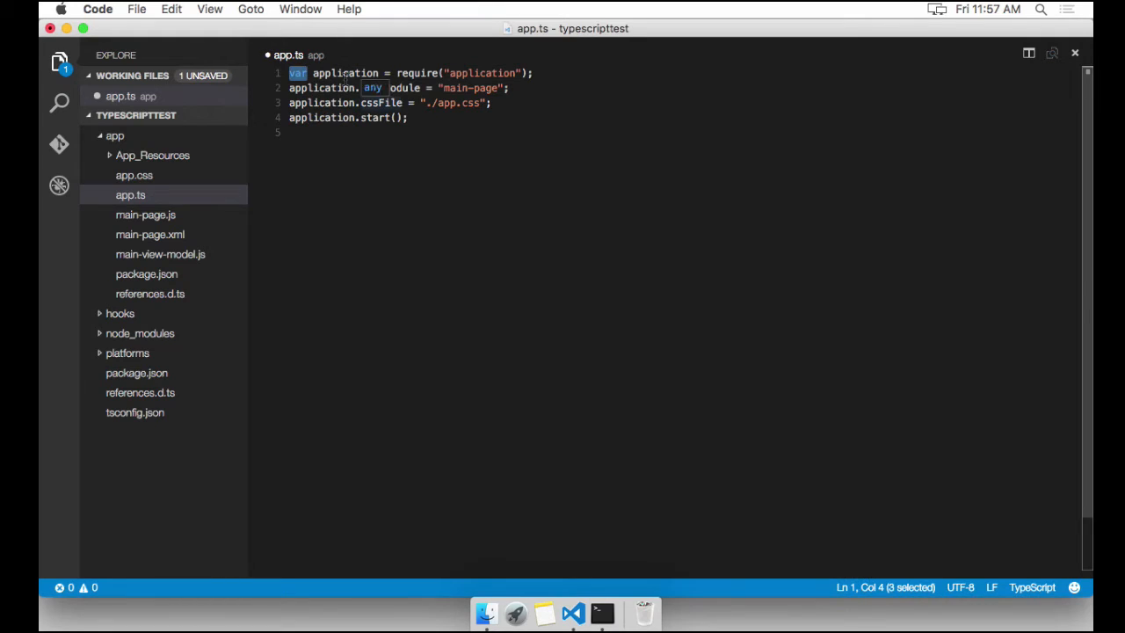
{"action": "type", "text": "import"}
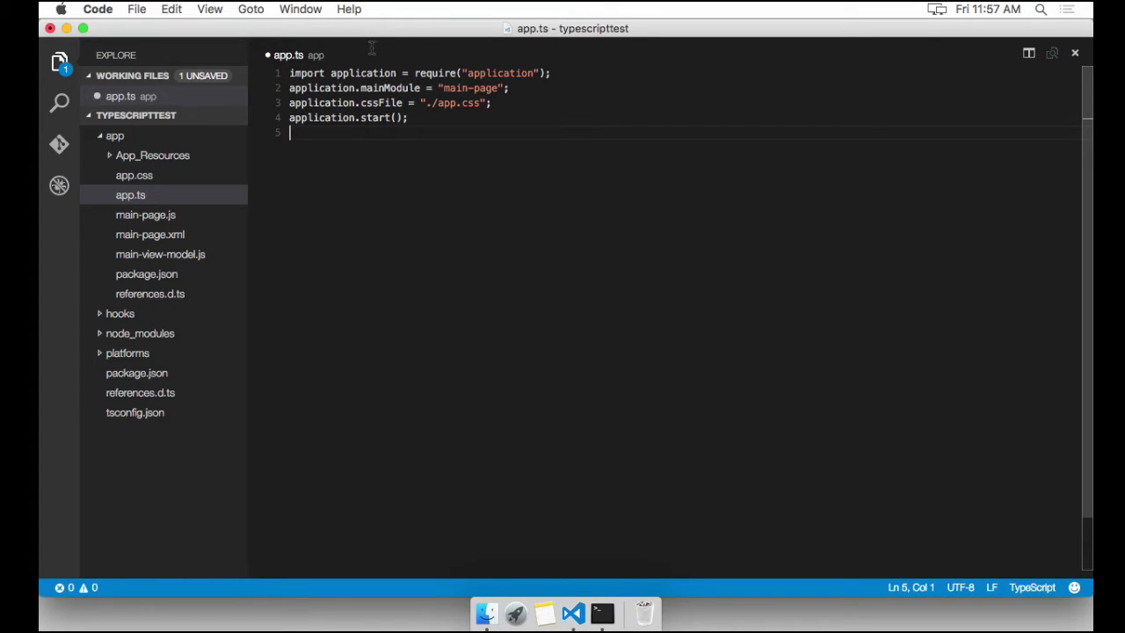
{"action": "left_click", "coordinate": [549, 73]}
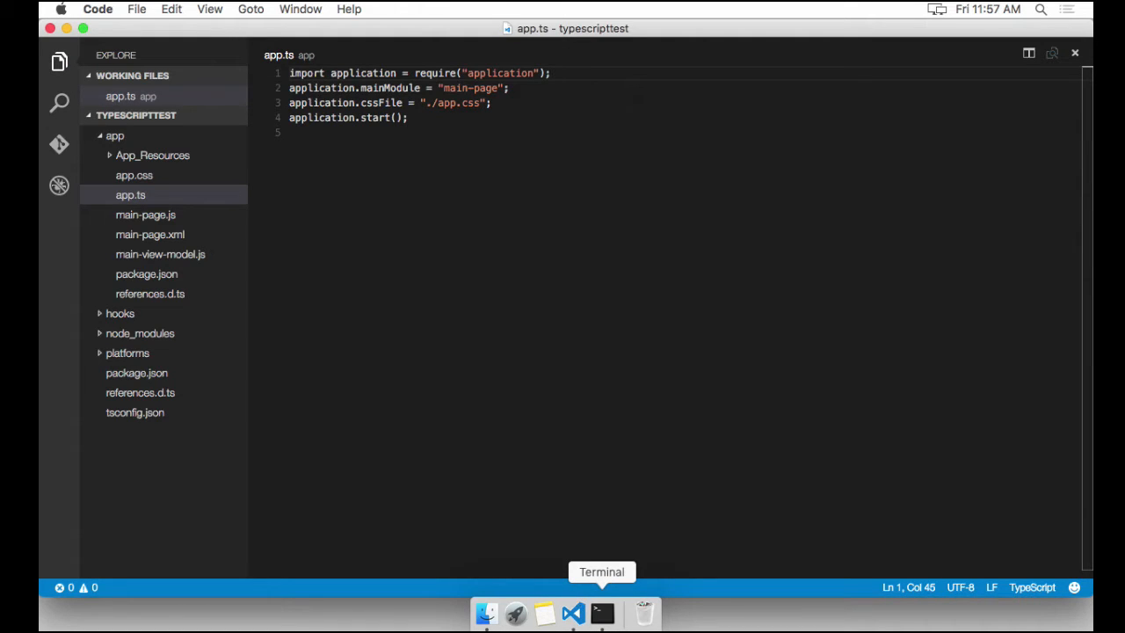
Run tns run ios --emulator in Terminal and follow the Xcode build output.
{"action": "left_click", "coordinate": [602, 613]}
{"action": "type", "text": "tns run"}
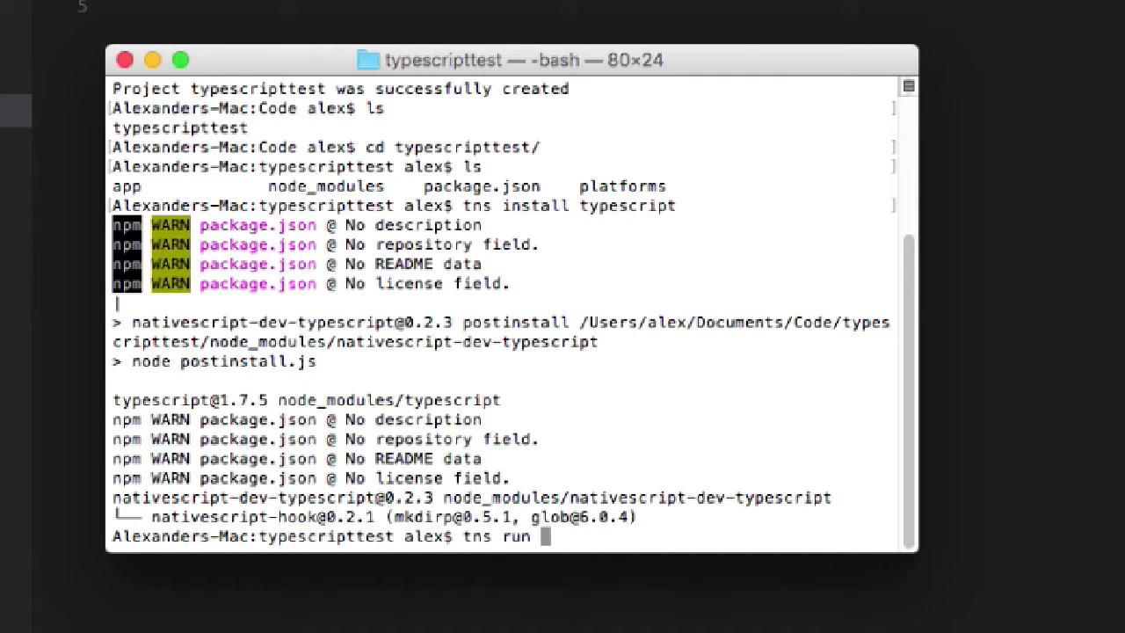
{"action": "type", "text": "ios"}
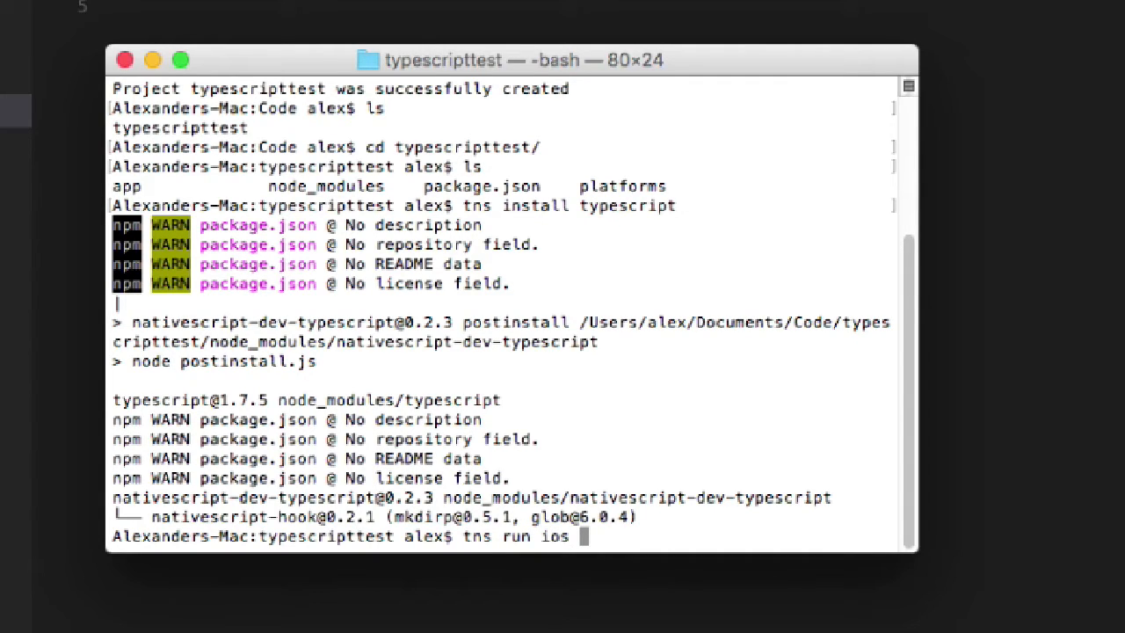
{"action": "type", "text": "--emu"}
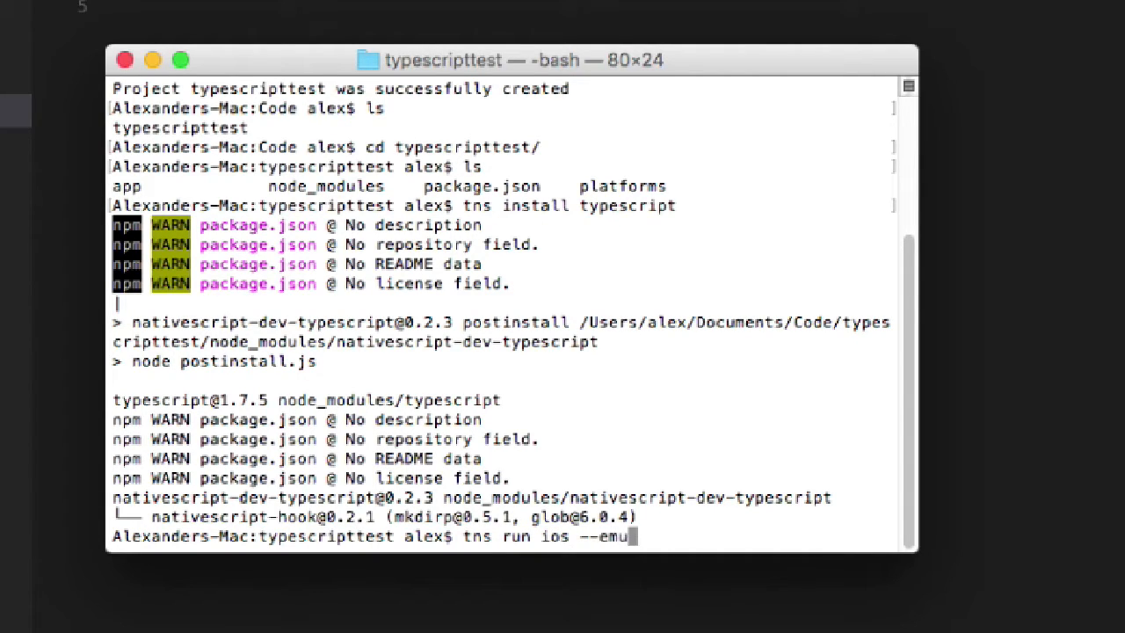
{"action": "type", "text": "lator"}
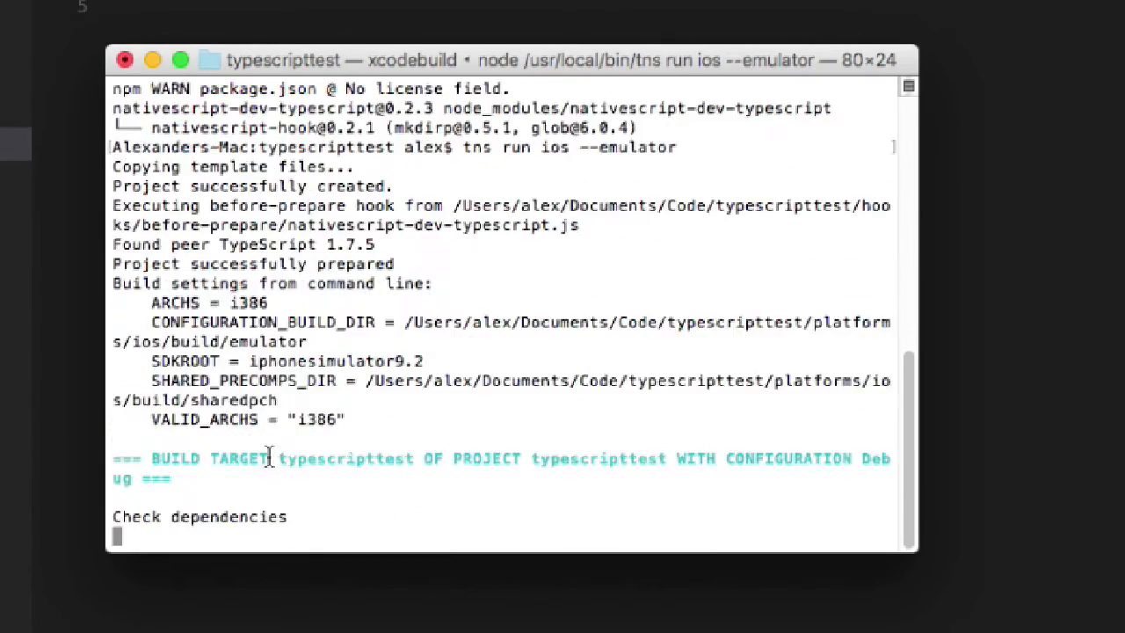
{"action": "scroll", "scroll_direction": "down", "scroll_amount": 3}
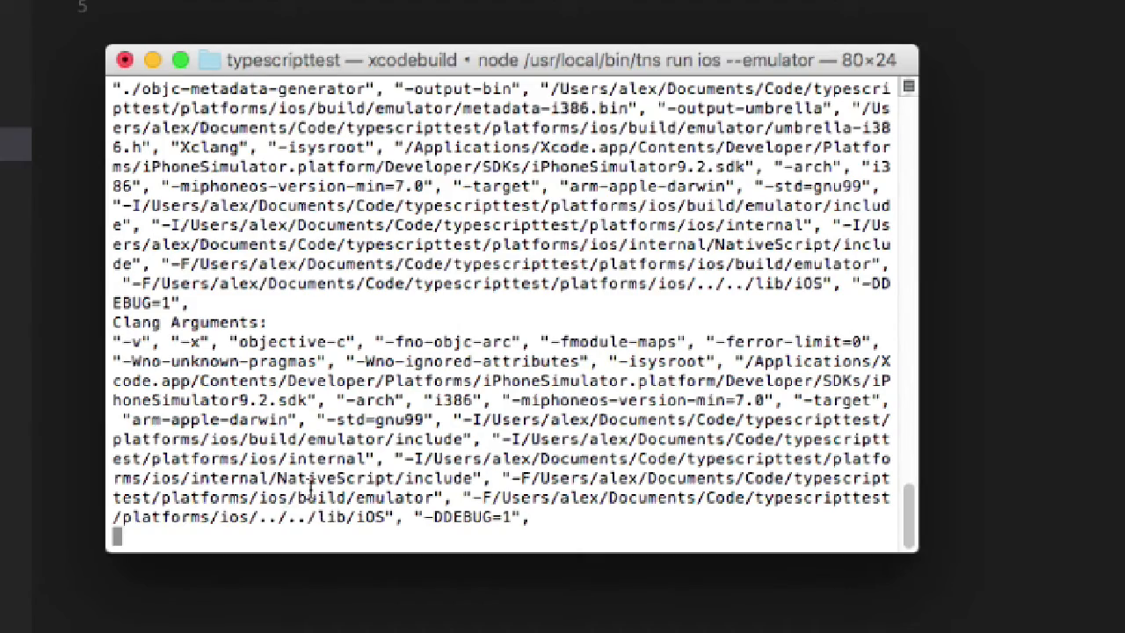
{"action": "mouse_move", "coordinate": [485, 411]}
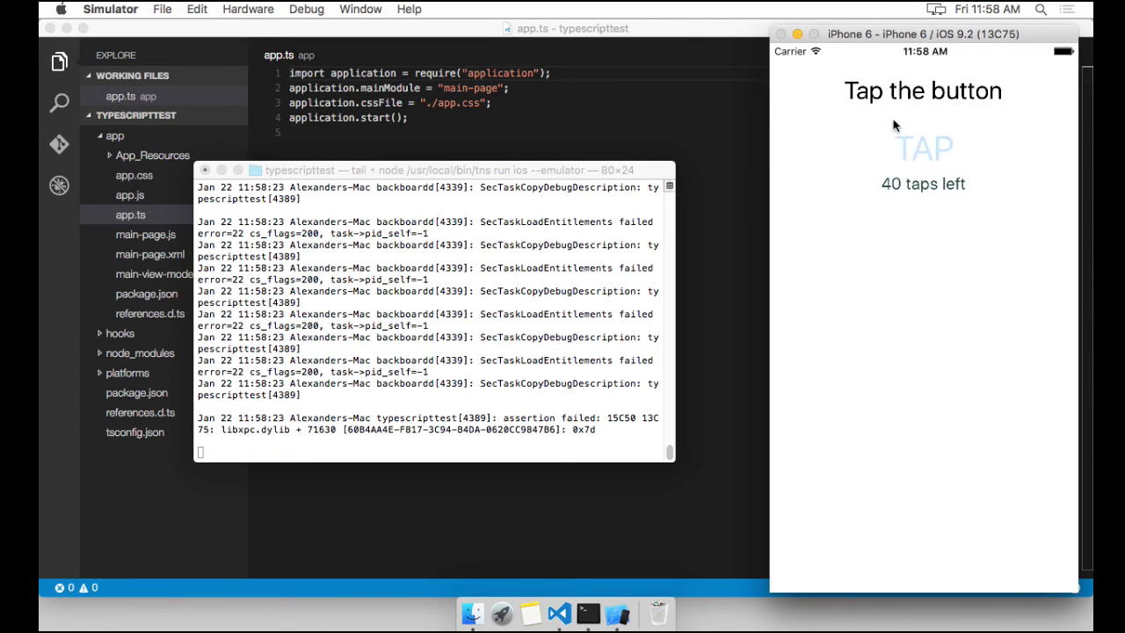
Tap the clicker counter several times, then quit the Simulator and stop the run with Ctrl+C.
{"action": "left_click", "coordinate": [923, 146]}
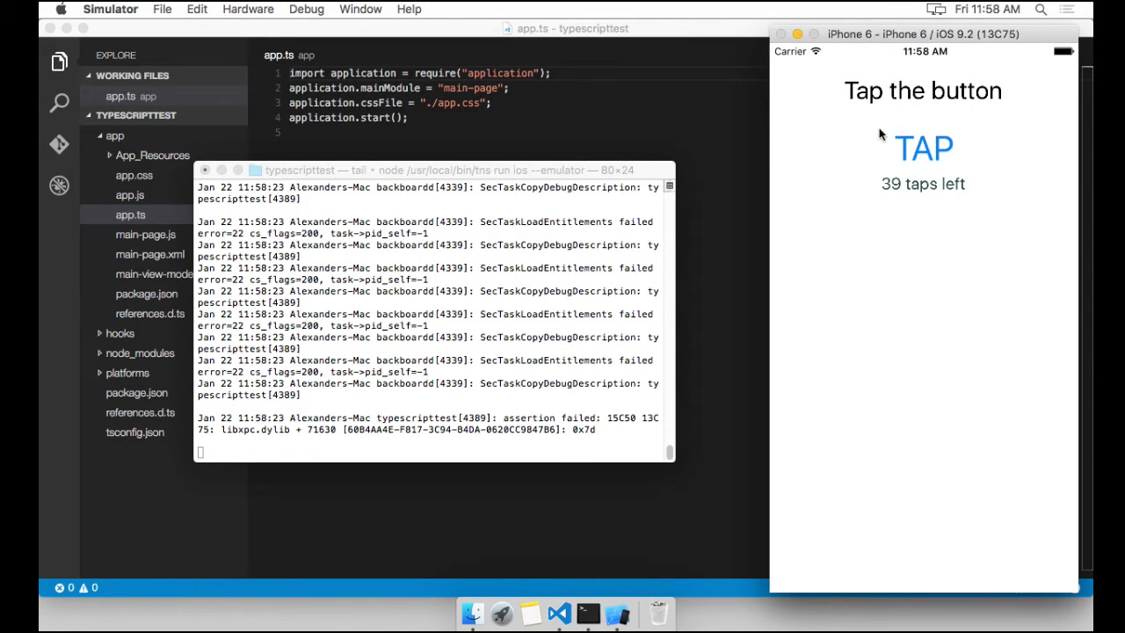
{"action": "left_click", "coordinate": [923, 147]}
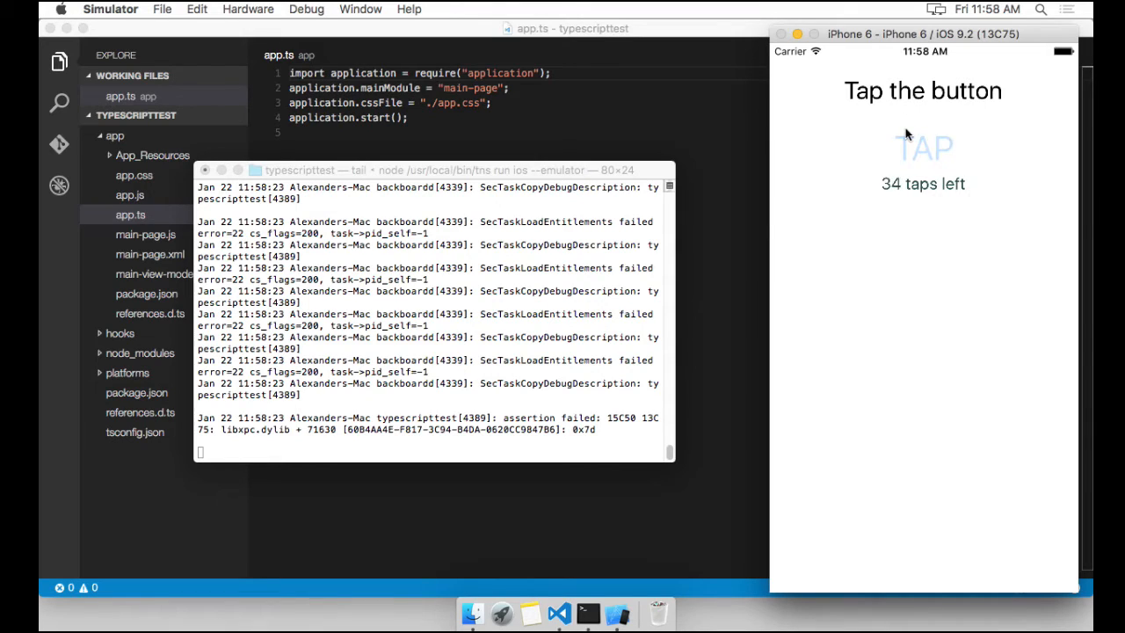
{"action": "left_click", "coordinate": [923, 148]}
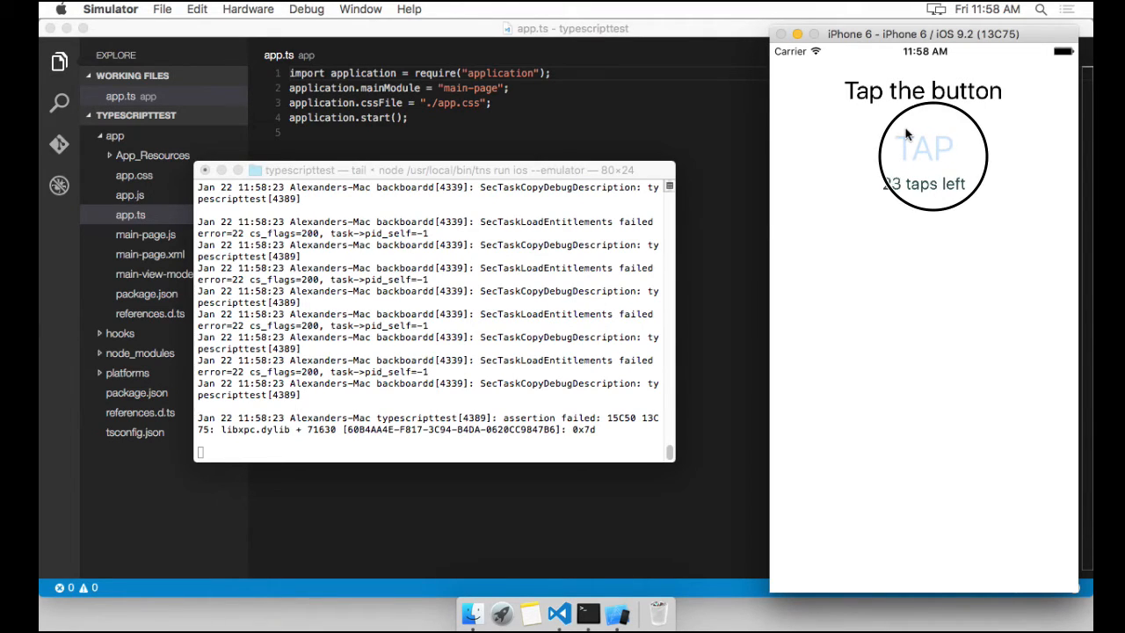
{"action": "left_click", "coordinate": [923, 148]}
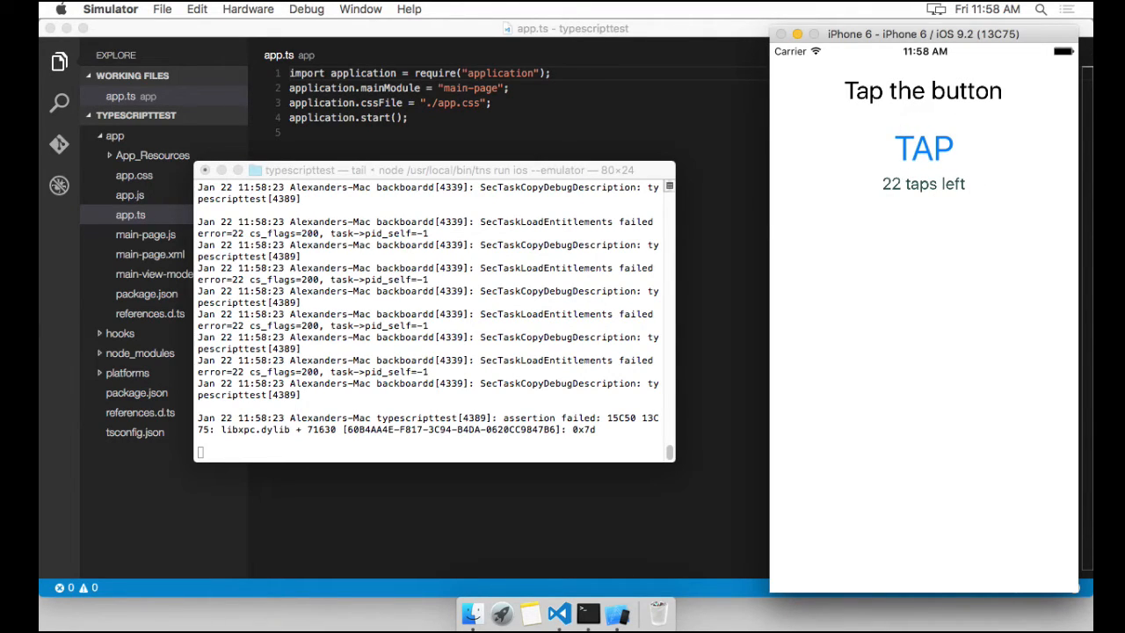
{"action": "right_click", "coordinate": [589, 612]}
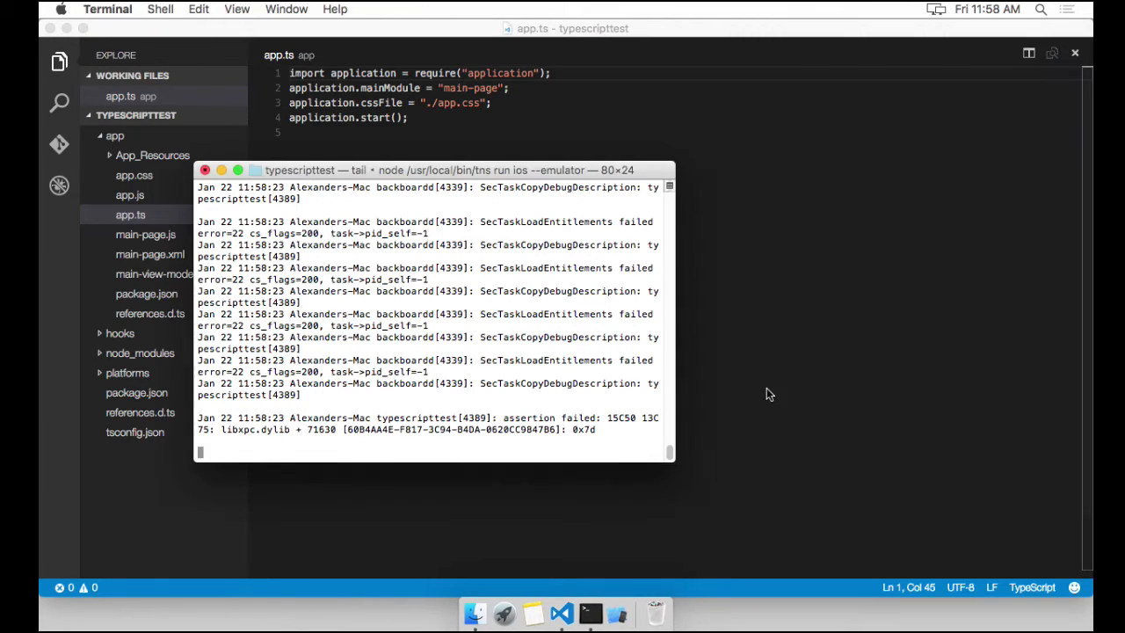
{"action": "mouse_move", "coordinate": [475, 365]}
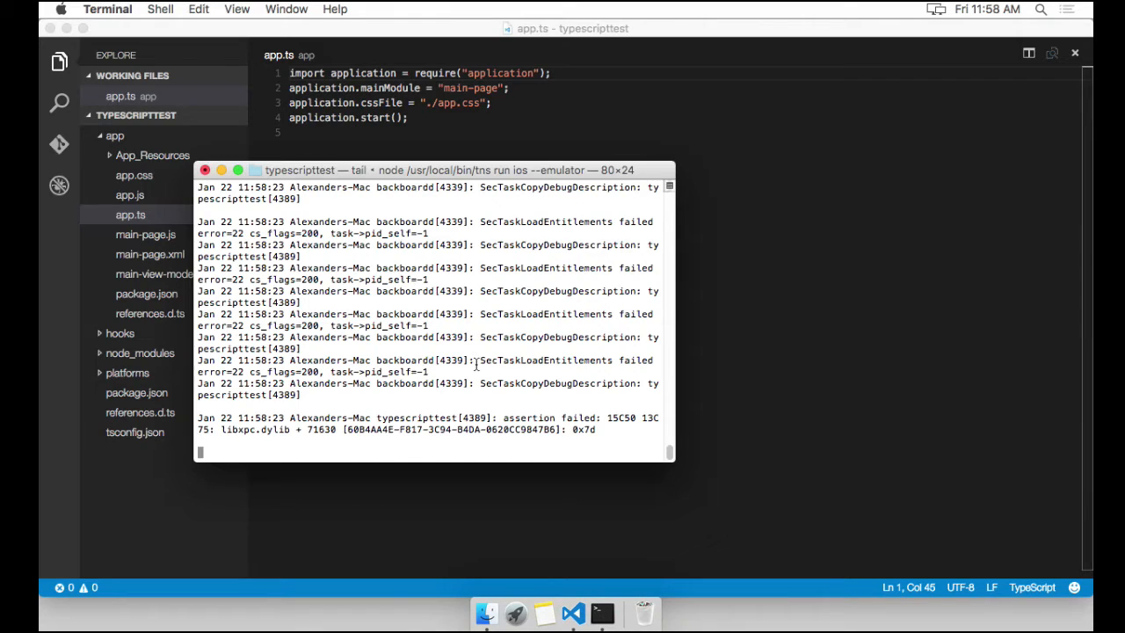
{"action": "key", "text": "ctrl+c"}
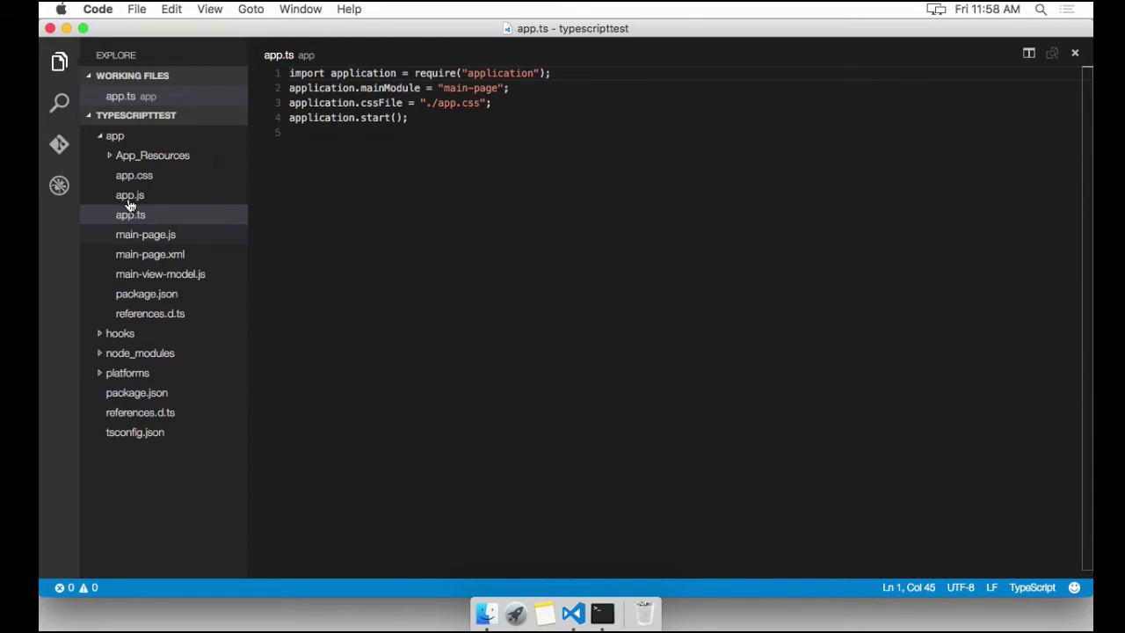
Open the compiled app.js and select its long base64 sourceMappingURL line.
{"action": "left_click", "coordinate": [130, 215]}
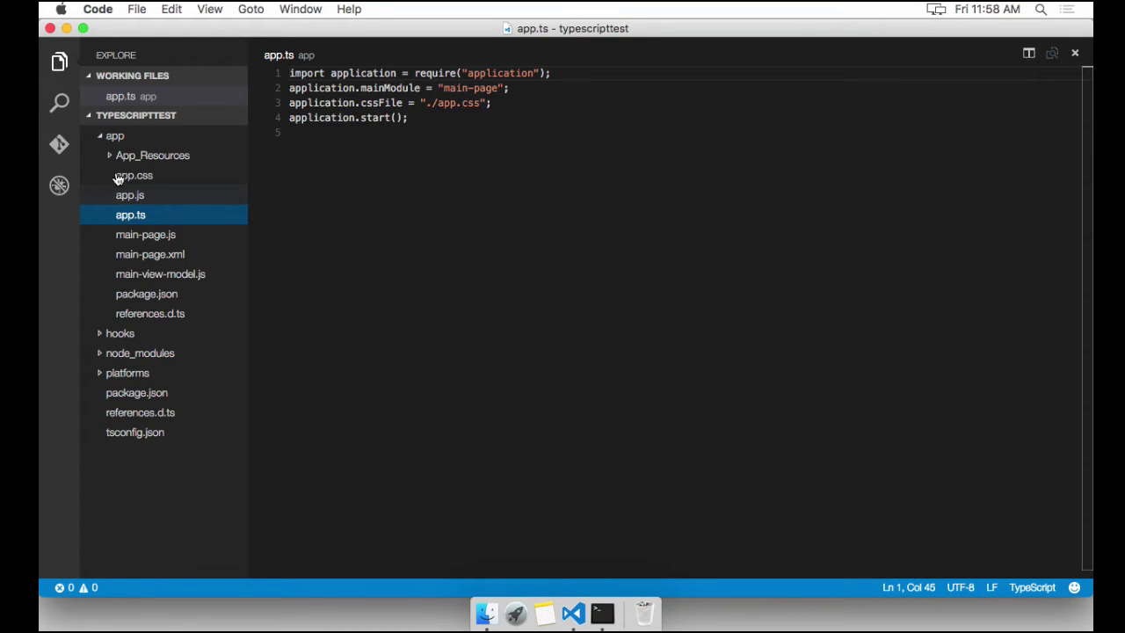
{"action": "left_click", "coordinate": [129, 194]}
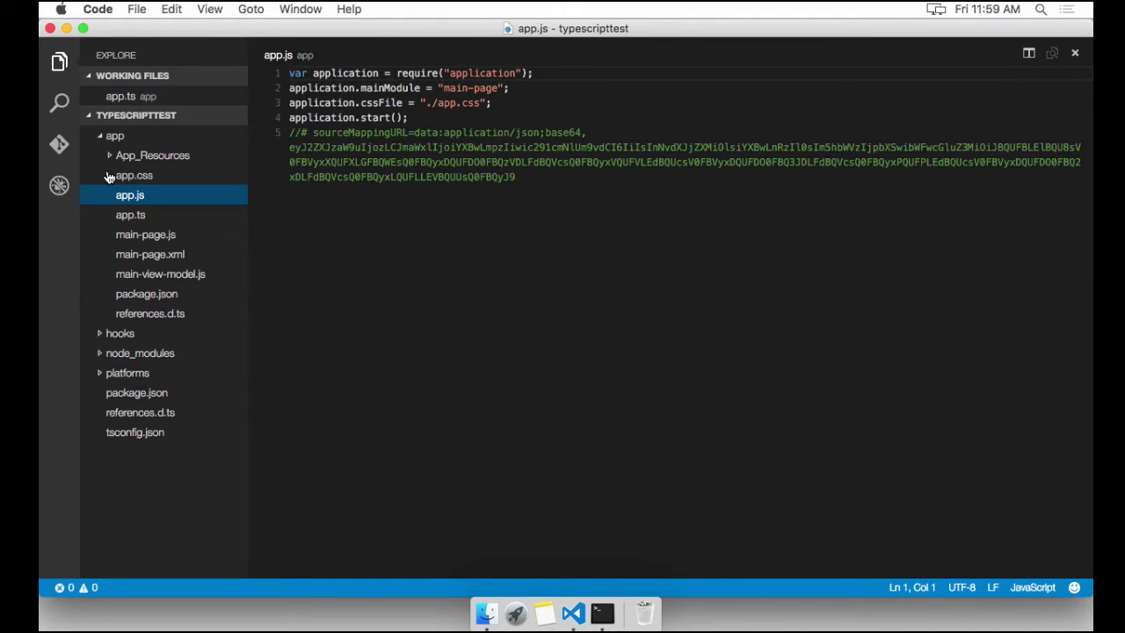
{"action": "double_click", "coordinate": [491, 177]}
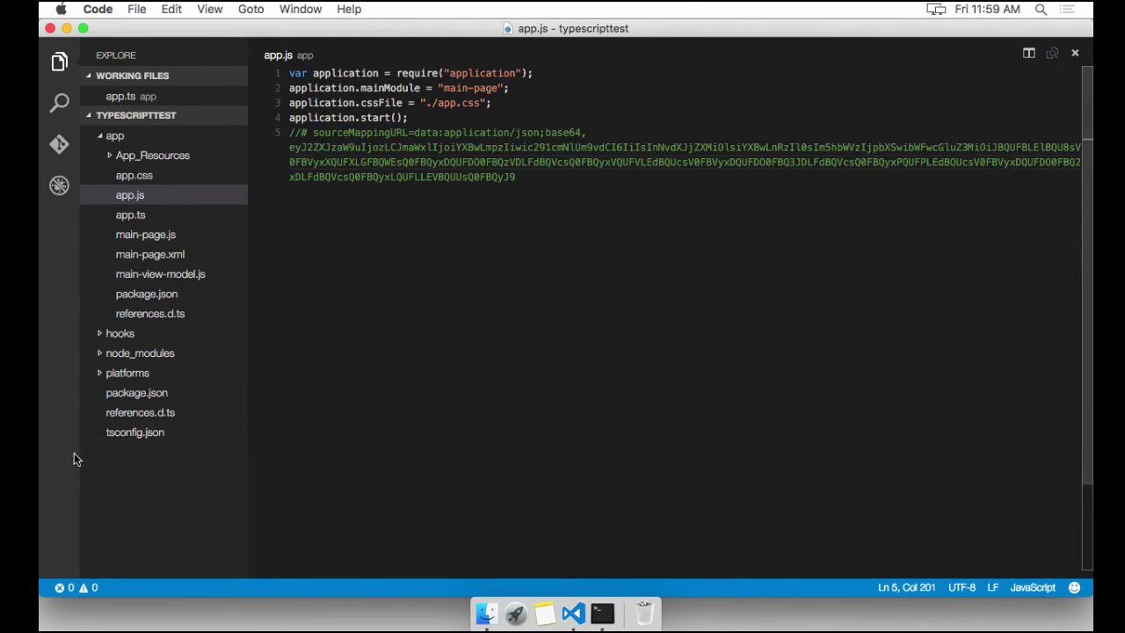
{"action": "mouse_move", "coordinate": [179, 423]}
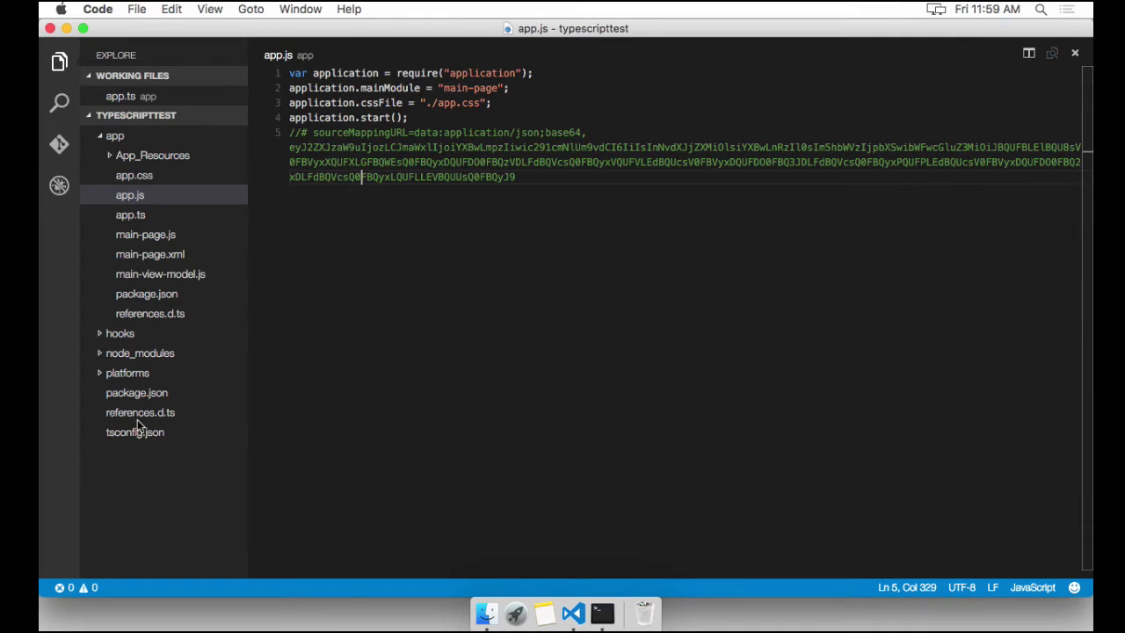
Delete the "inlineSourceMap": true line from tsconfig.json, then check app.js's base64 source map.
{"action": "left_click", "coordinate": [136, 432]}
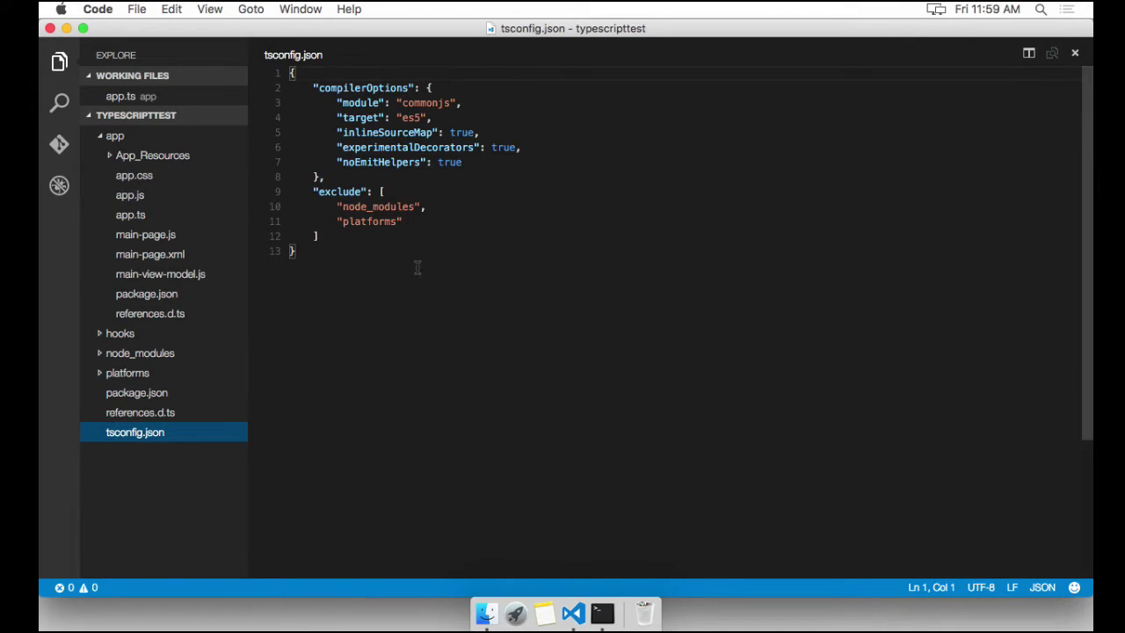
{"action": "double_click", "coordinate": [461, 132]}
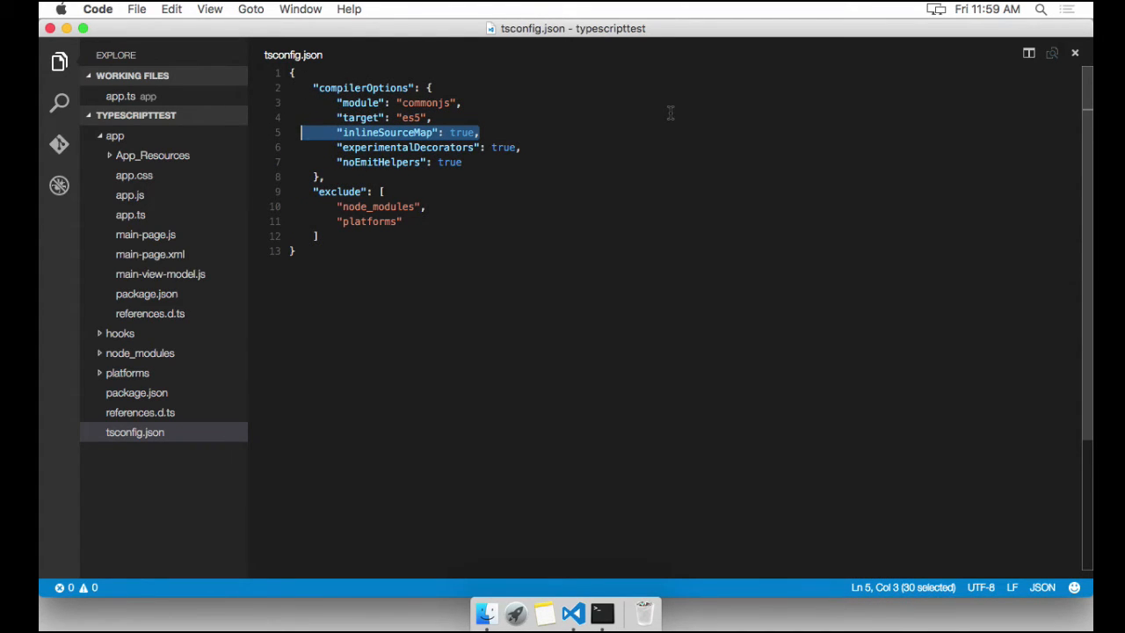
{"action": "key", "text": "delete"}
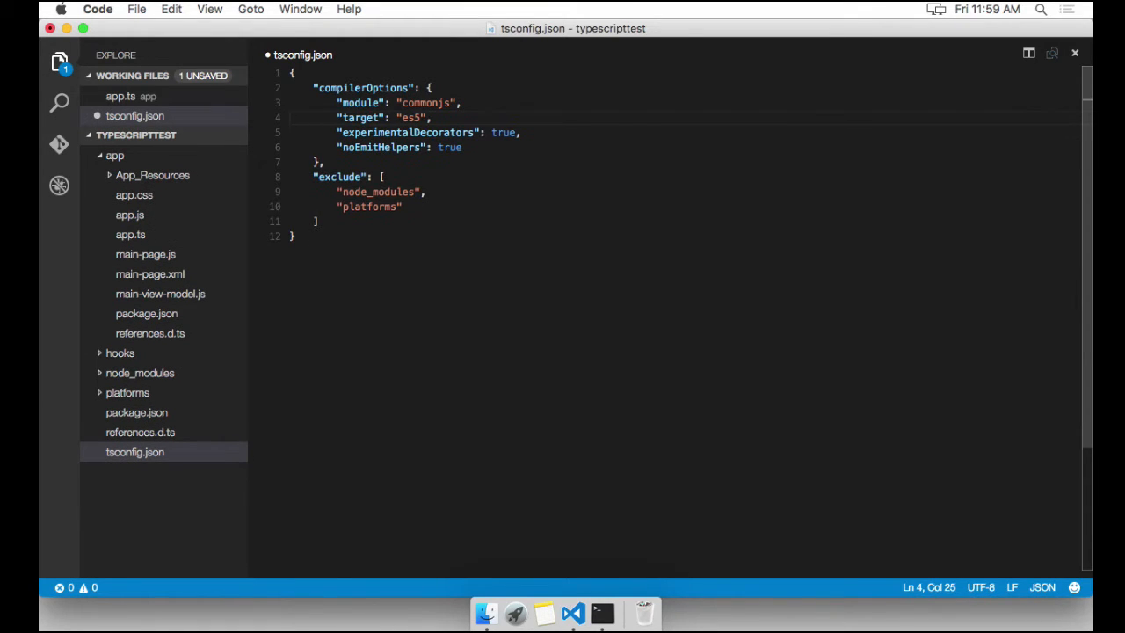
{"action": "left_click", "coordinate": [129, 215]}
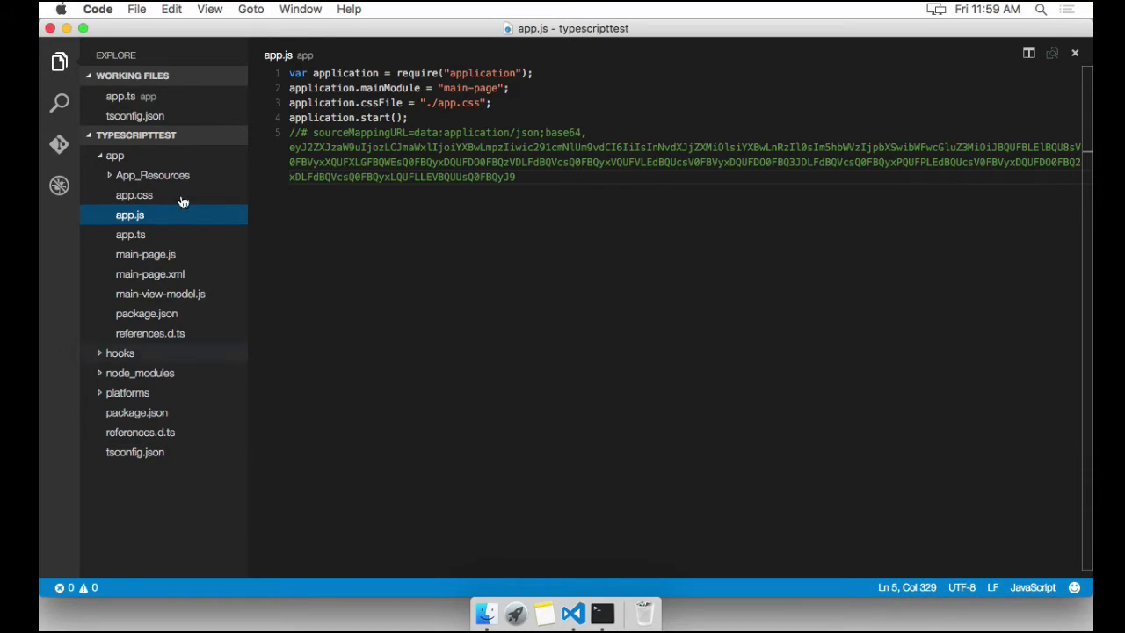
{"action": "mouse_move", "coordinate": [185, 255]}
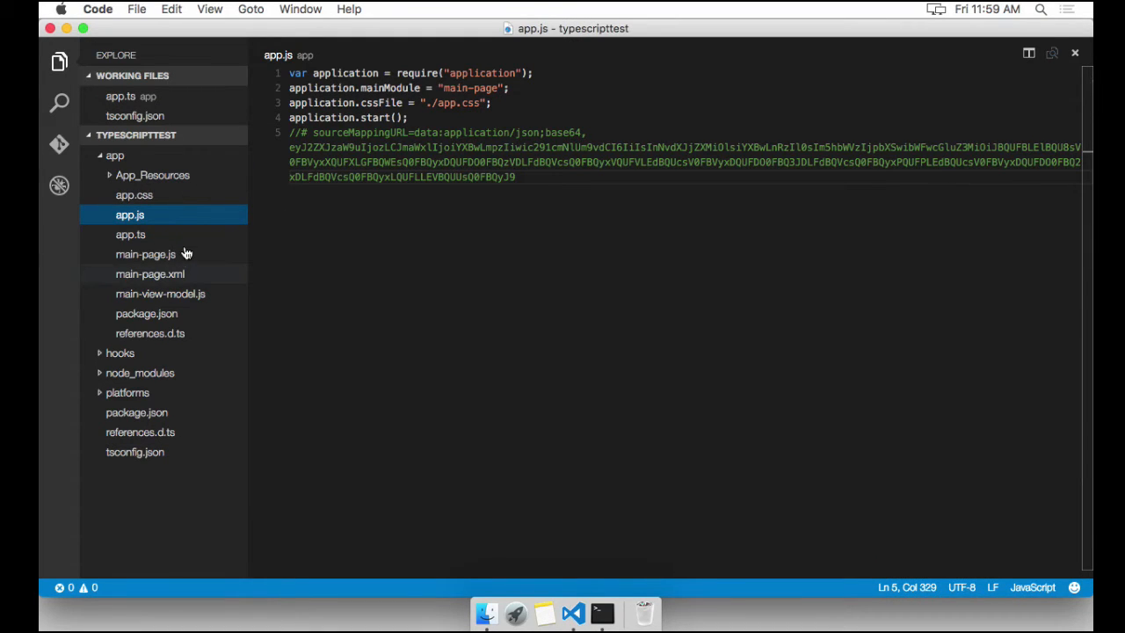
{"action": "left_click_drag", "start_coordinate": [291, 147], "coordinate": [516, 177]}
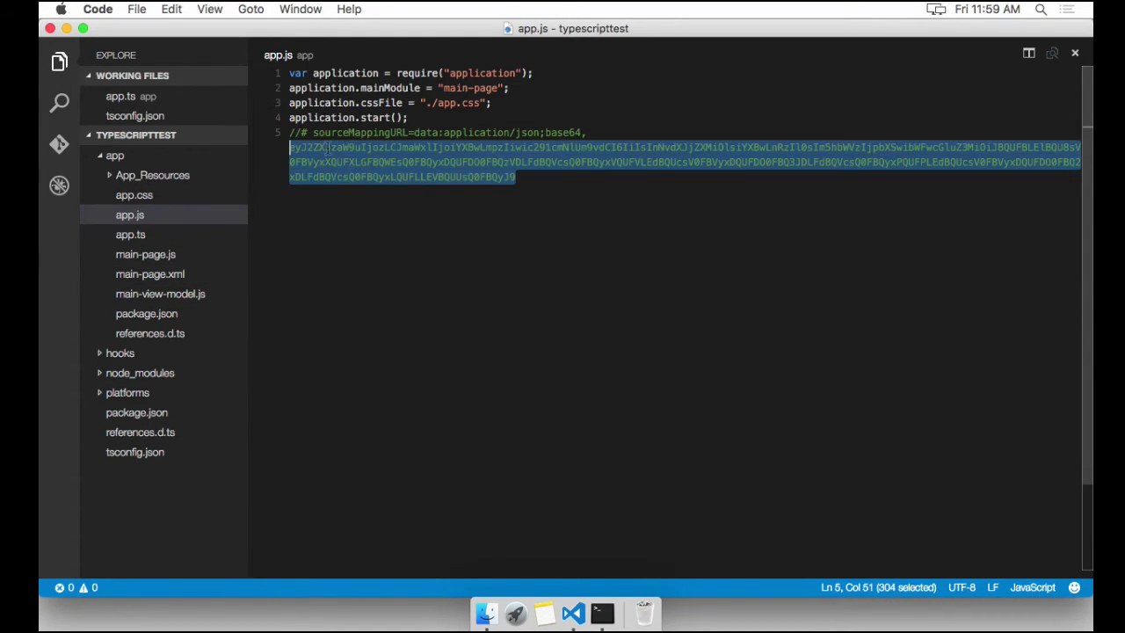
Recompile the project by running tsc in Terminal.
{"action": "left_click", "coordinate": [602, 612]}
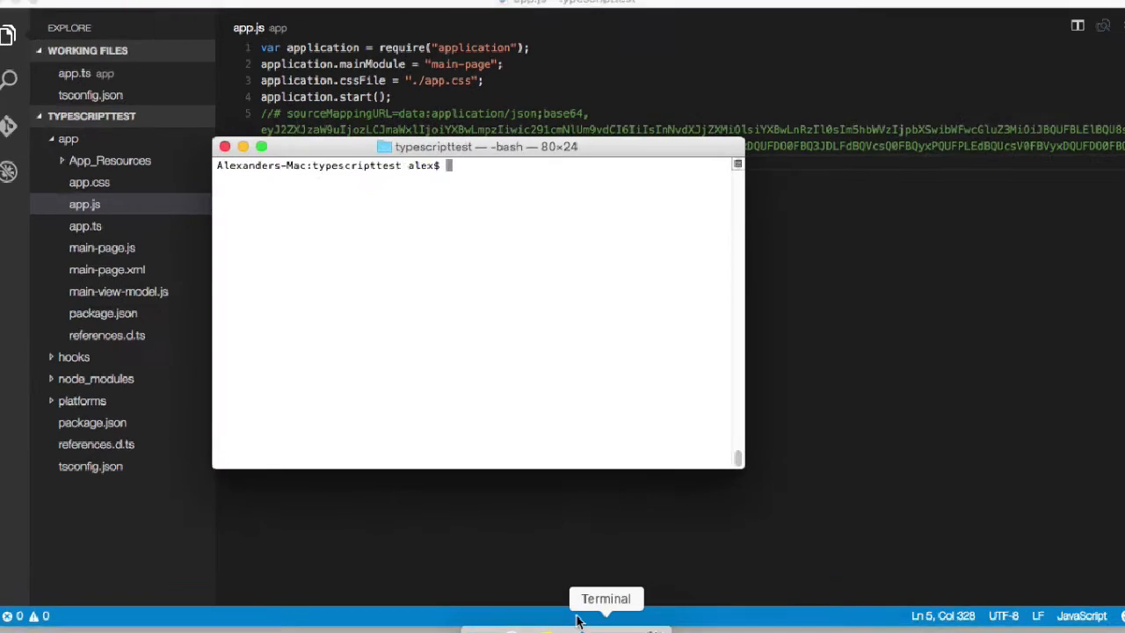
{"action": "type", "text": "t"}
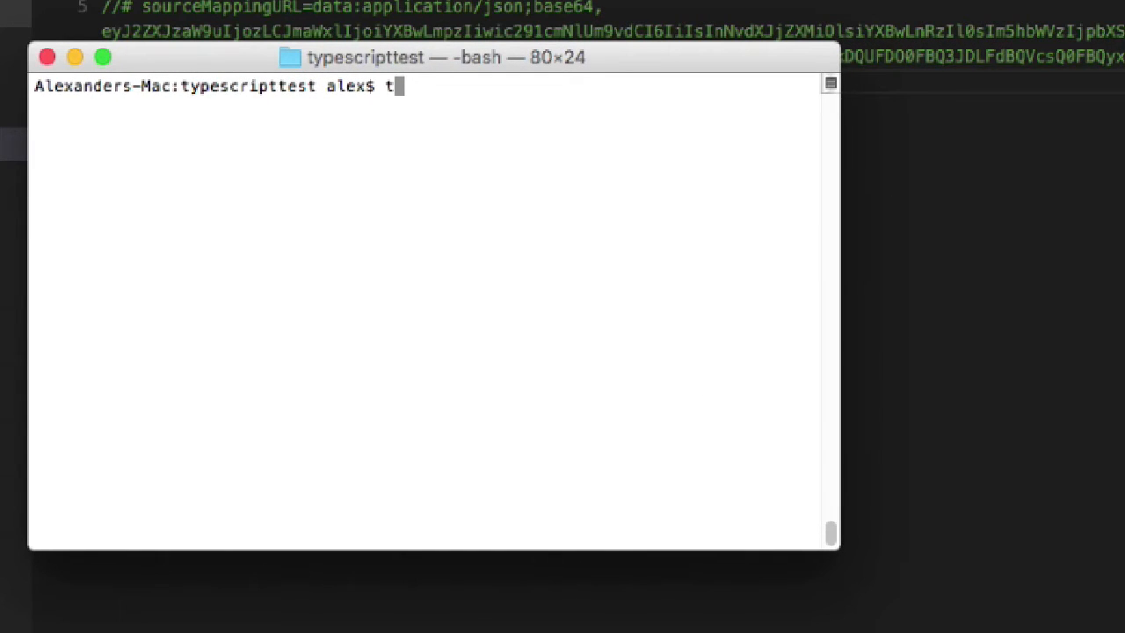
{"action": "type", "text": "sc"}
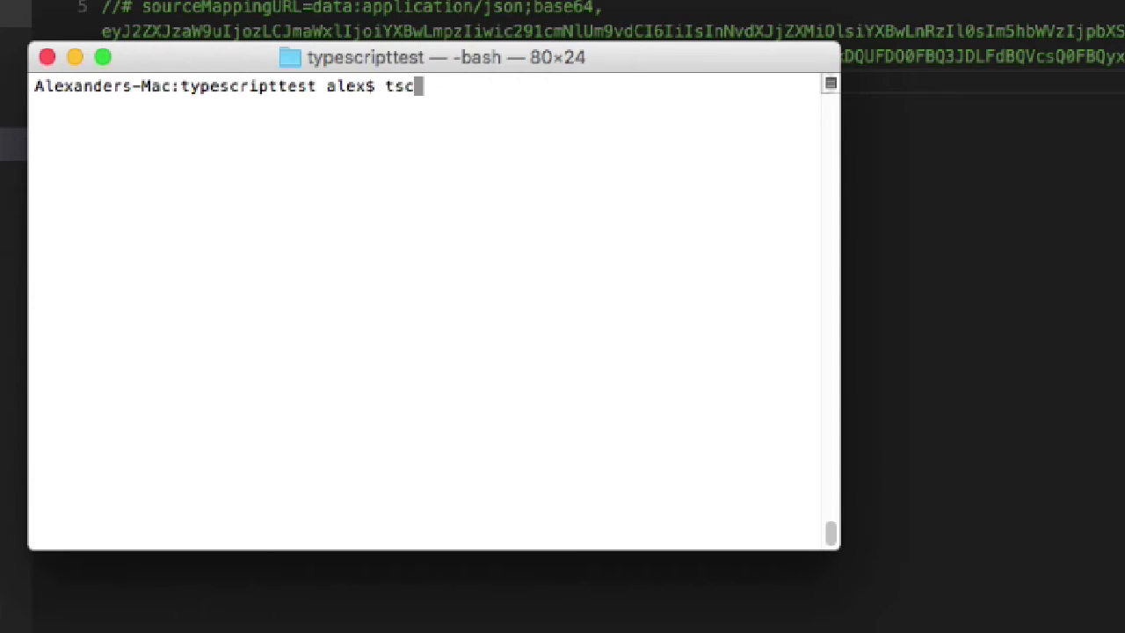
{"action": "key", "text": "Return"}
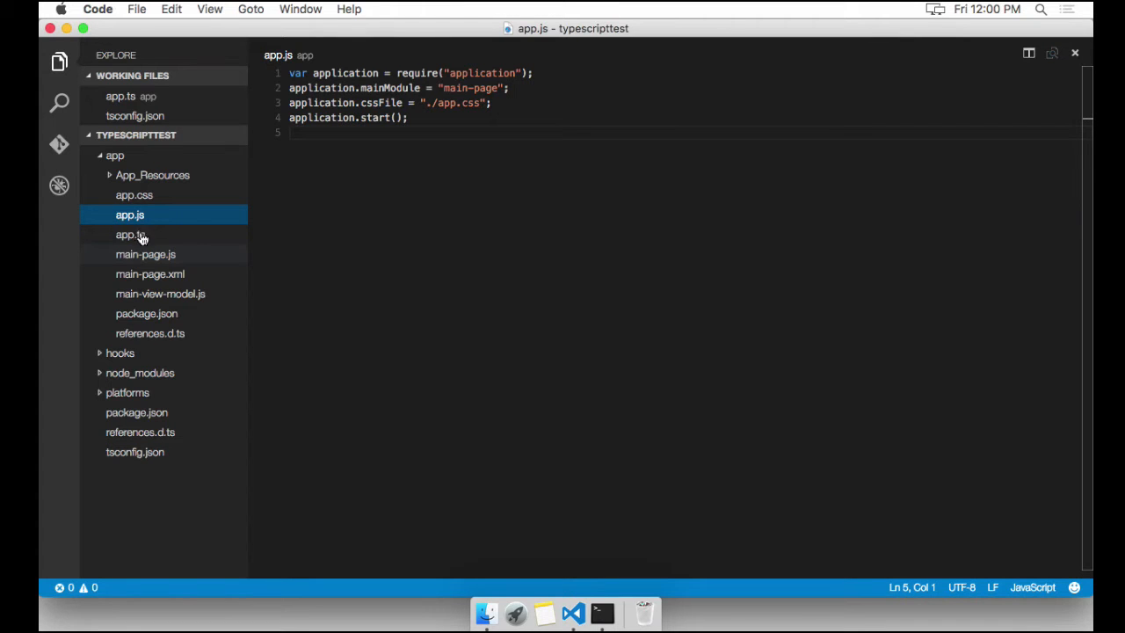
Glance at main-page.js, then open main-view-model.js and bring up its file actions.
{"action": "left_click", "coordinate": [146, 254]}
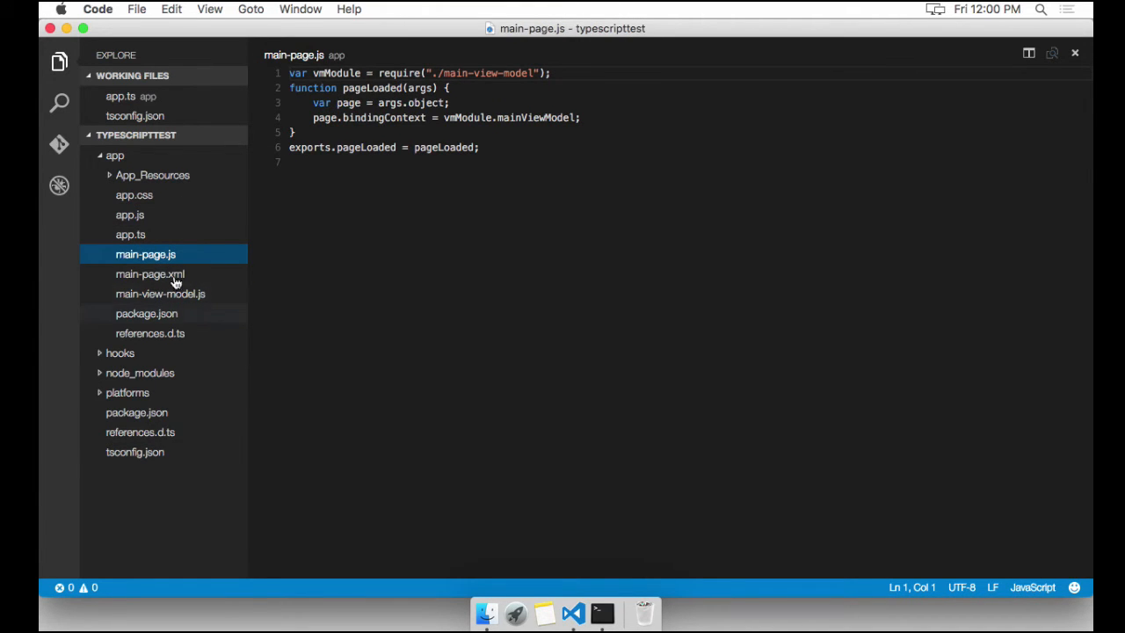
{"action": "left_click", "coordinate": [160, 293]}
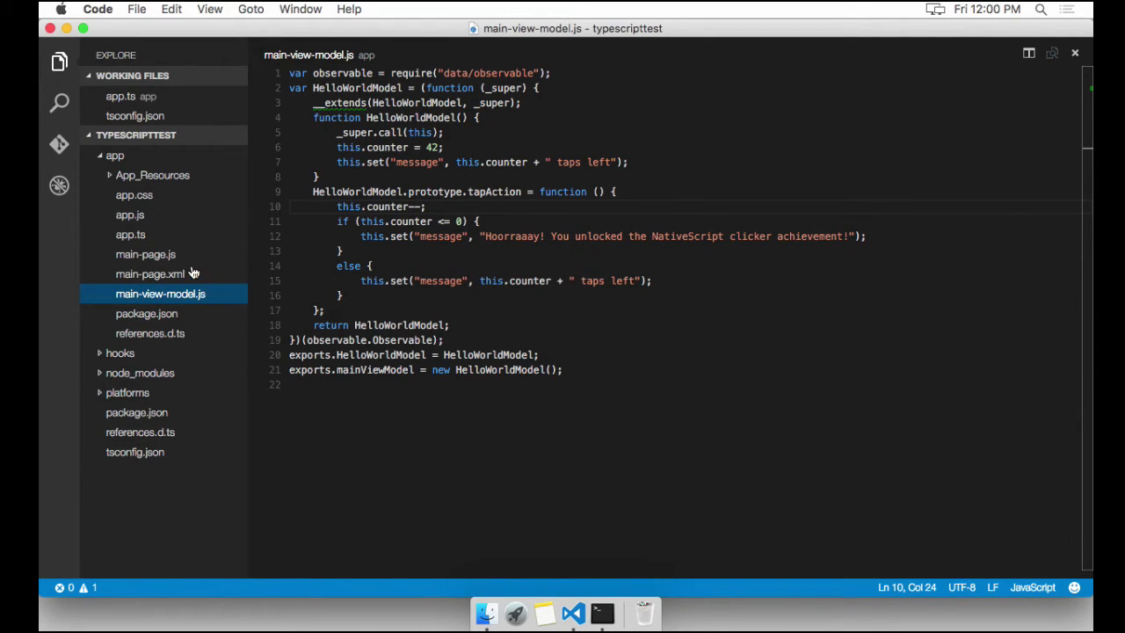
{"action": "right_click", "coordinate": [160, 294]}
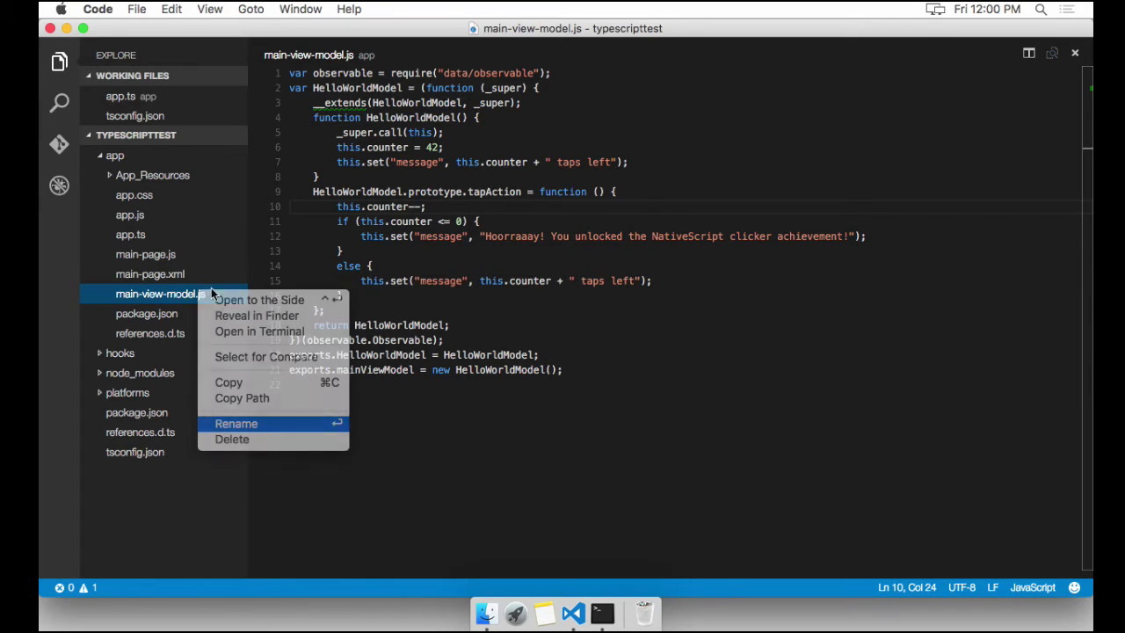
Rename main-view-model.js to main-view-model.ts.
{"action": "left_click", "coordinate": [237, 423]}
{"action": "type", "text": "t"}
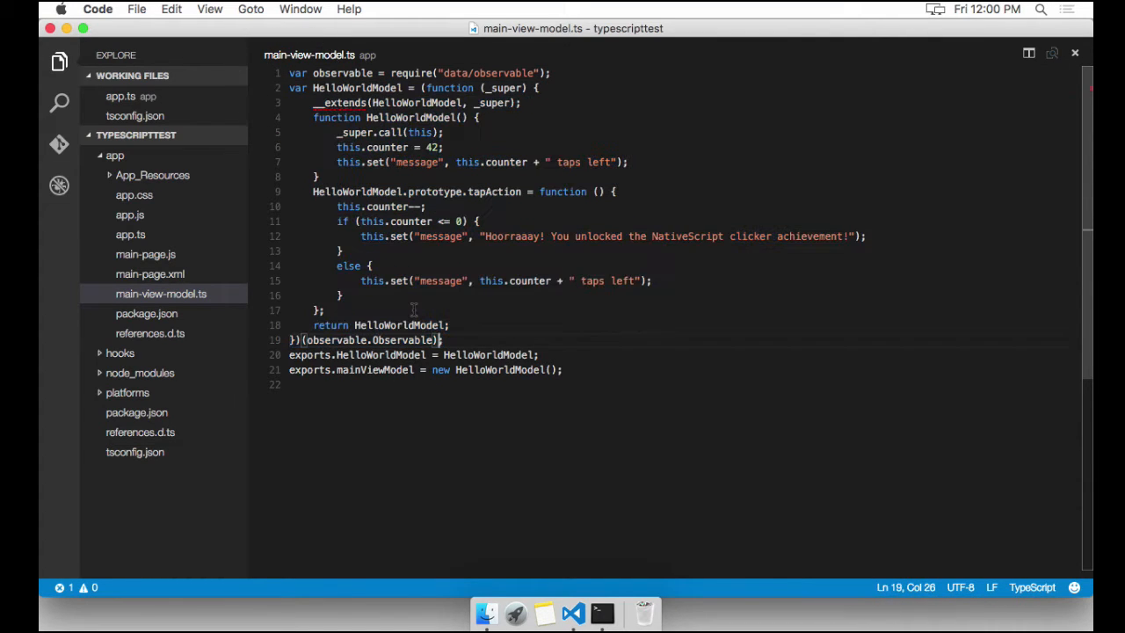
{"action": "key", "text": "enter"}
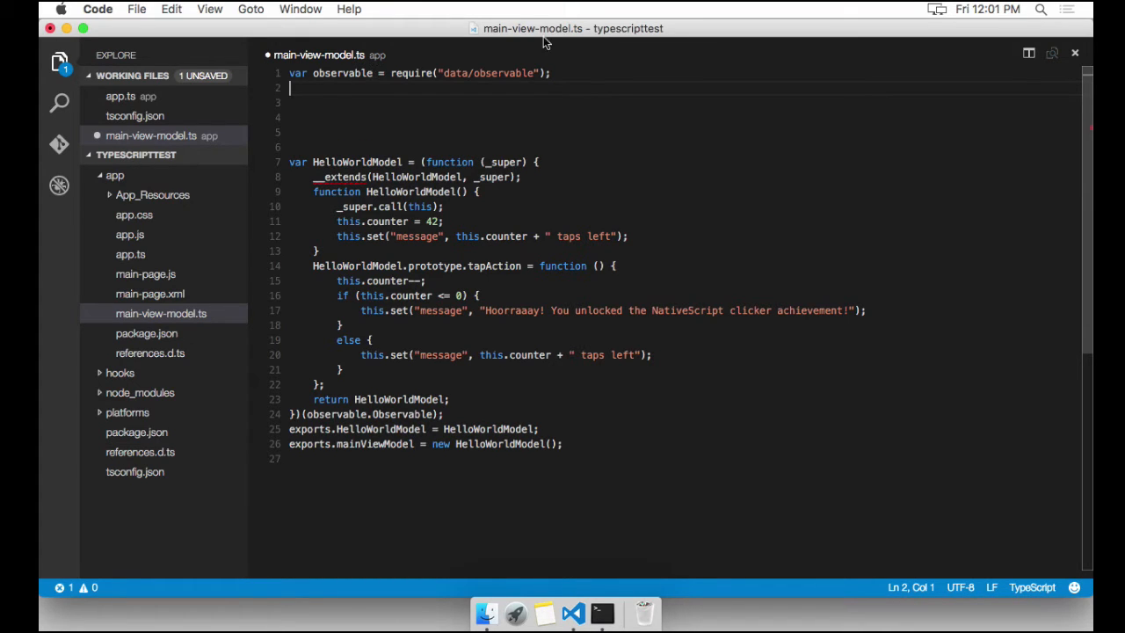
Write import observableModule = require('data/observable') on line 3, with blank lines below.
{"action": "left_click_drag", "start_coordinate": [310, 73], "coordinate": [551, 73]}
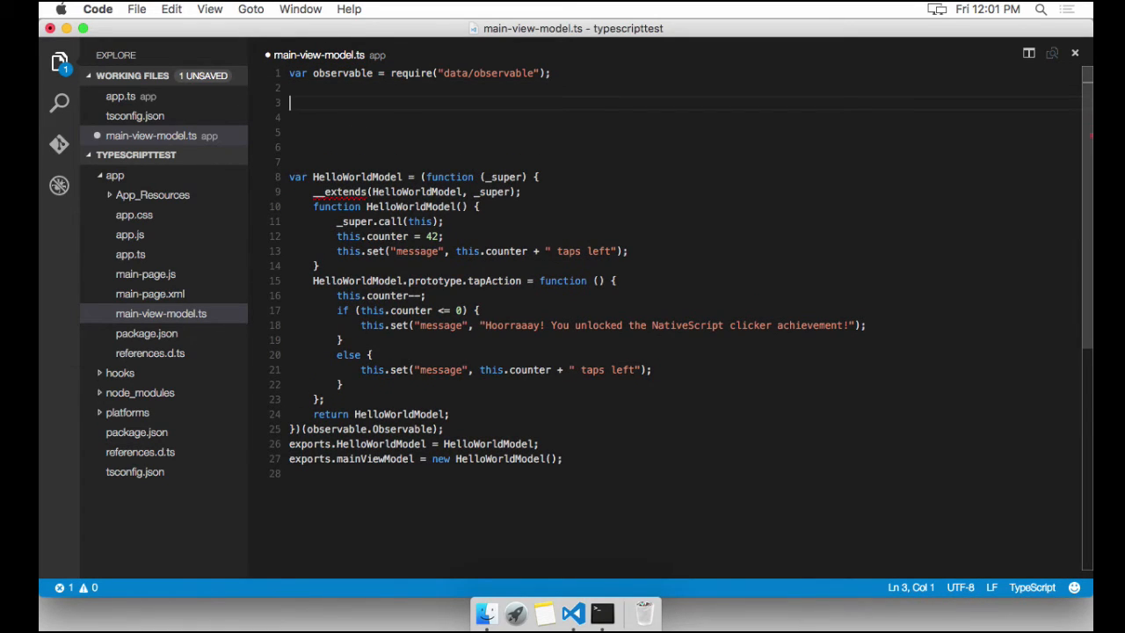
{"action": "type", "text": "import"}
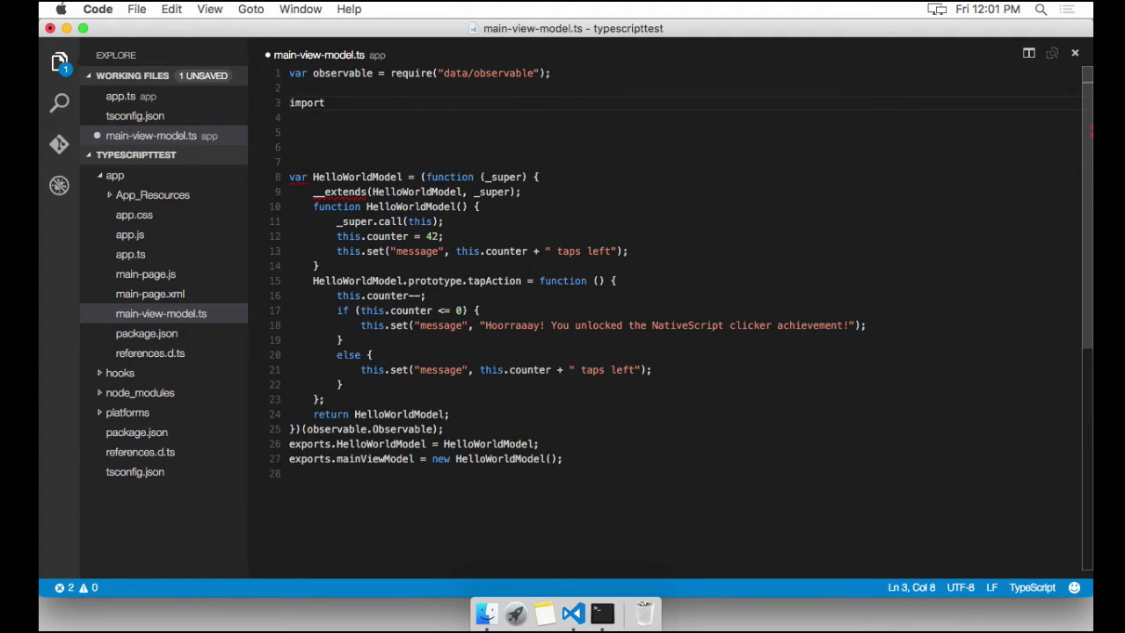
{"action": "type", "text": "observable"}
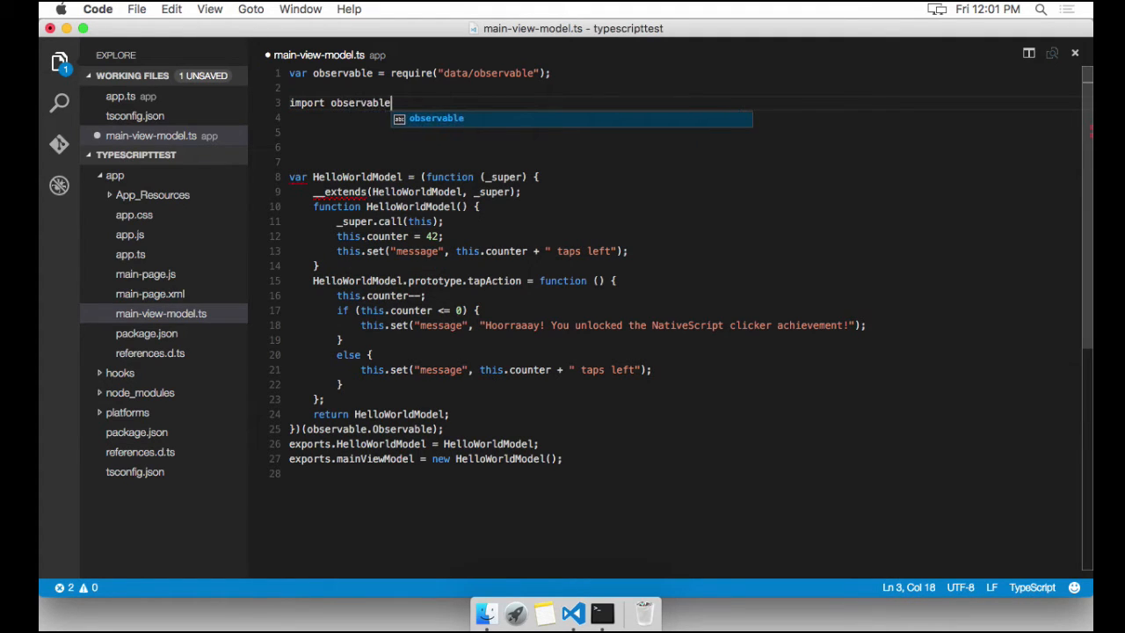
{"action": "type", "text": "="}
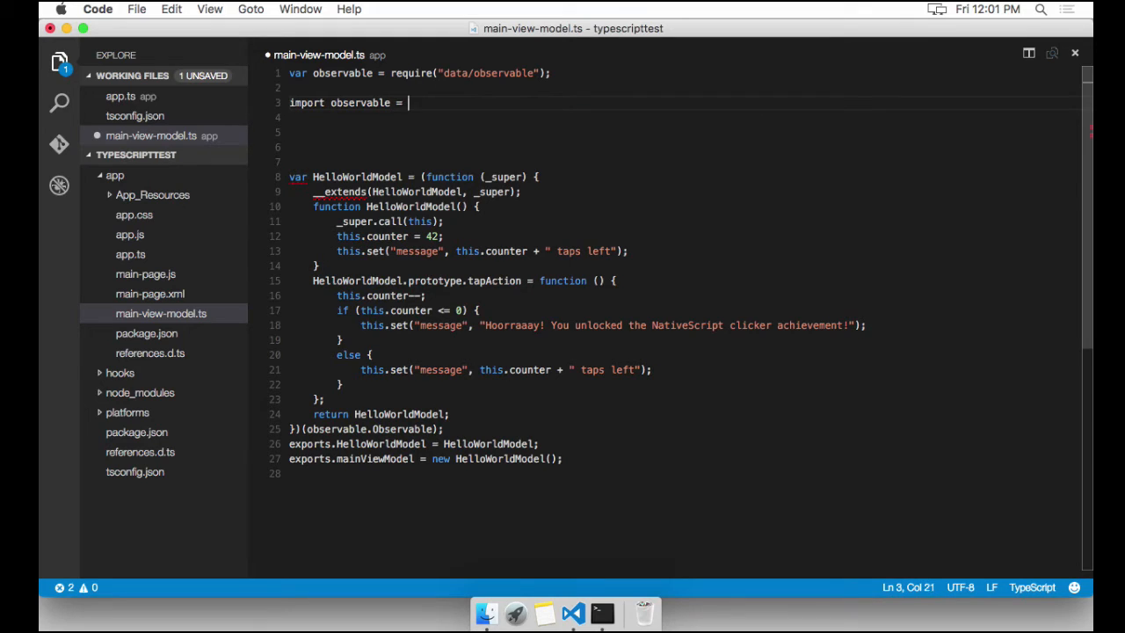
{"action": "type", "text": "require();"}
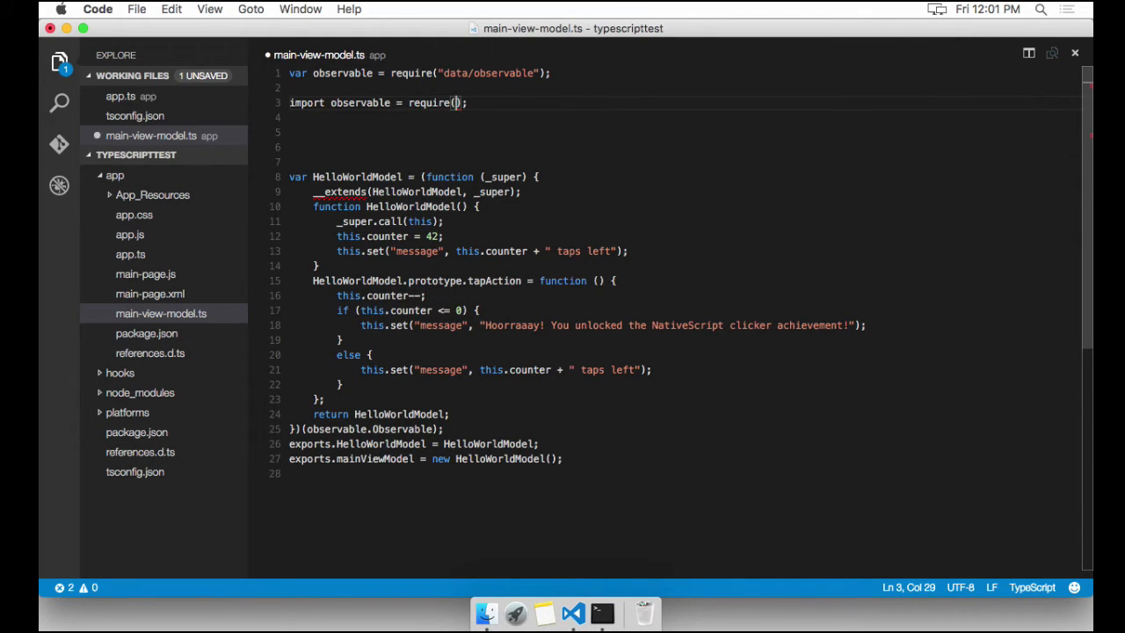
{"action": "type", "text": "'da"}
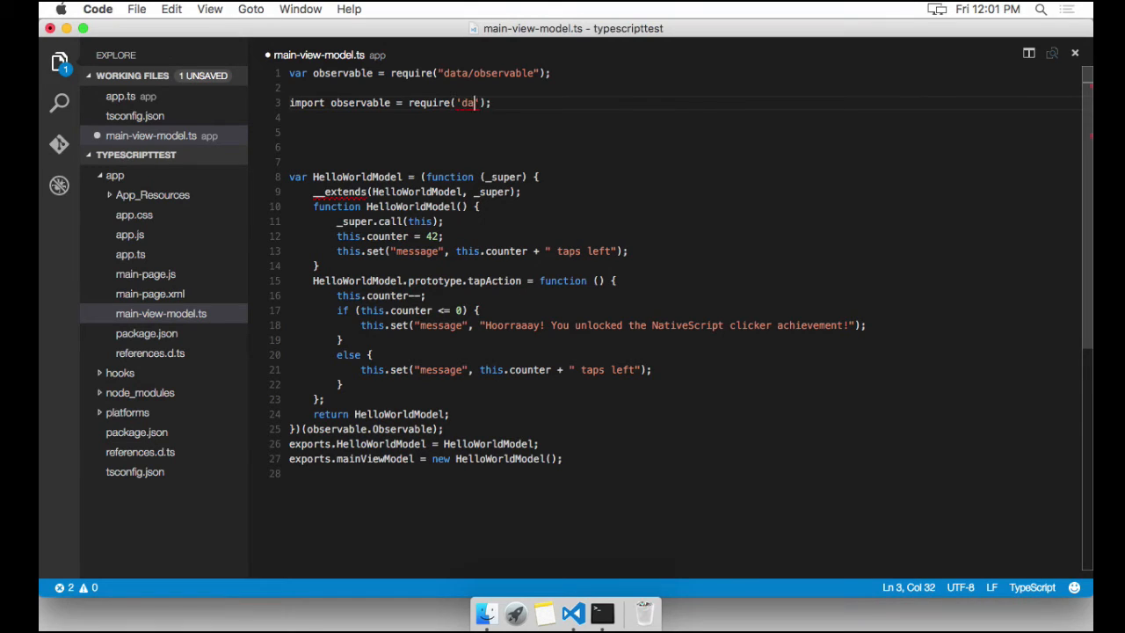
{"action": "type", "text": "ta/obser"}
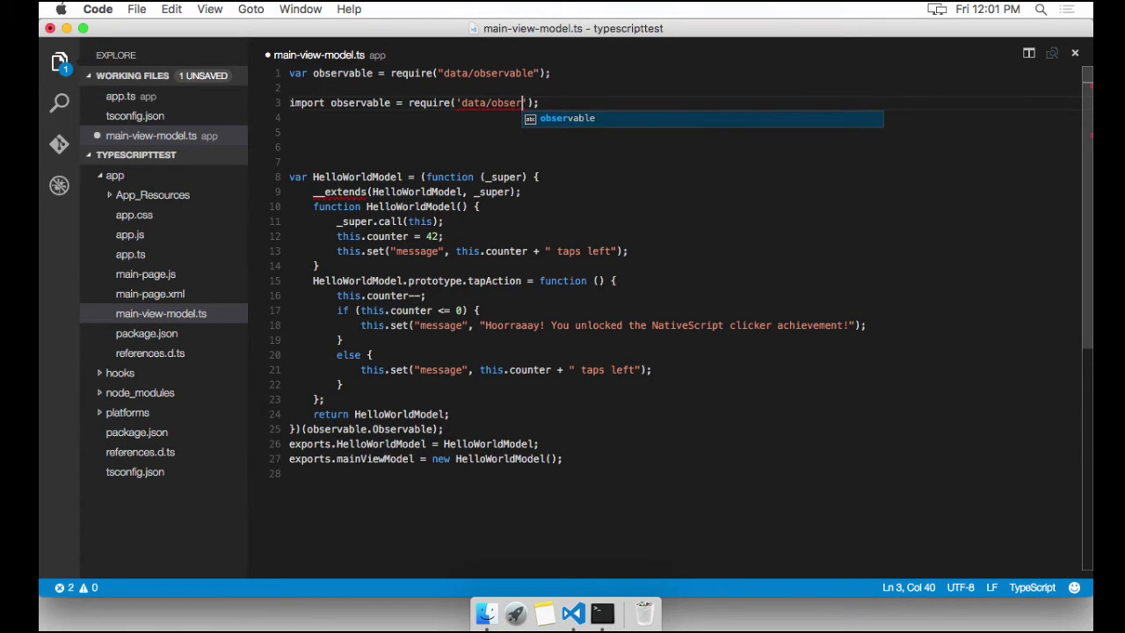
{"action": "type", "text": "able"}
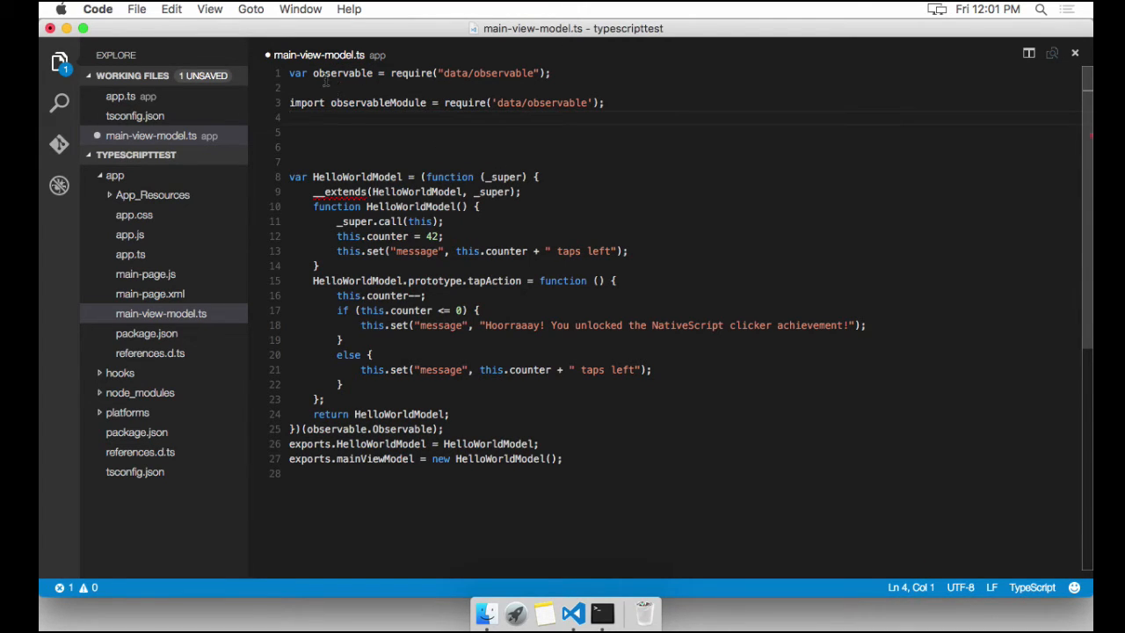
{"action": "left_click", "coordinate": [563, 88]}
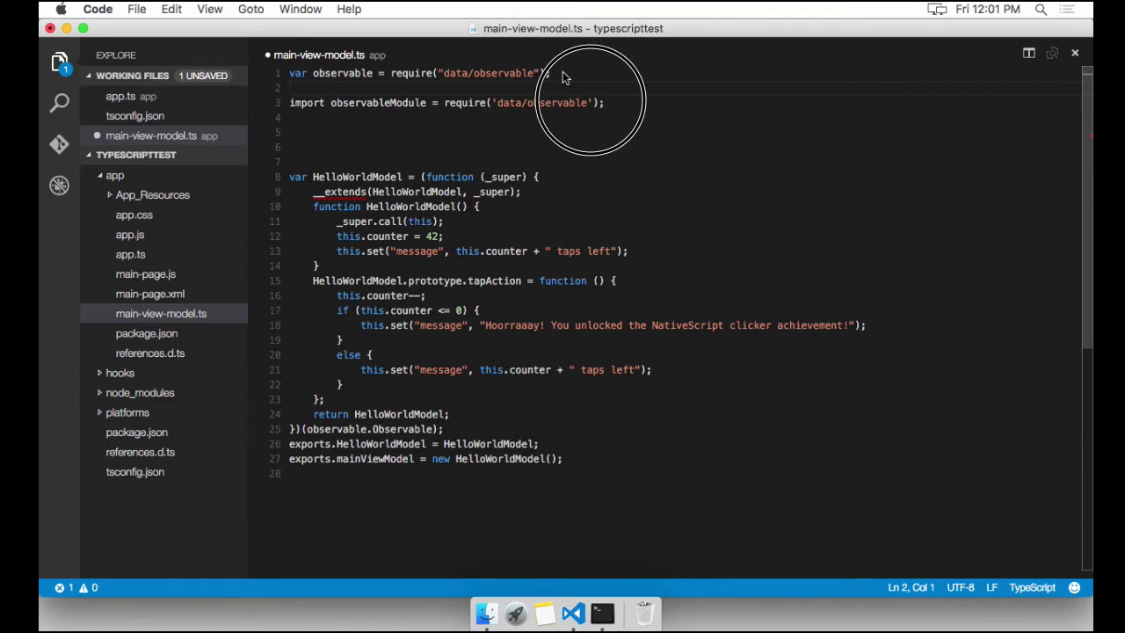
{"action": "double_click", "coordinate": [541, 102]}
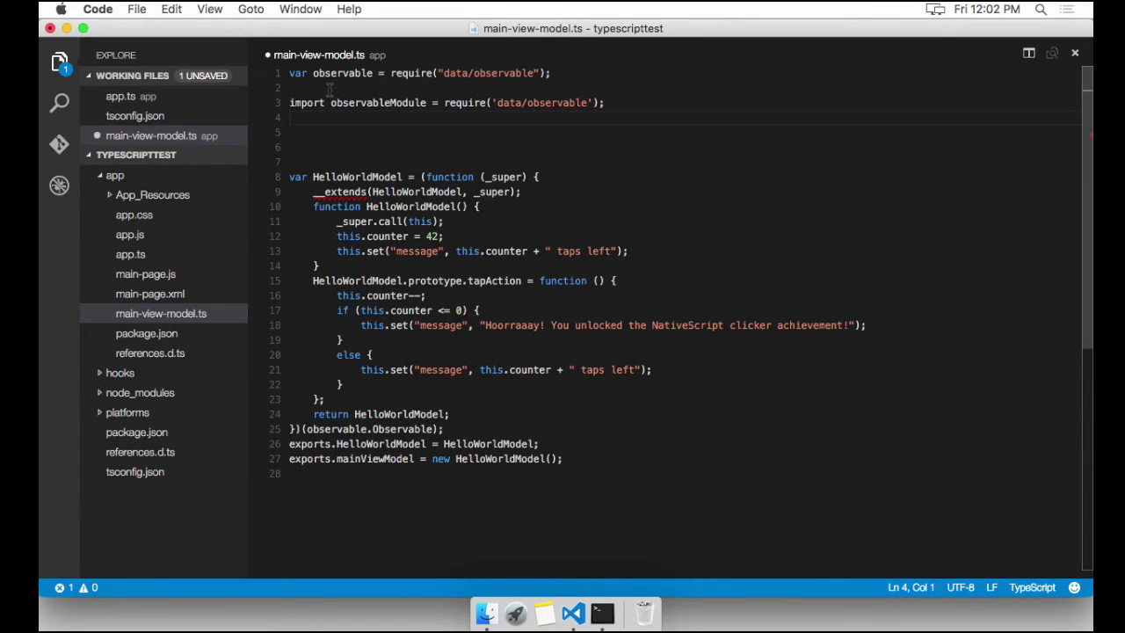
{"action": "key", "text": "enter"}
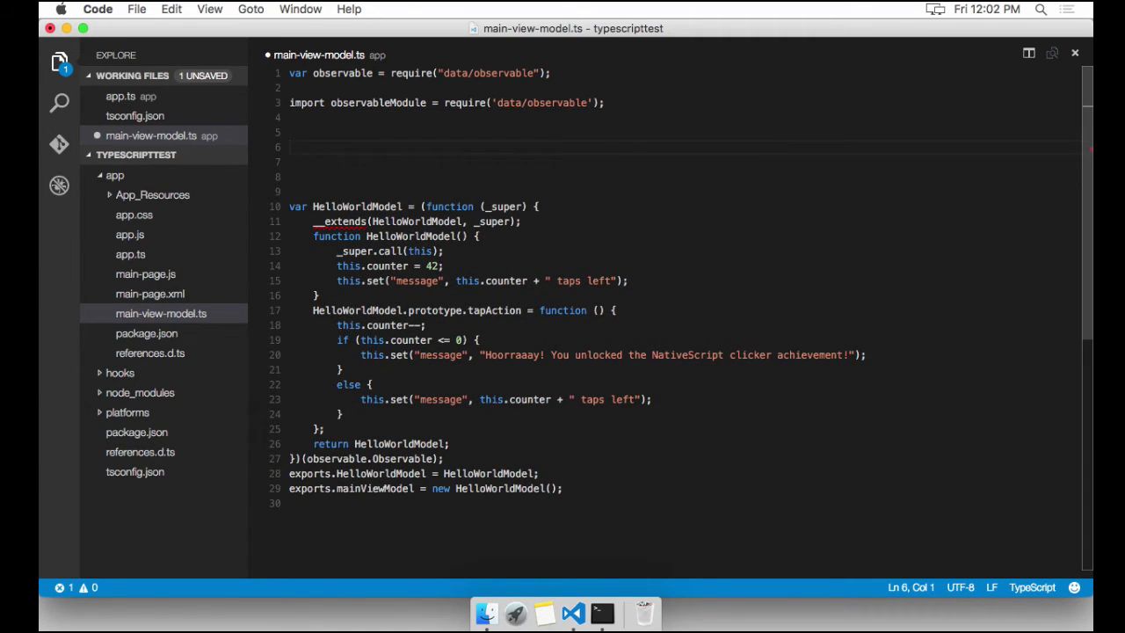
Type export class HelloWorldModel extends observableModule.Observable { } on line 6.
{"action": "type", "text": "e"}
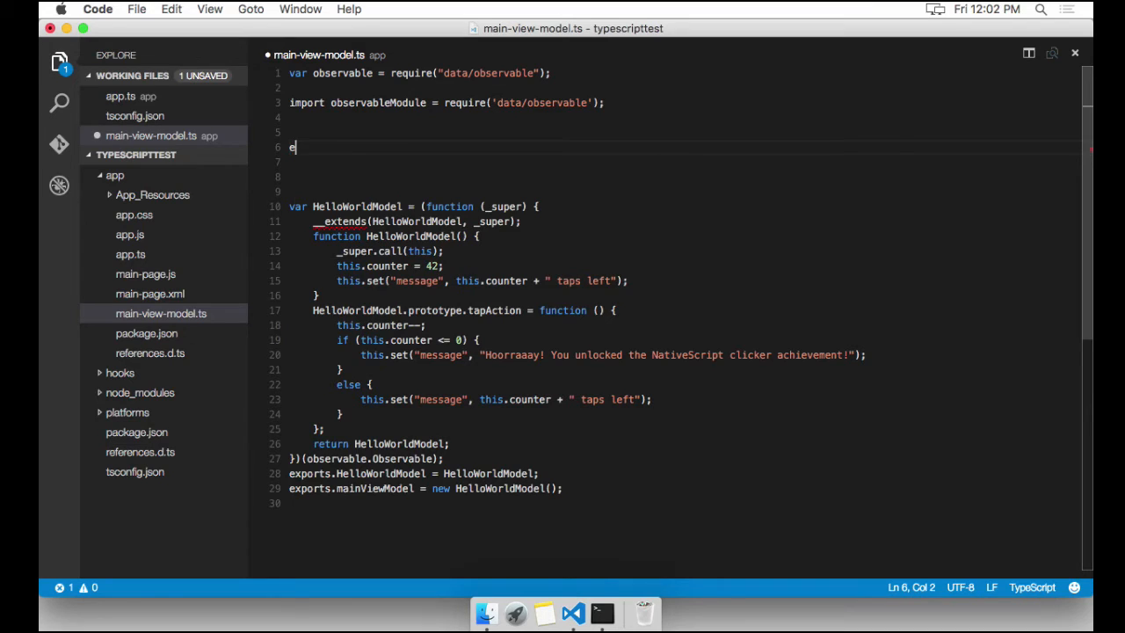
{"action": "type", "text": "xport"}
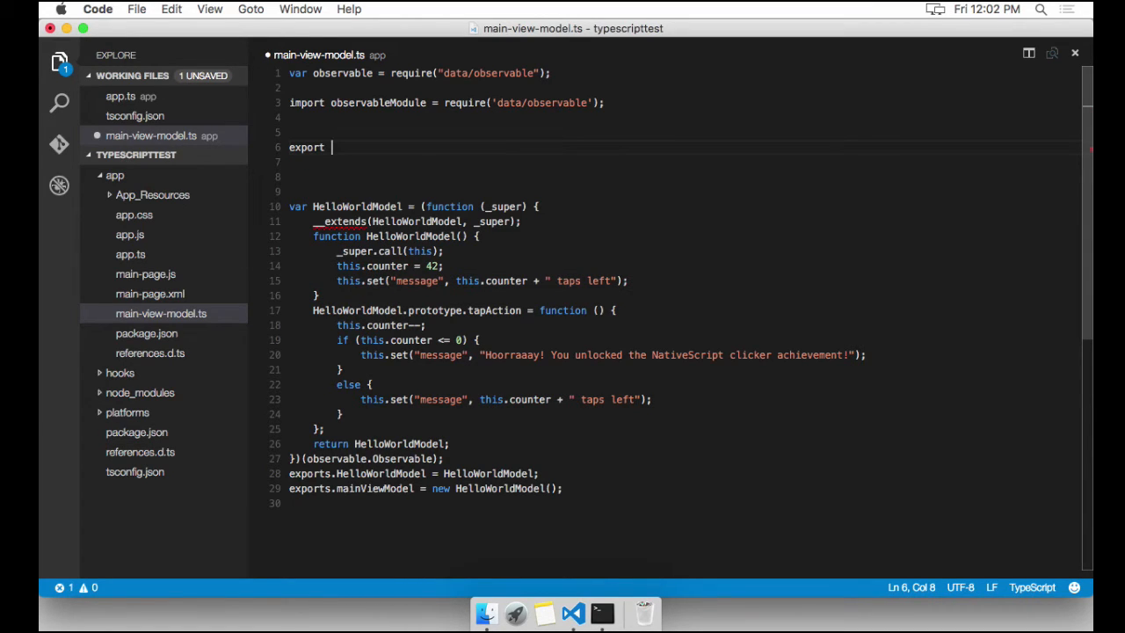
{"action": "type", "text": "class Hello"}
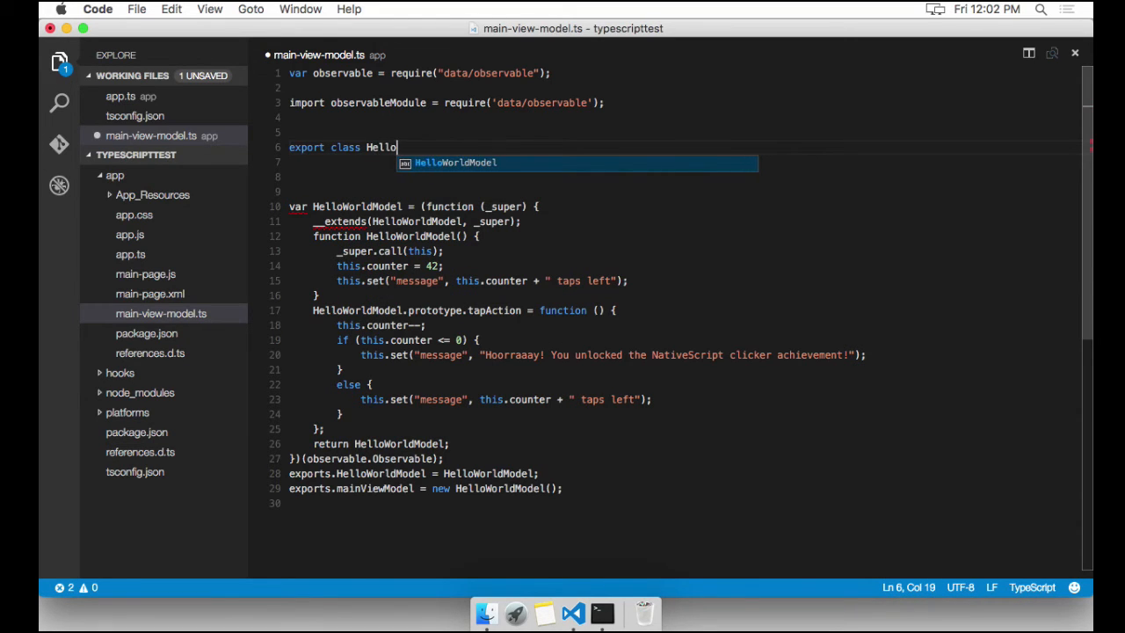
{"action": "type", "text": "World"}
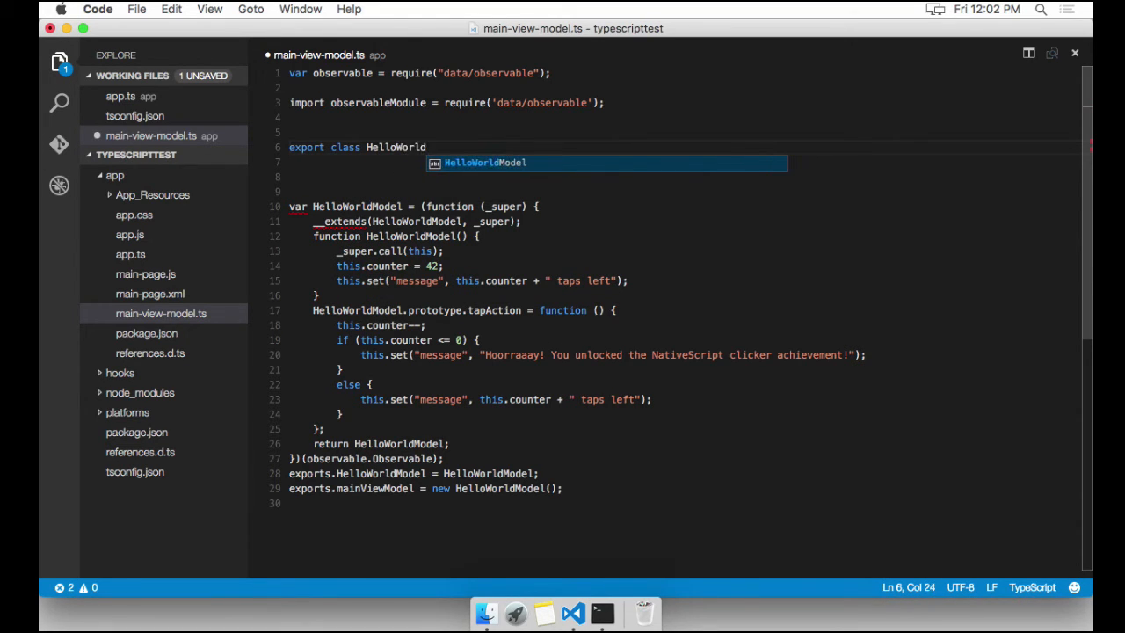
{"action": "key", "text": "Tab"}
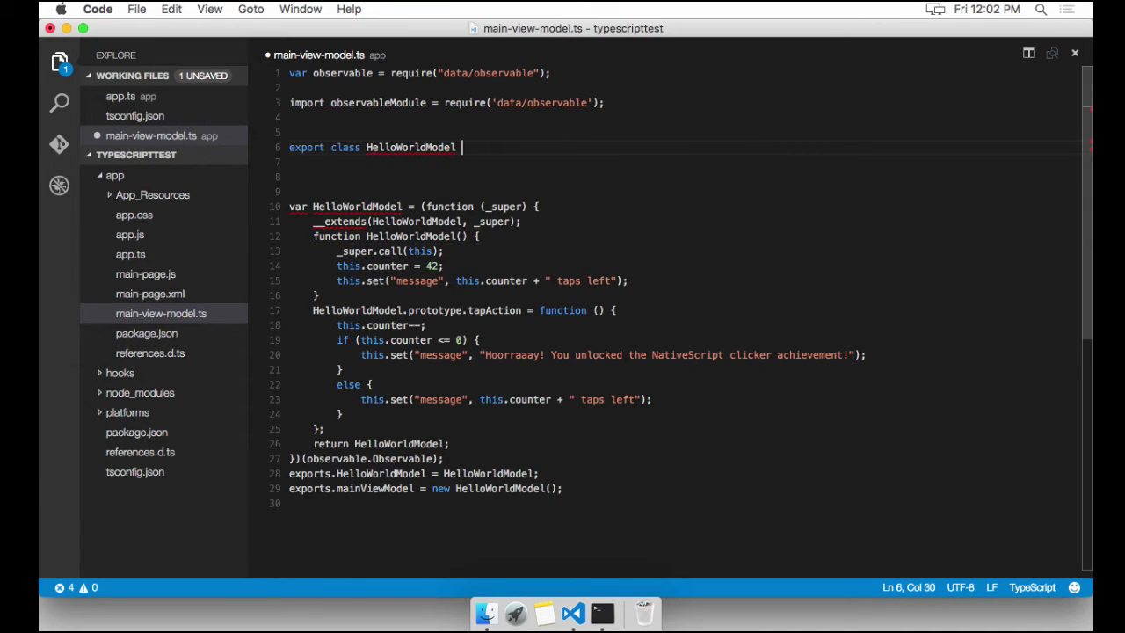
{"action": "type", "text": "extends"}
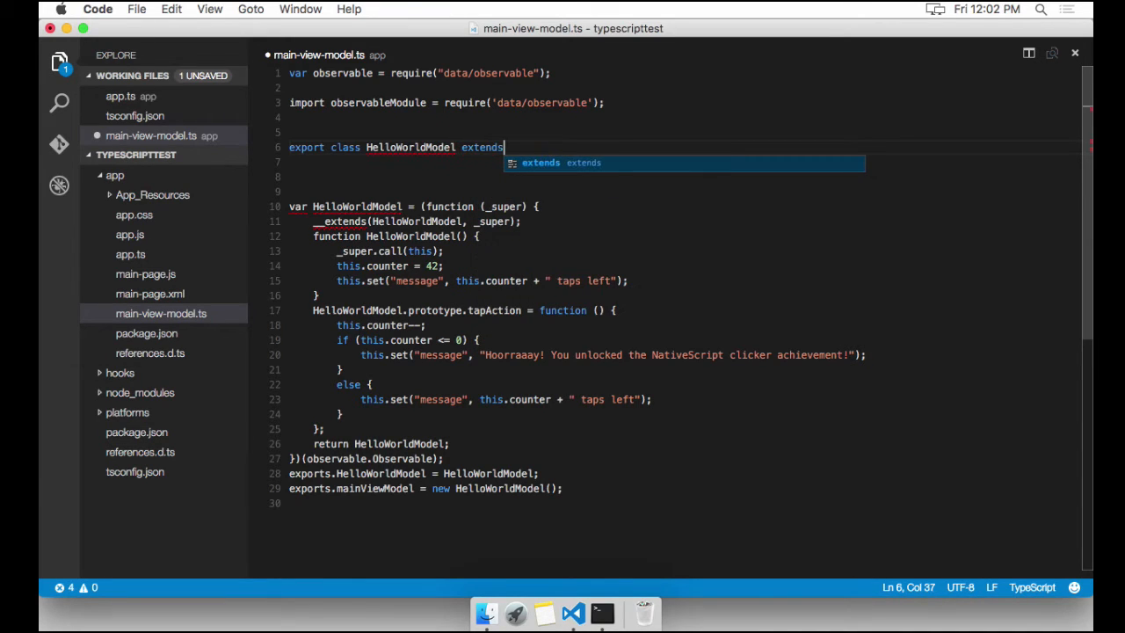
{"action": "type", "text": "obse"}
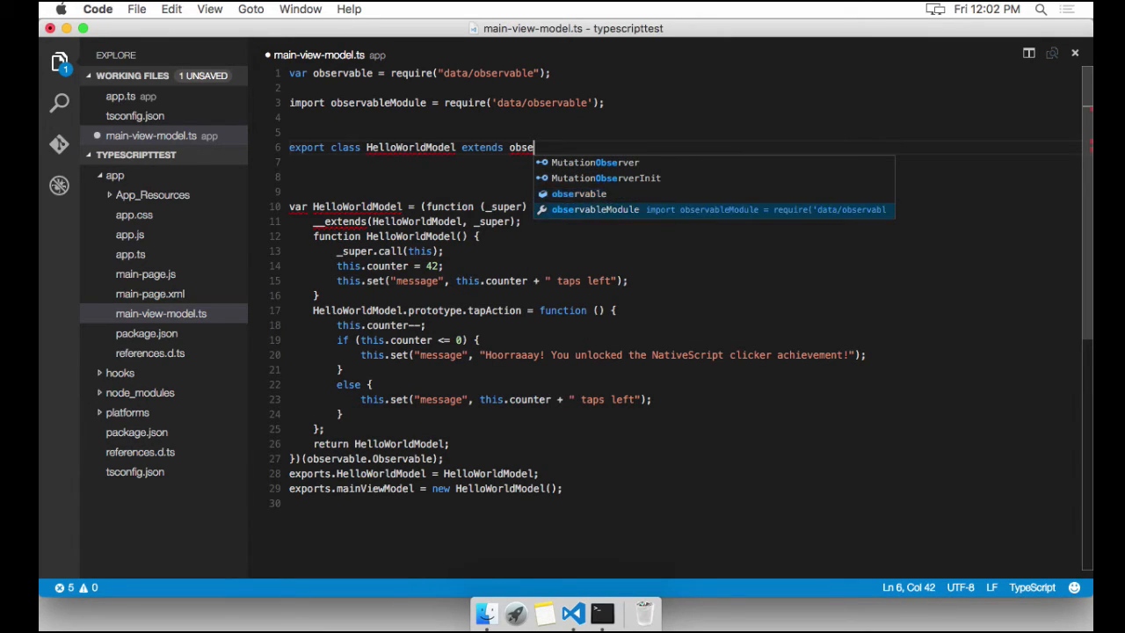
{"action": "type", "text": "rvableModule.Observable"}
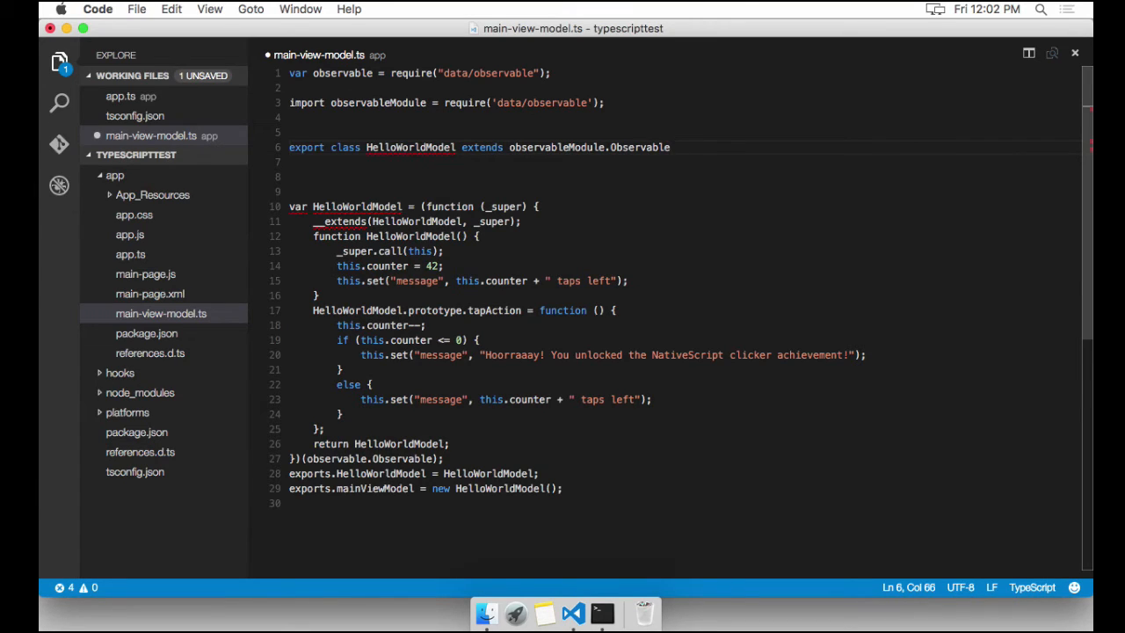
{"action": "type", "text": "{"}
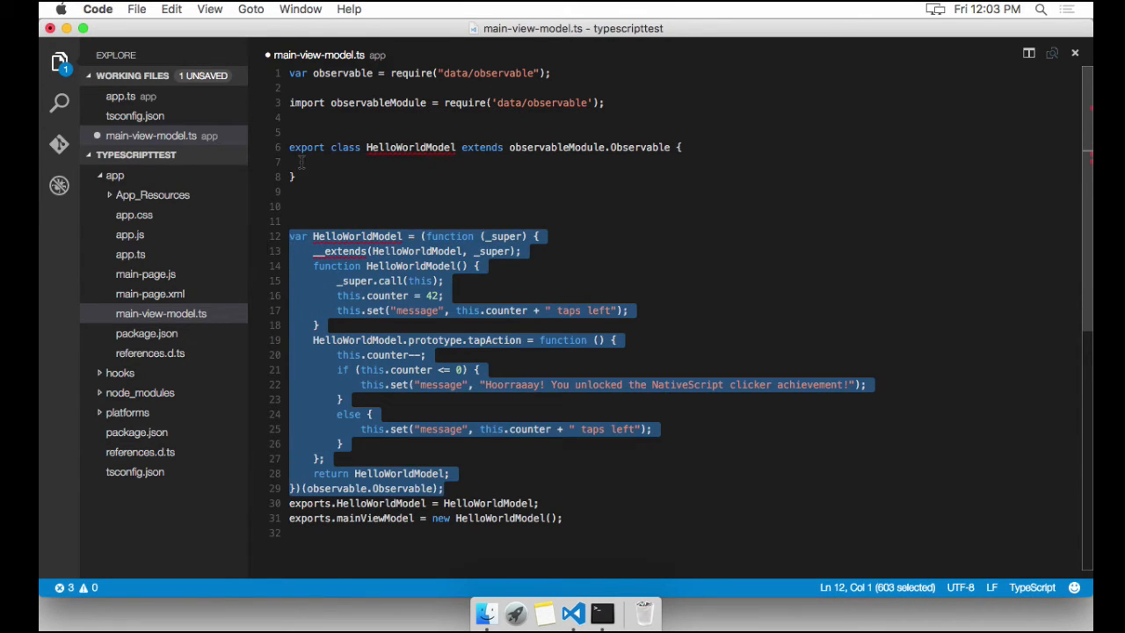
{"action": "left_click", "coordinate": [353, 123]}
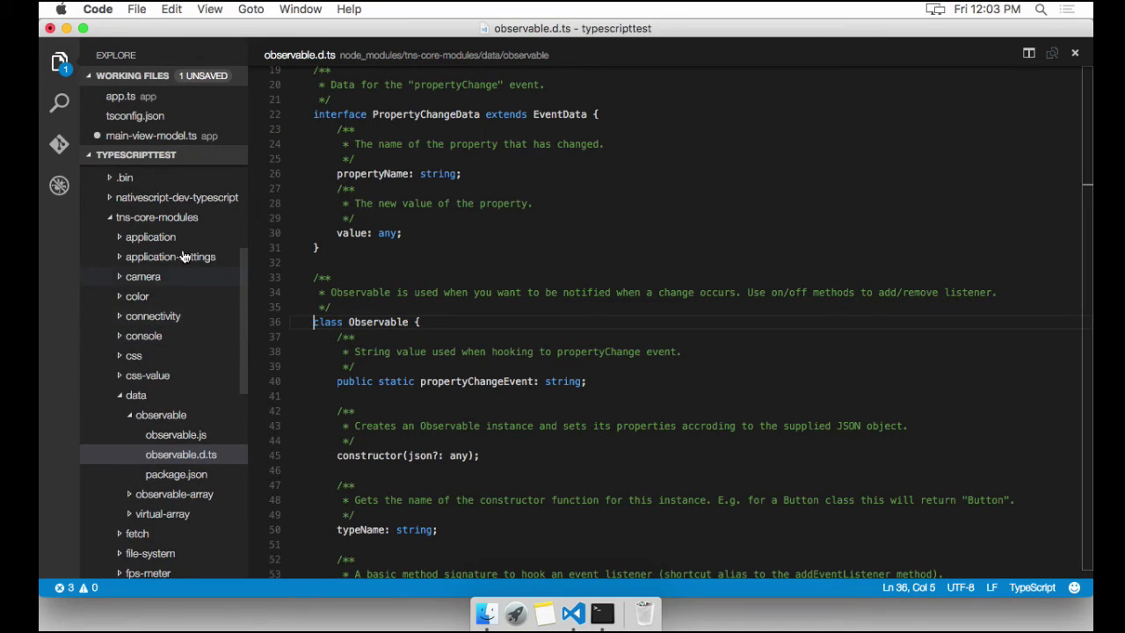
{"action": "mouse_move", "coordinate": [176, 383]}
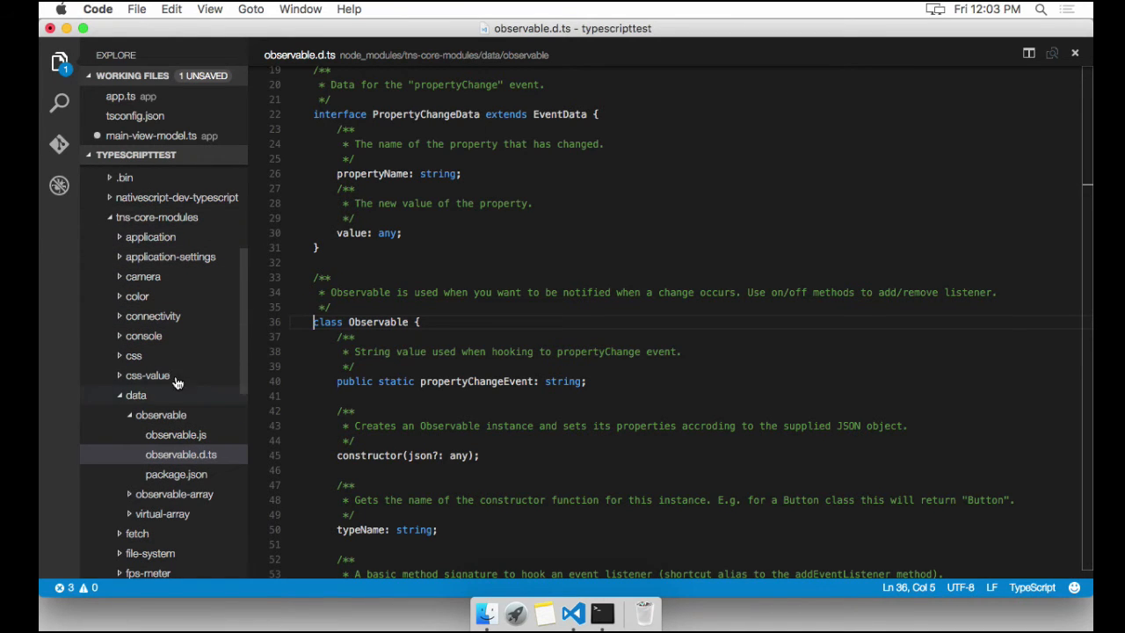
Scroll through observable.d.ts to review Observable's set, get, notify and hasListeners declarations.
{"action": "scroll", "scroll_direction": "down", "scroll_amount": 3}
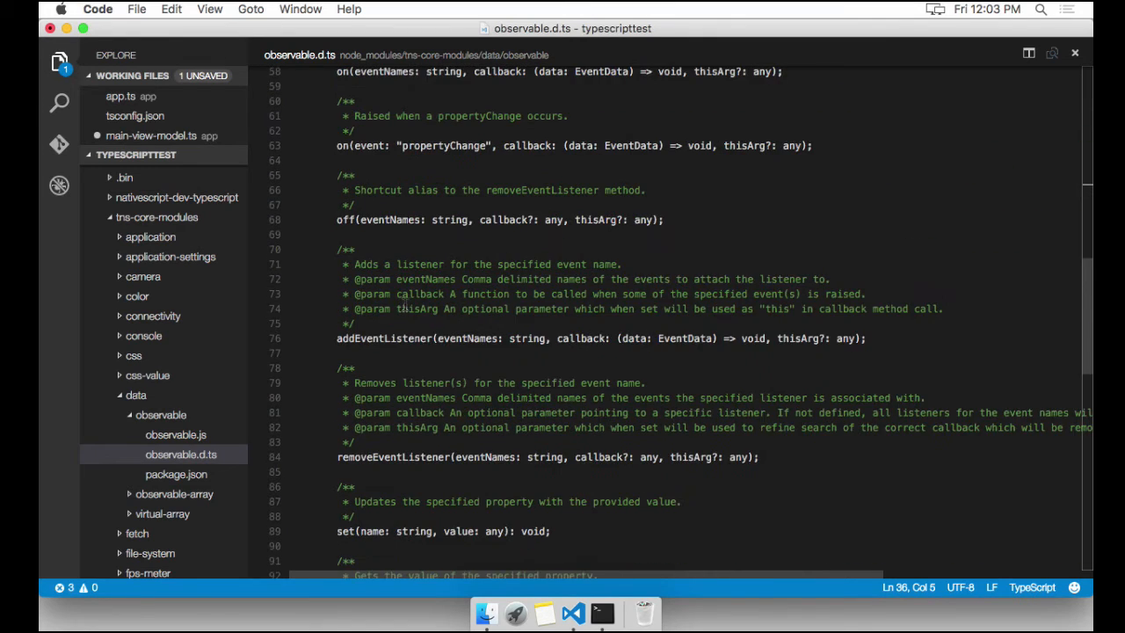
{"action": "scroll", "scroll_direction": "down", "scroll_amount": 3}
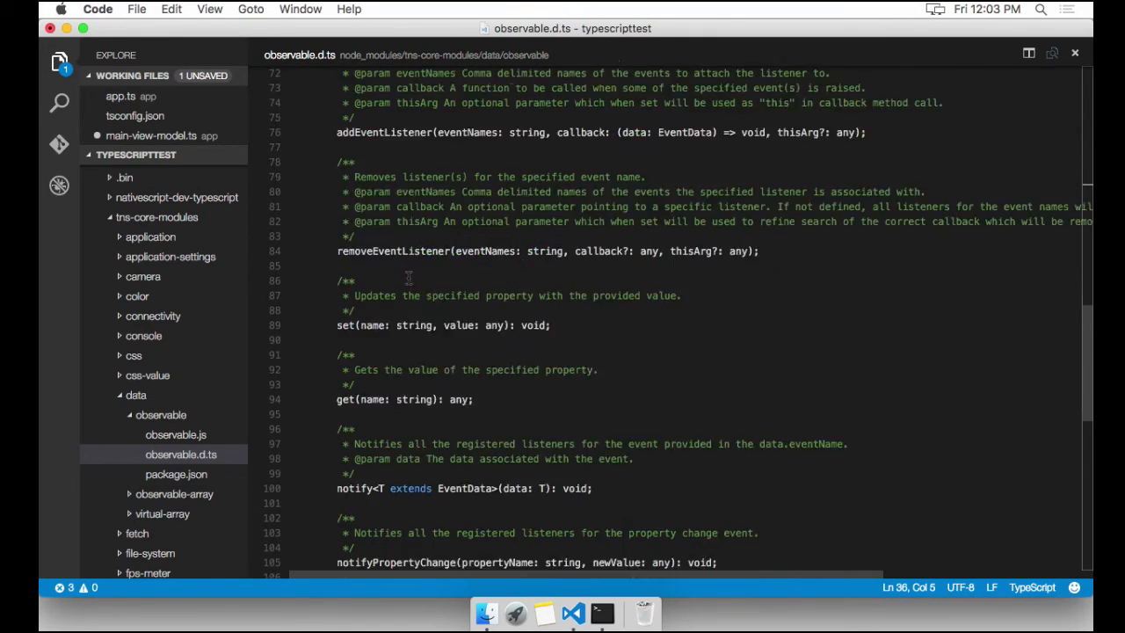
{"action": "scroll", "scroll_direction": "down", "scroll_amount": 3}
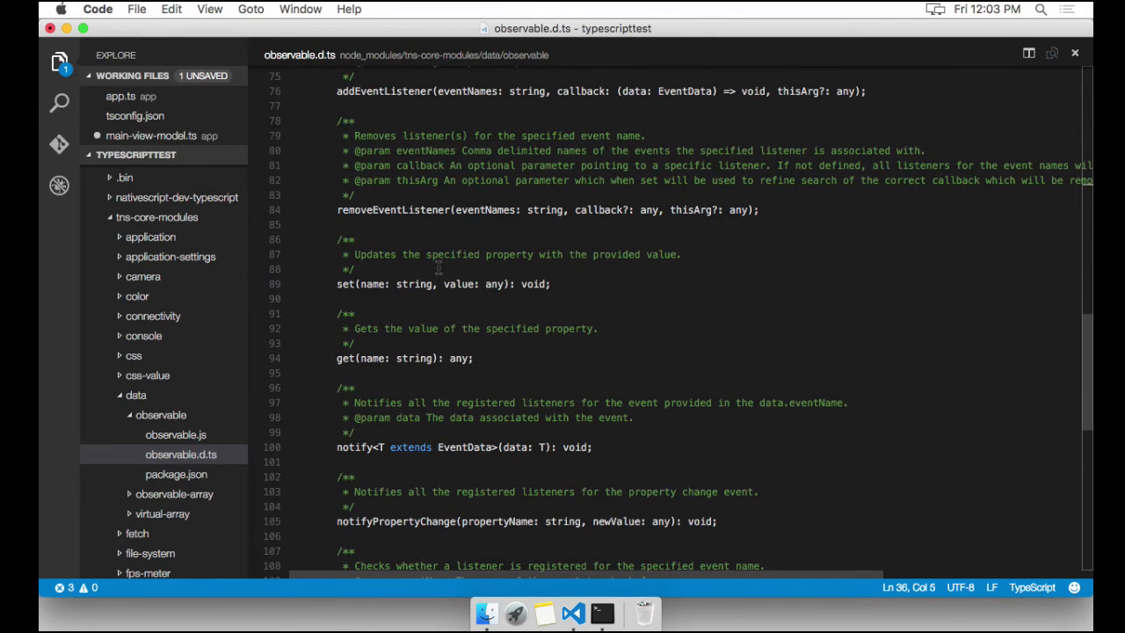
{"action": "scroll", "scroll_direction": "up", "scroll_amount": 3}
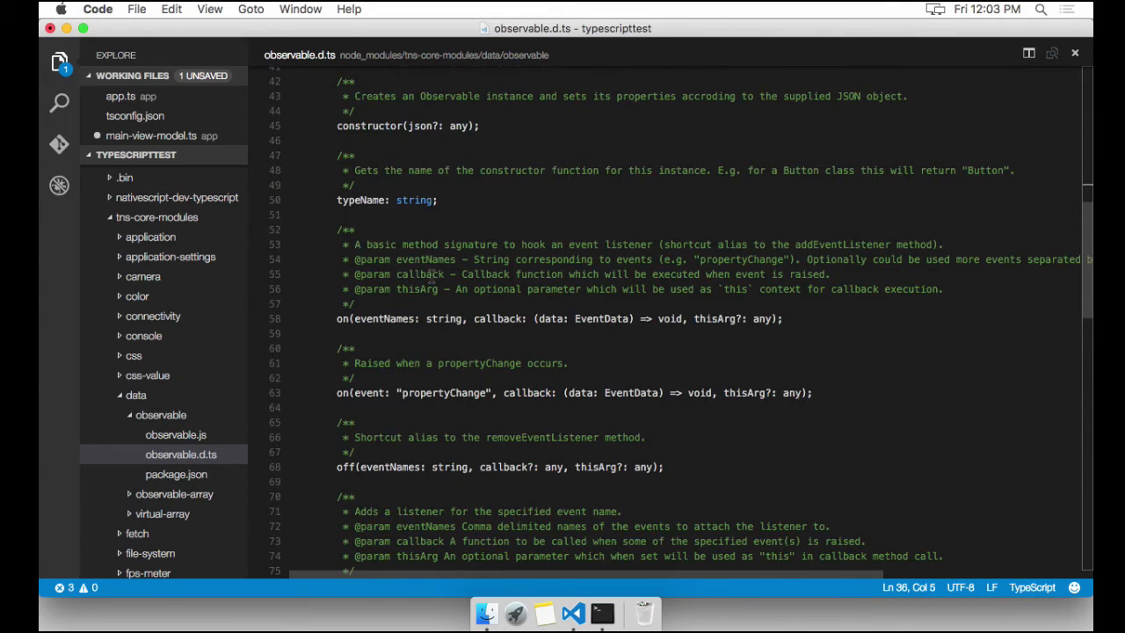
{"action": "scroll", "scroll_direction": "down", "scroll_amount": 3}
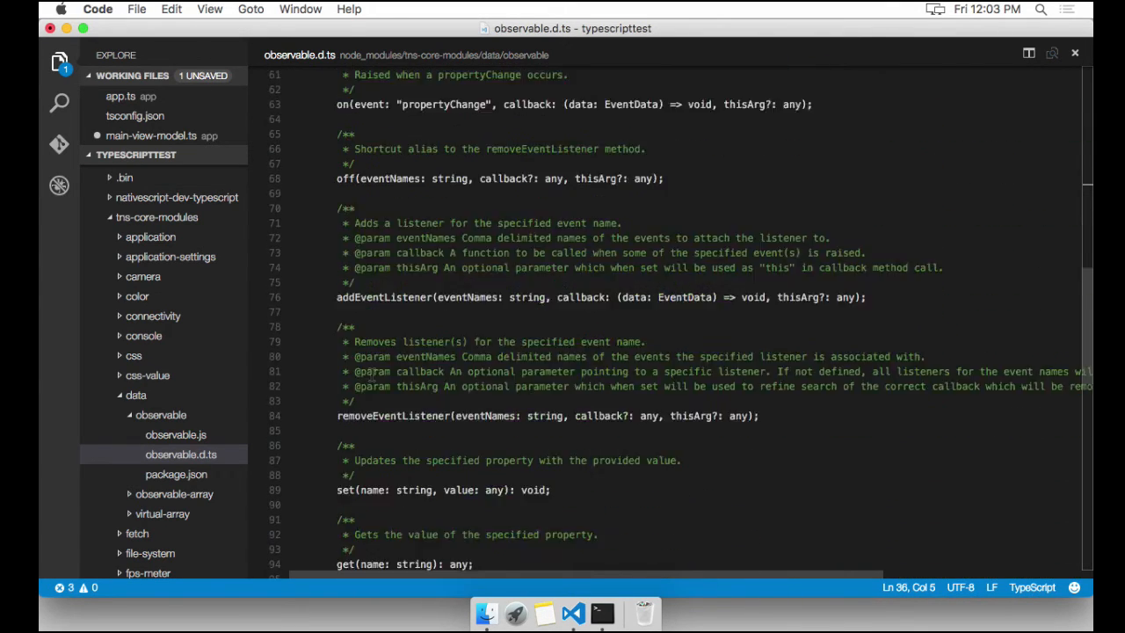
{"action": "scroll", "scroll_direction": "down", "scroll_amount": 3}
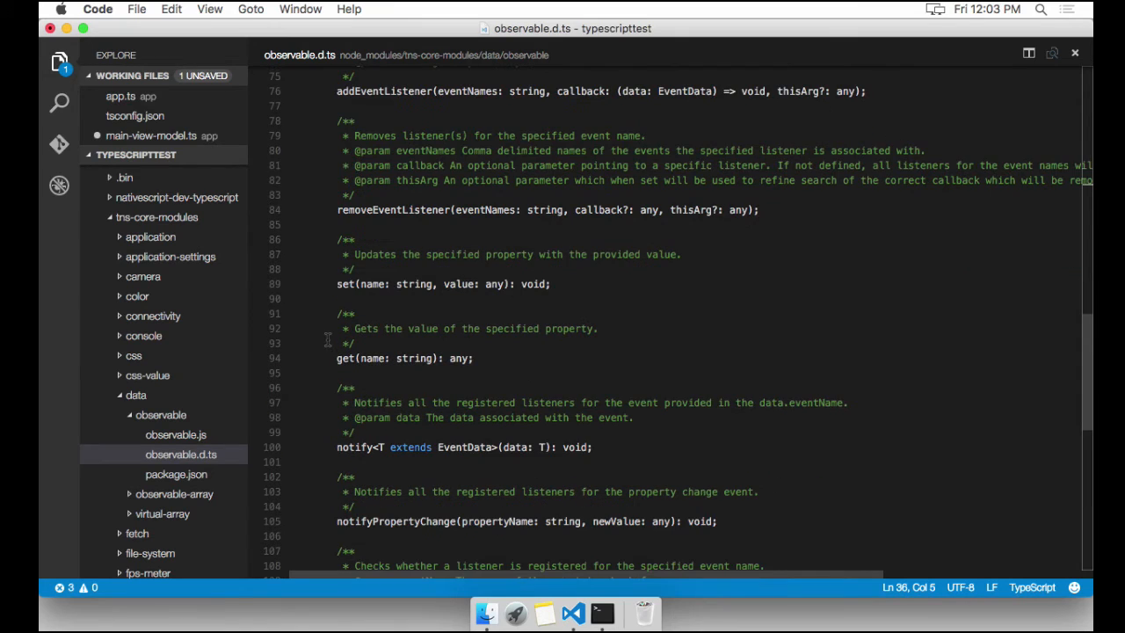
{"action": "scroll", "scroll_direction": "down", "scroll_amount": 3}
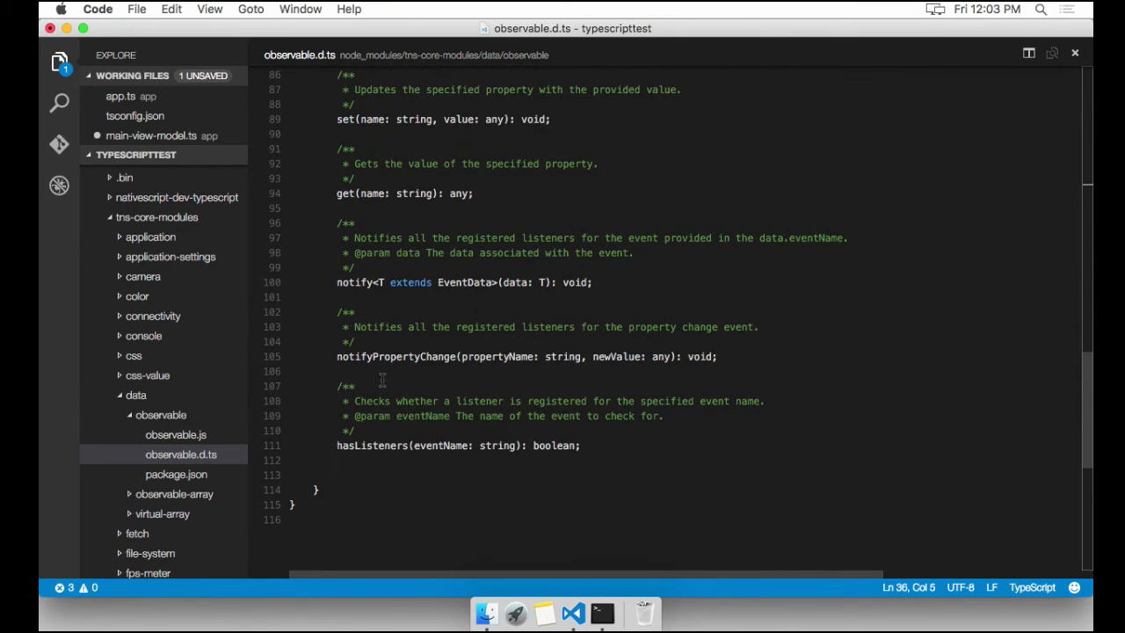
{"action": "scroll", "scroll_direction": "up", "scroll_amount": 3}
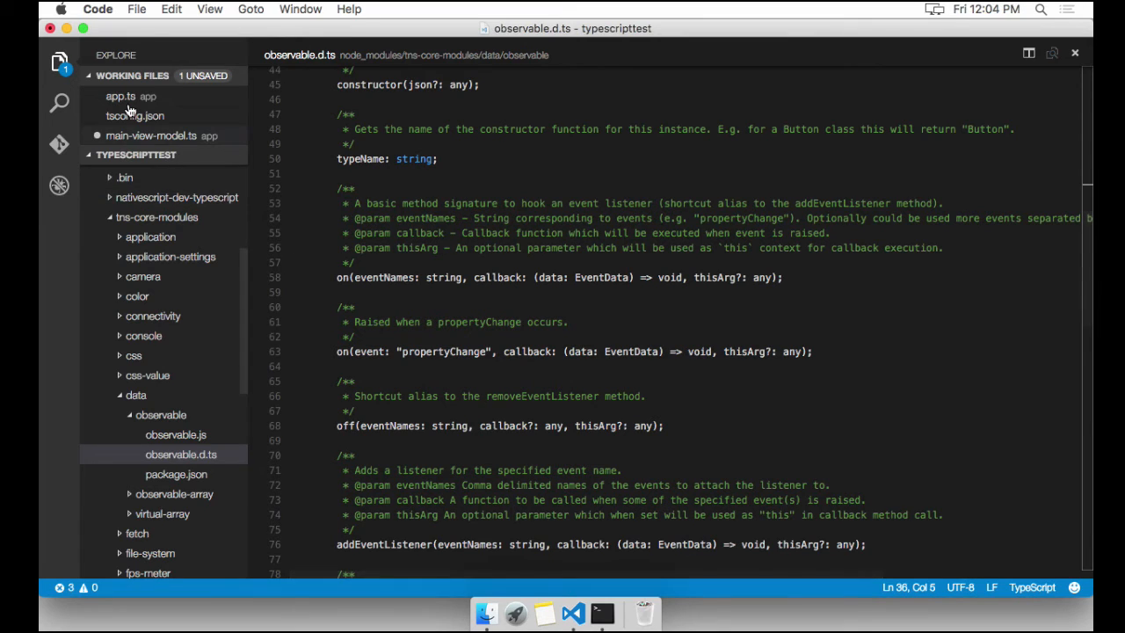
Add import {Observable} from "data/observable"; and make room inside the HelloWorldModel class body.
{"action": "left_click", "coordinate": [151, 136]}
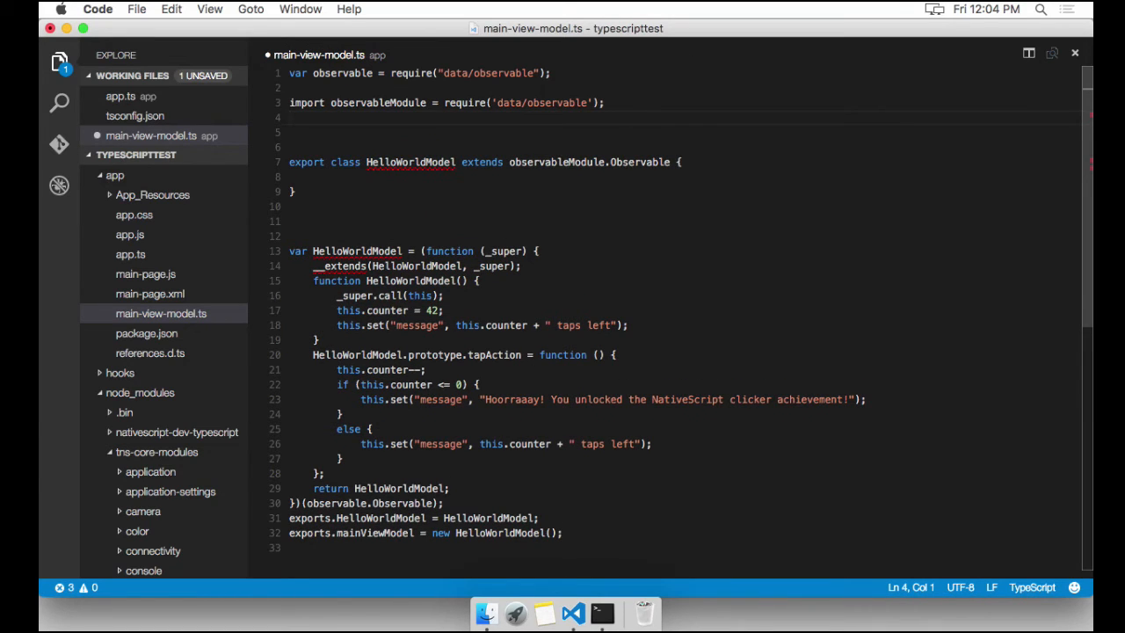
{"action": "type", "text": "import {O"}
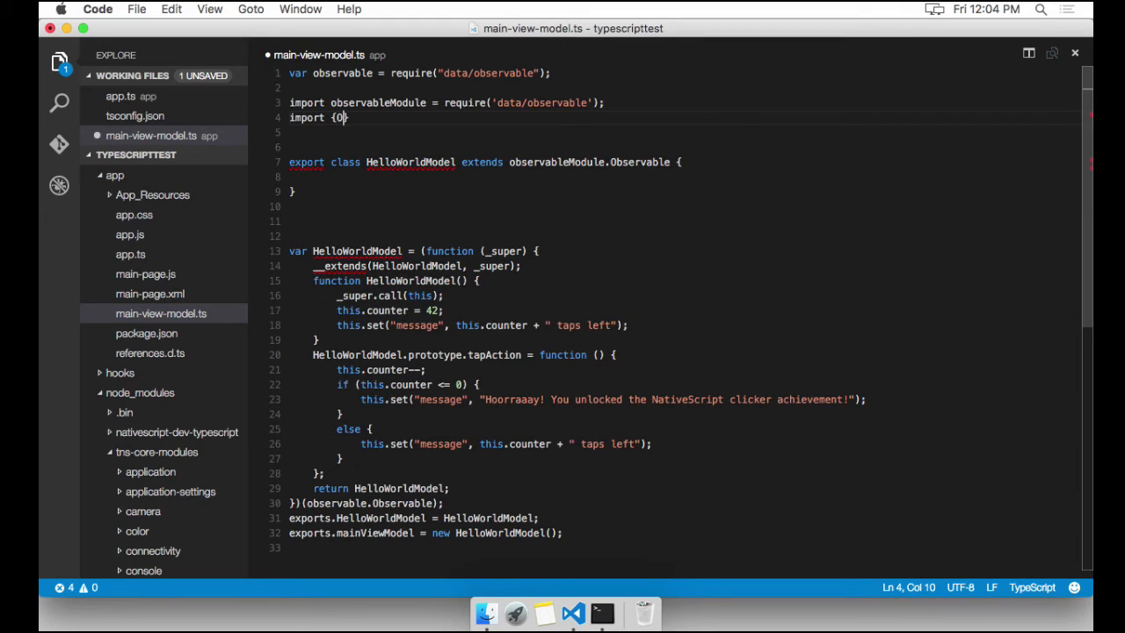
{"action": "type", "text": "bservable"}
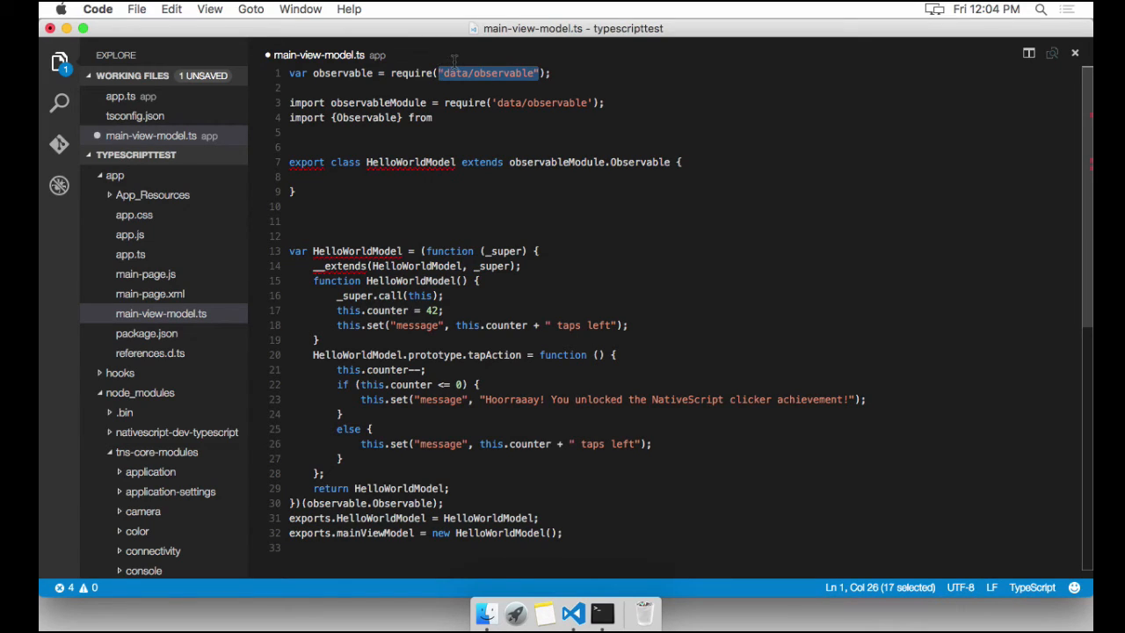
{"action": "type", "text": "\"data/observable\""}
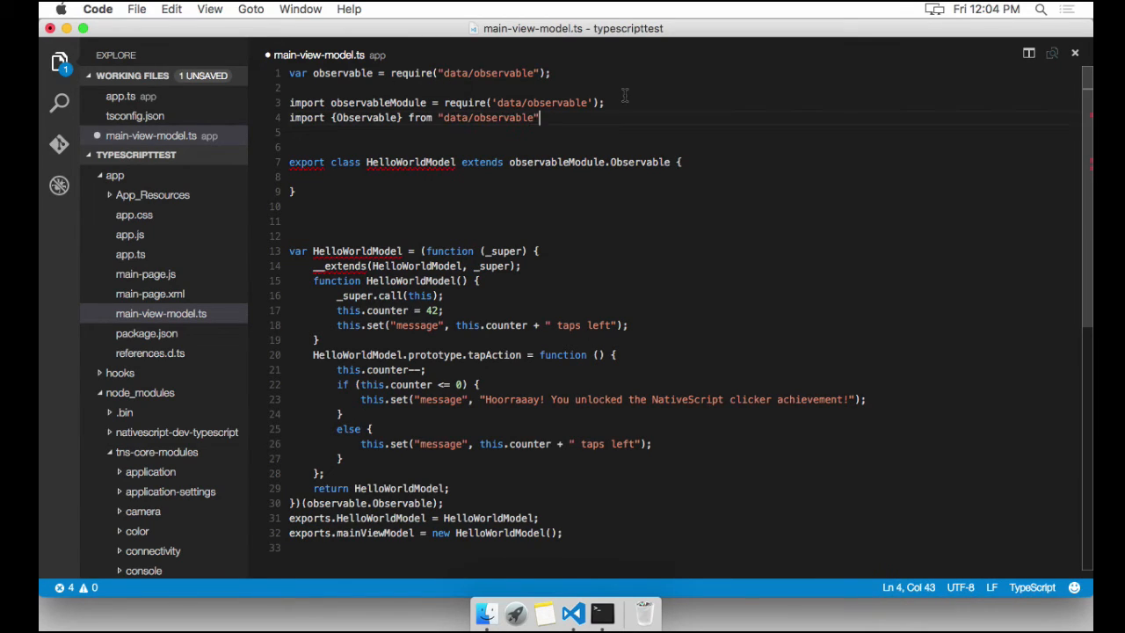
{"action": "type", "text": ";"}
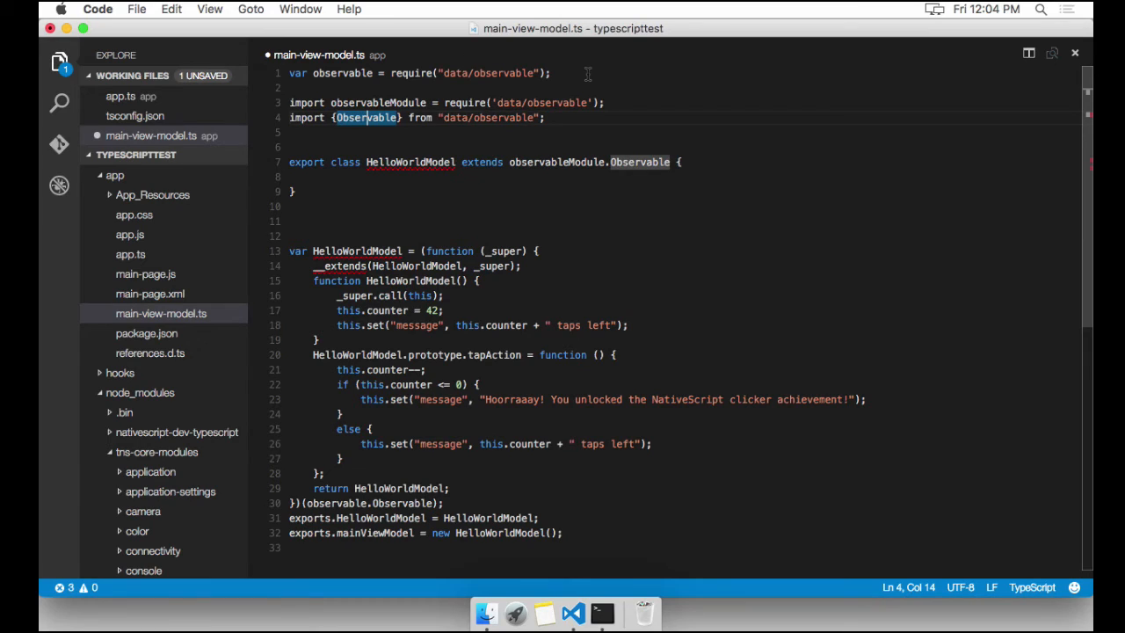
{"action": "mouse_move", "coordinate": [496, 145]}
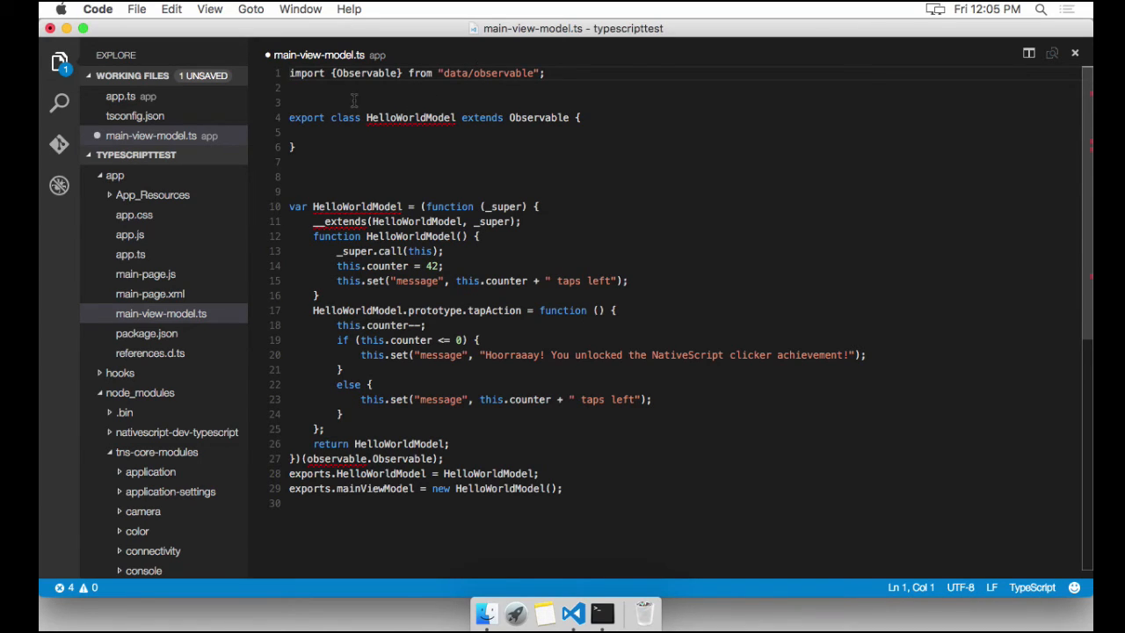
{"action": "mouse_move", "coordinate": [506, 101]}
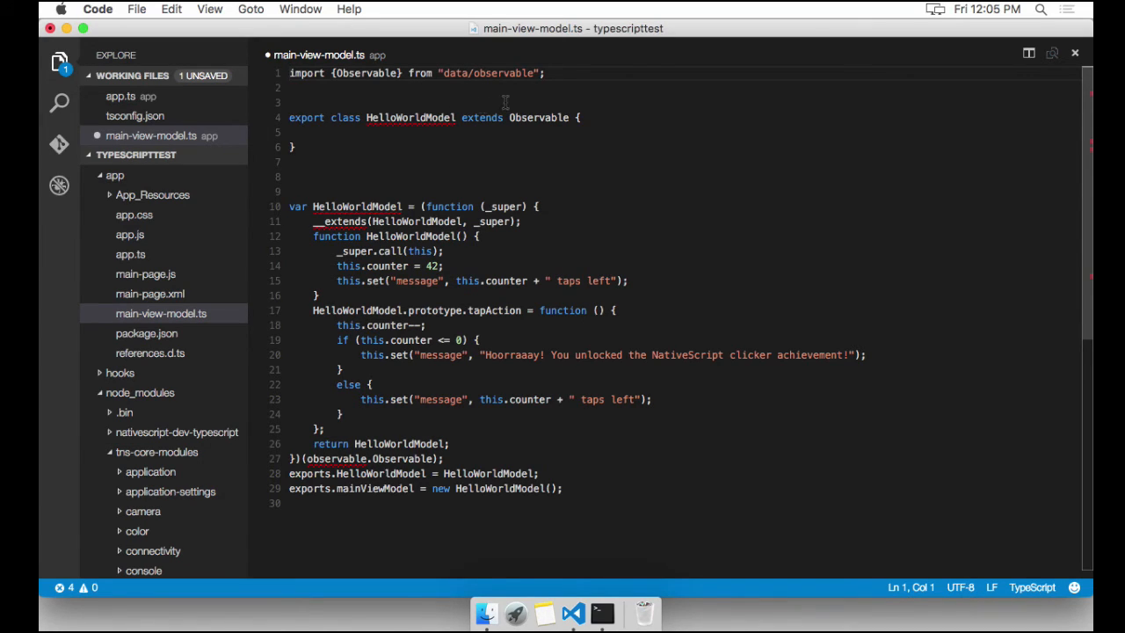
{"action": "key", "text": "enter"}
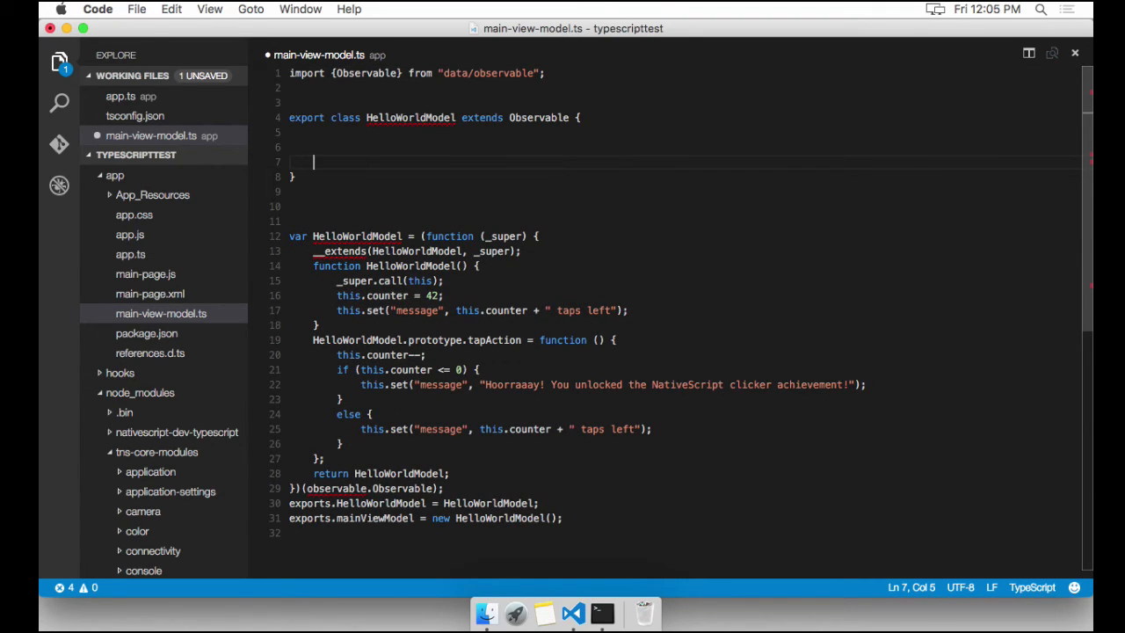
Add a private counter: number = 42 field to HelloWorldModel.
{"action": "type", "text": "constructor() {"}
{"action": "type", "text": "super();"}
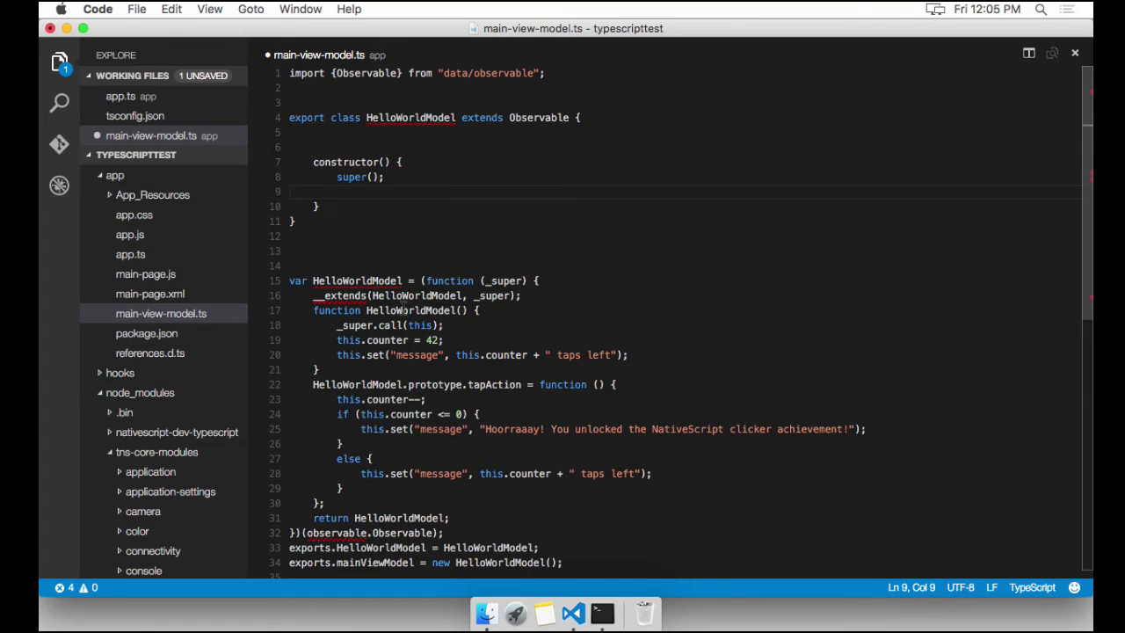
{"action": "left_click_drag", "start_coordinate": [337, 340], "coordinate": [444, 340]}
{"action": "type", "text": "private"}
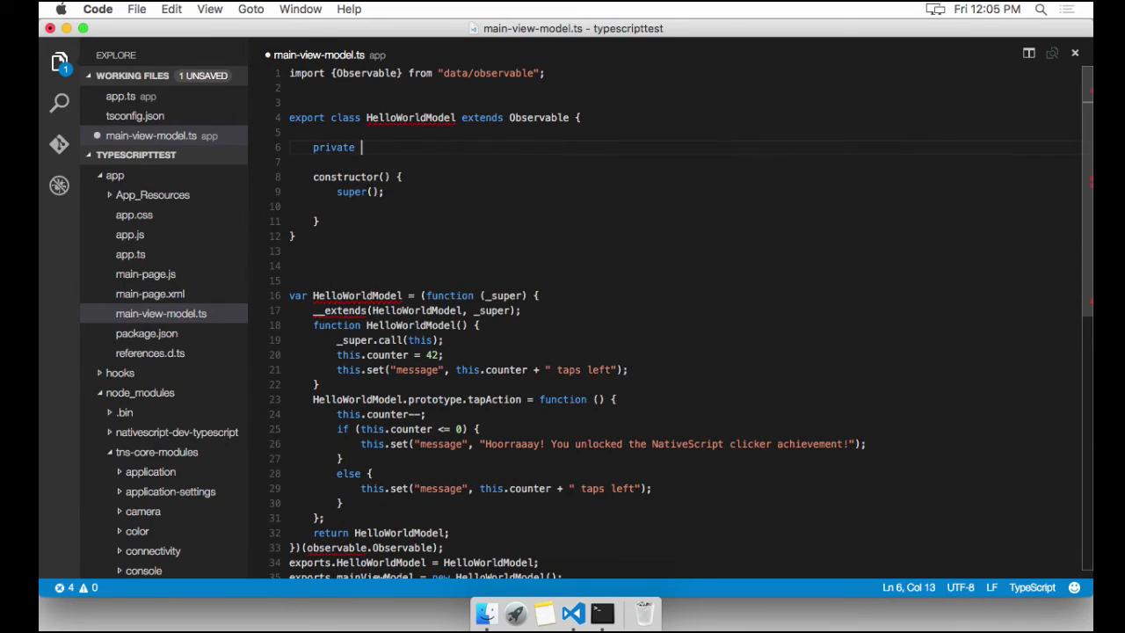
{"action": "type", "text": "counter: numbe"}
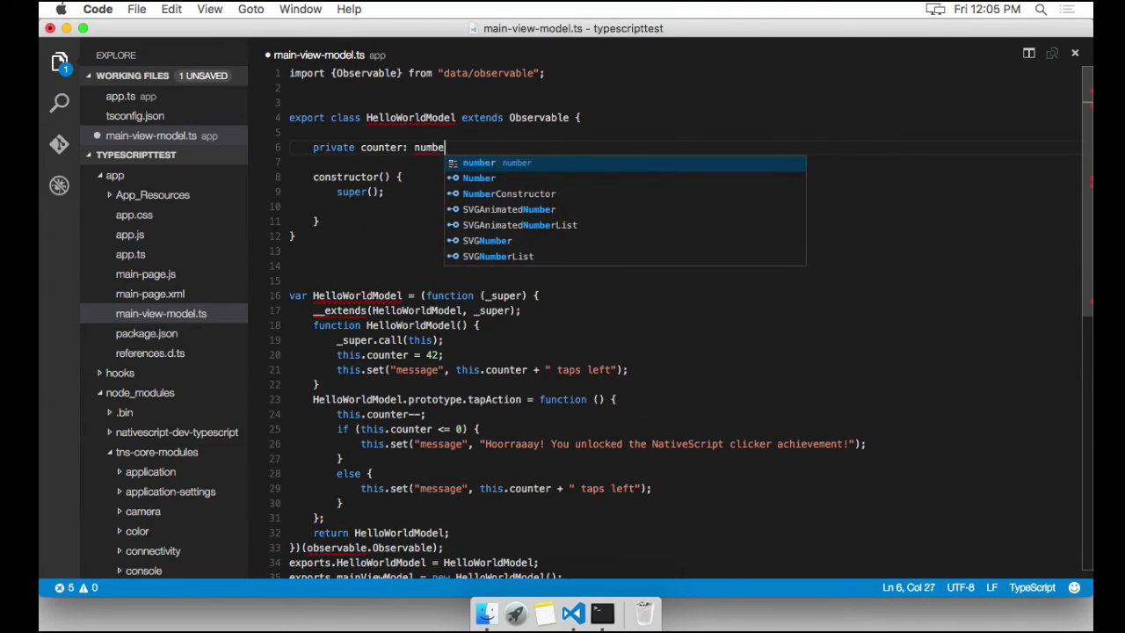
{"action": "type", "text": "r ="}
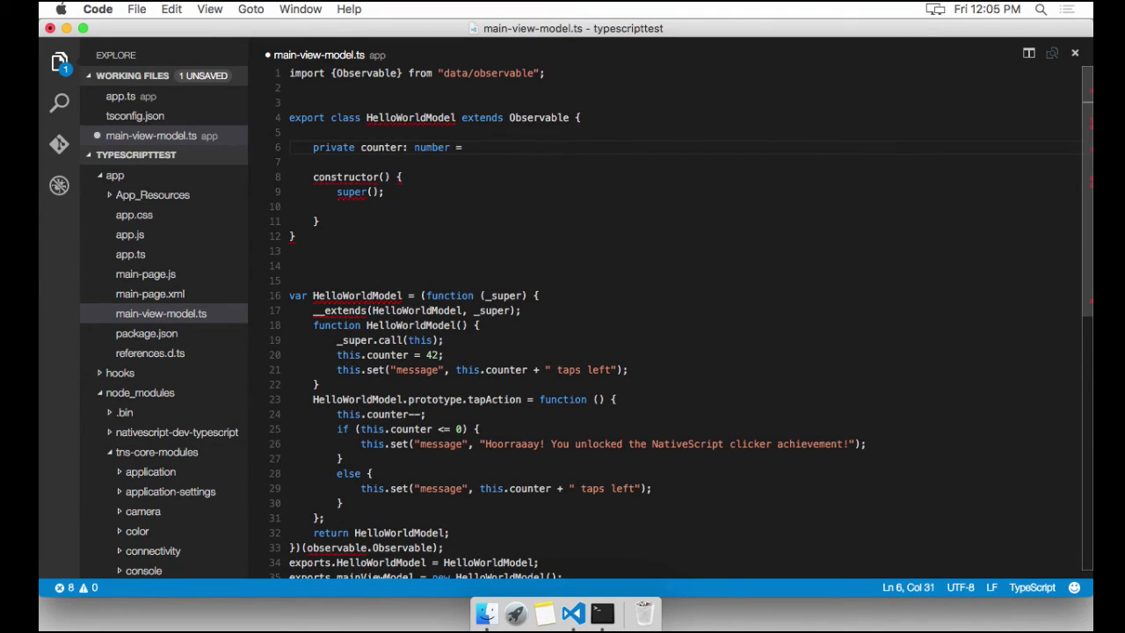
{"action": "type", "text": "42;"}
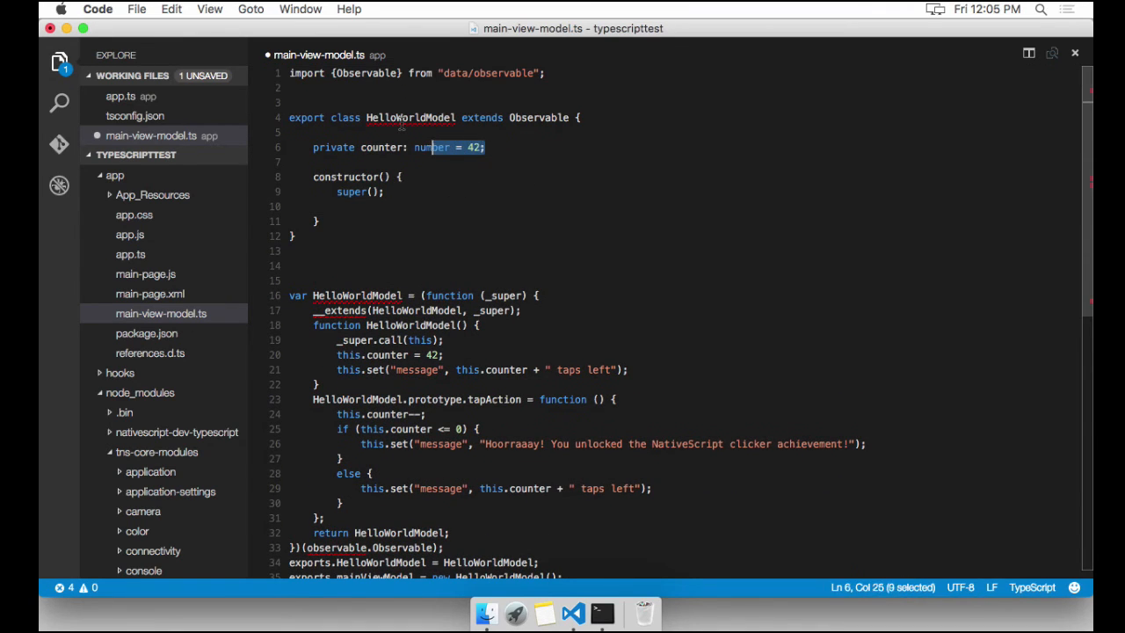
Add a constructor setting message to counter + " taps left" and a public tapAction() method.
{"action": "double_click", "coordinate": [431, 147]}
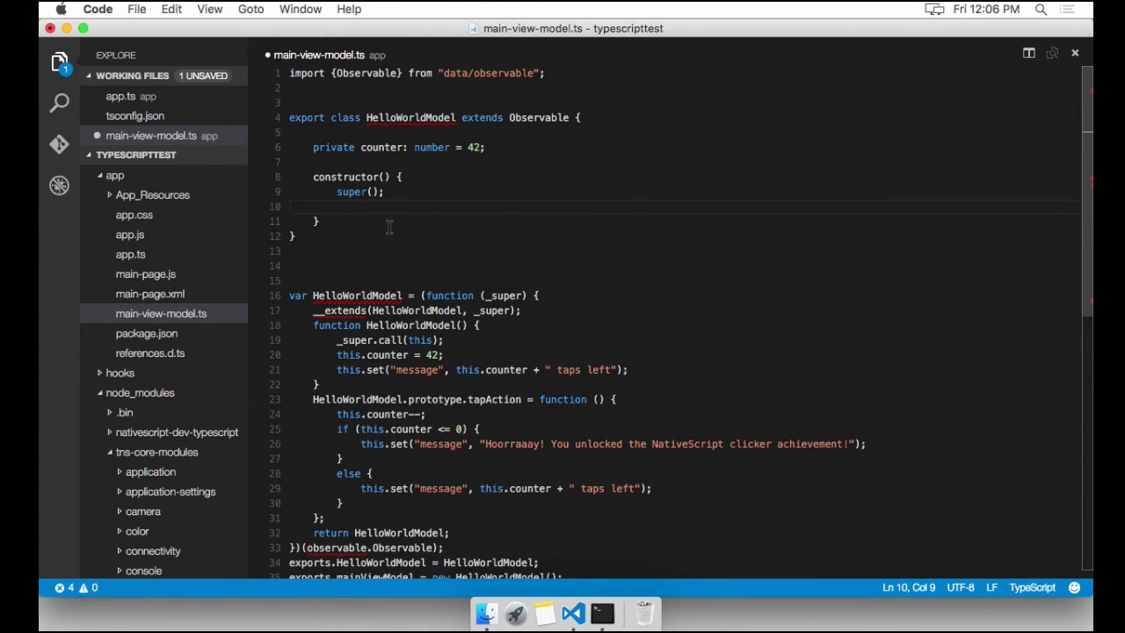
{"action": "type", "text": "this.set(\"message\", this.counter + \" taps left\");"}
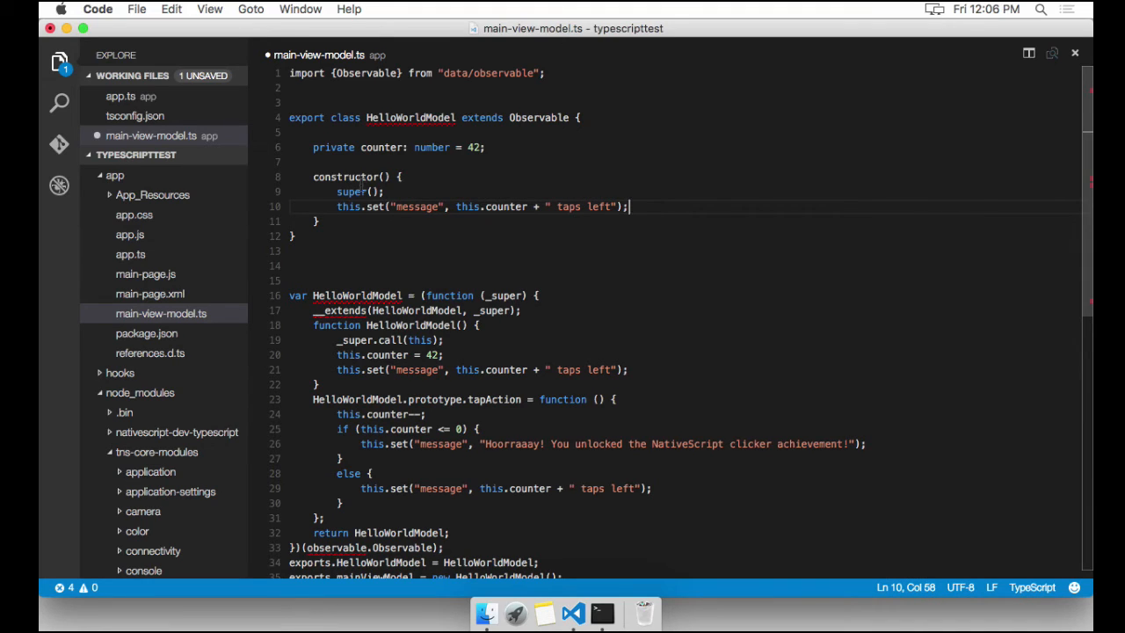
{"action": "left_click", "coordinate": [373, 206]}
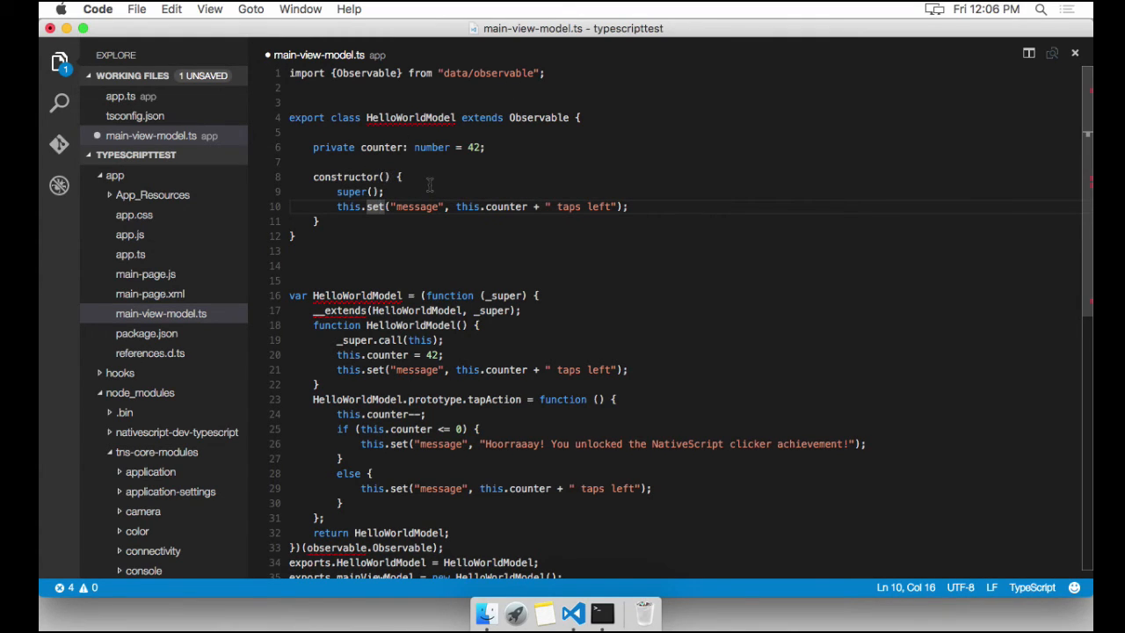
{"action": "double_click", "coordinate": [418, 207]}
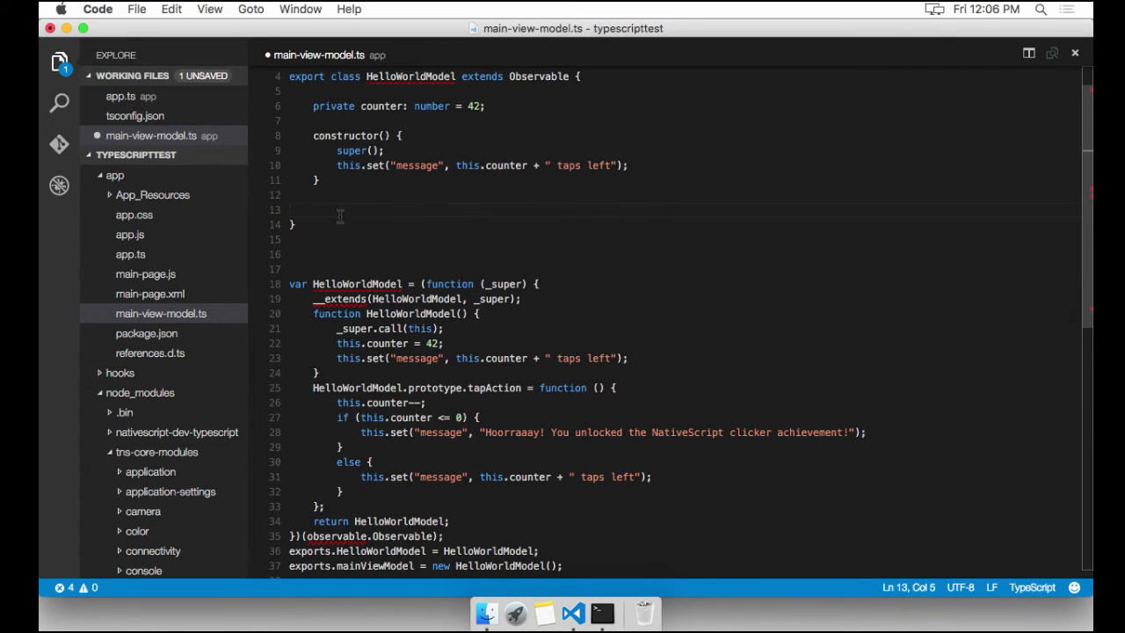
{"action": "type", "text": "public tapAction() {"}
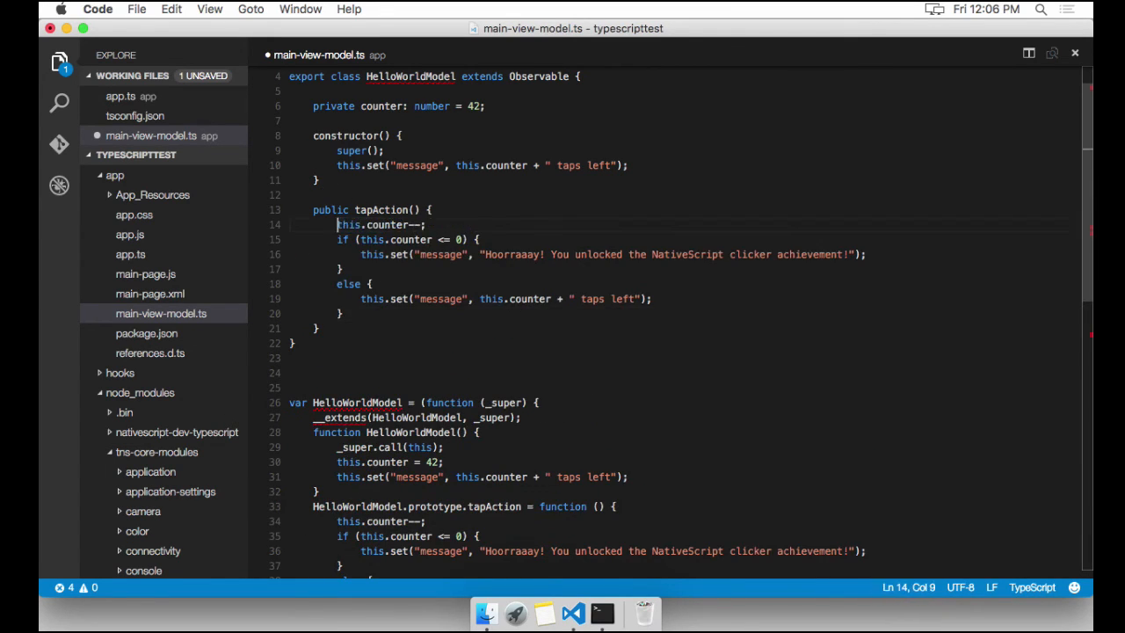
{"action": "scroll", "scroll_direction": "down", "scroll_amount": 3}
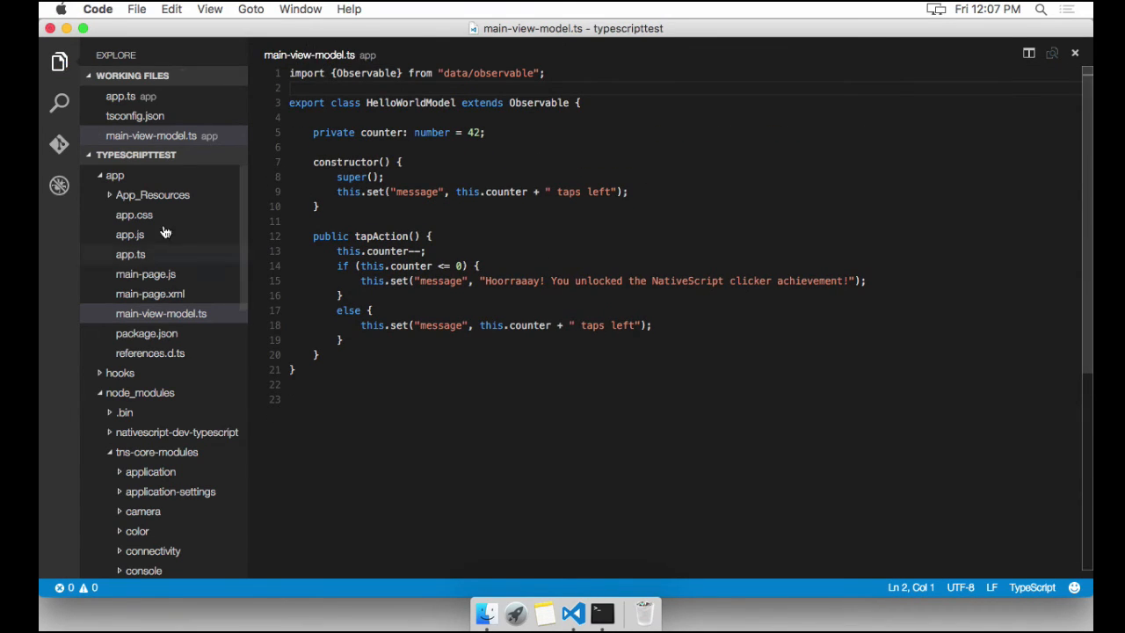
{"action": "left_click", "coordinate": [146, 273]}
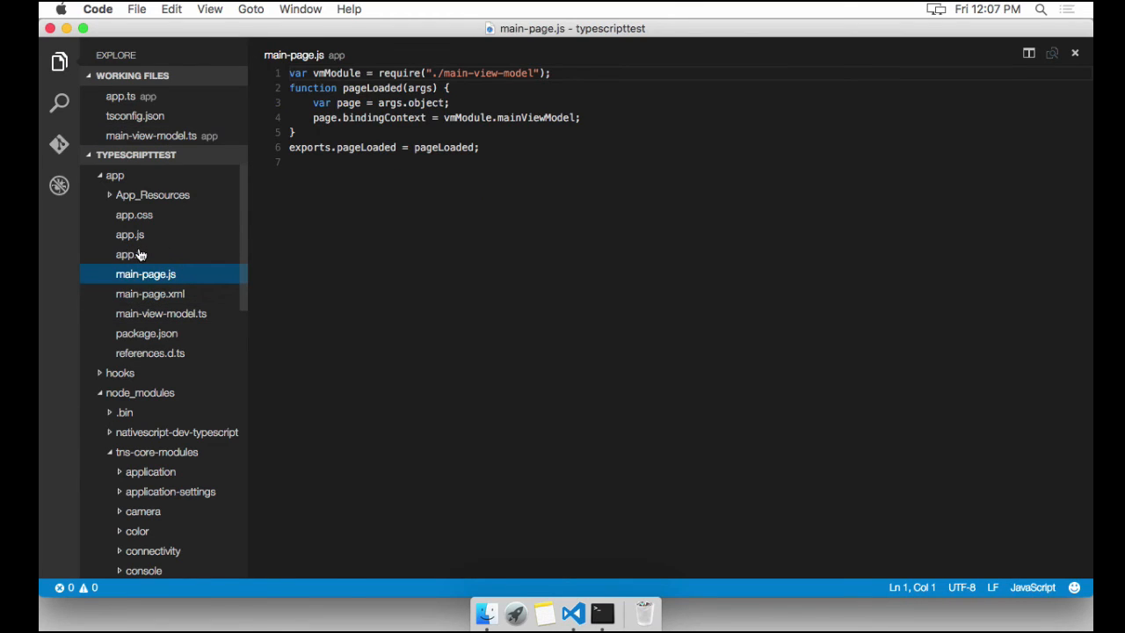
Rename main-page.js to main-page.ts and change the view-model var to an import.
{"action": "right_click", "coordinate": [146, 274]}
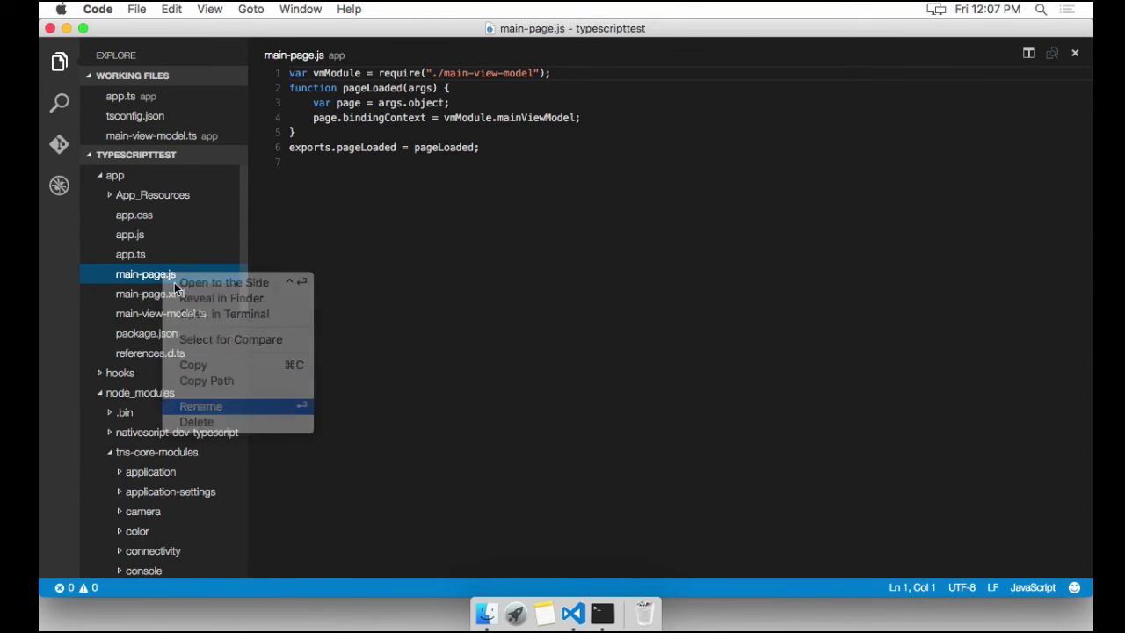
{"action": "left_click", "coordinate": [200, 406]}
{"action": "type", "text": "t"}
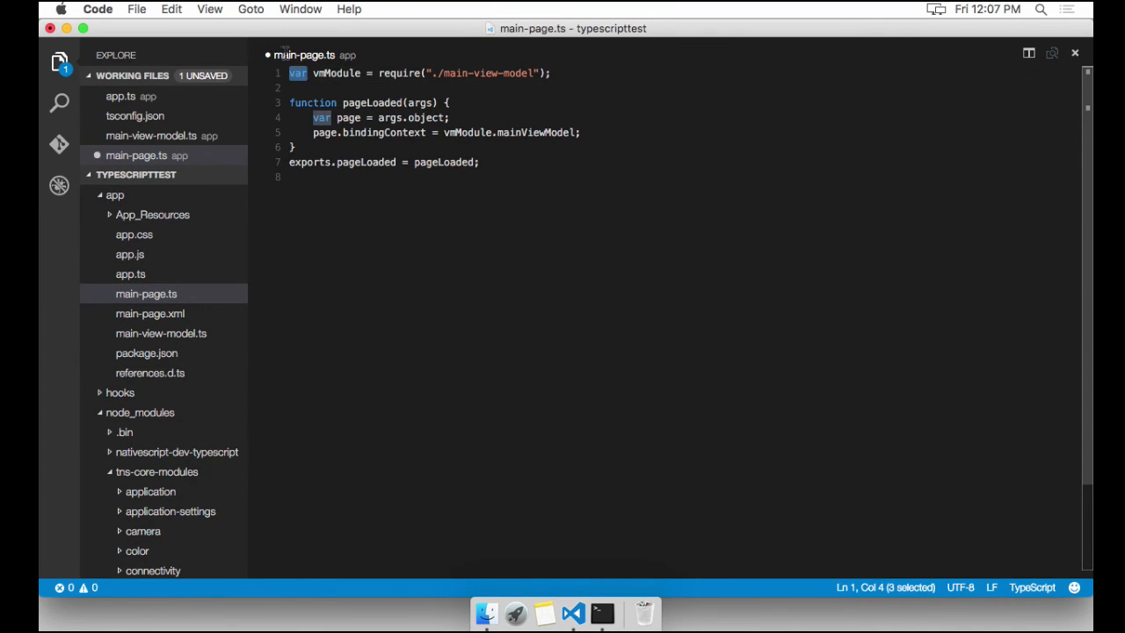
{"action": "type", "text": "import"}
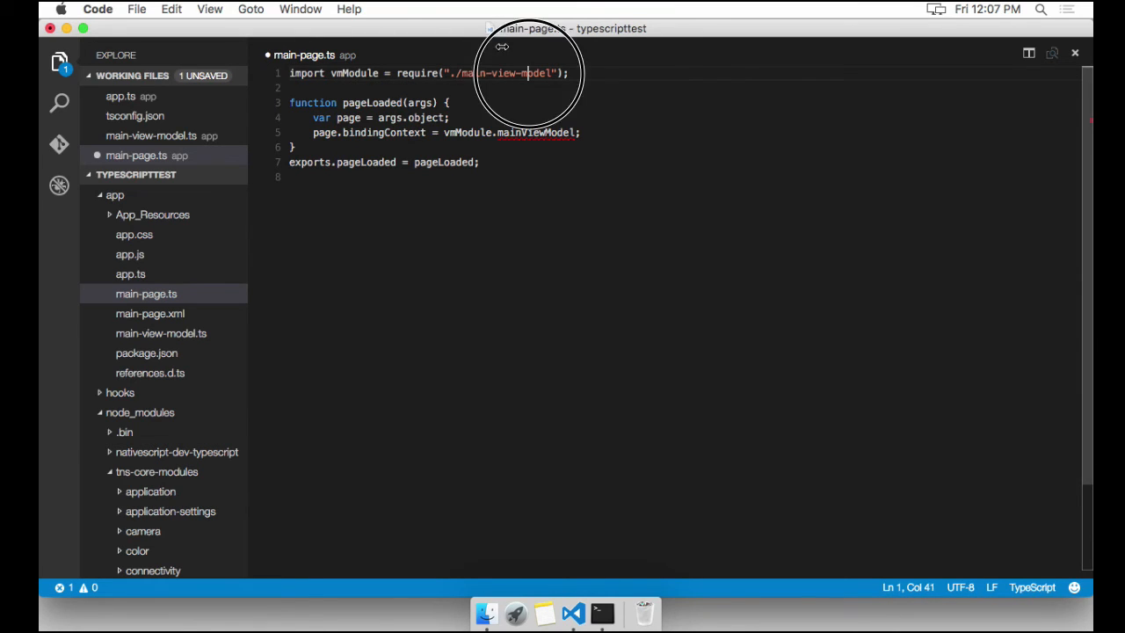
Export pageLoaded directly and remove the old exports.pageLoaded statement.
{"action": "double_click", "coordinate": [308, 161]}
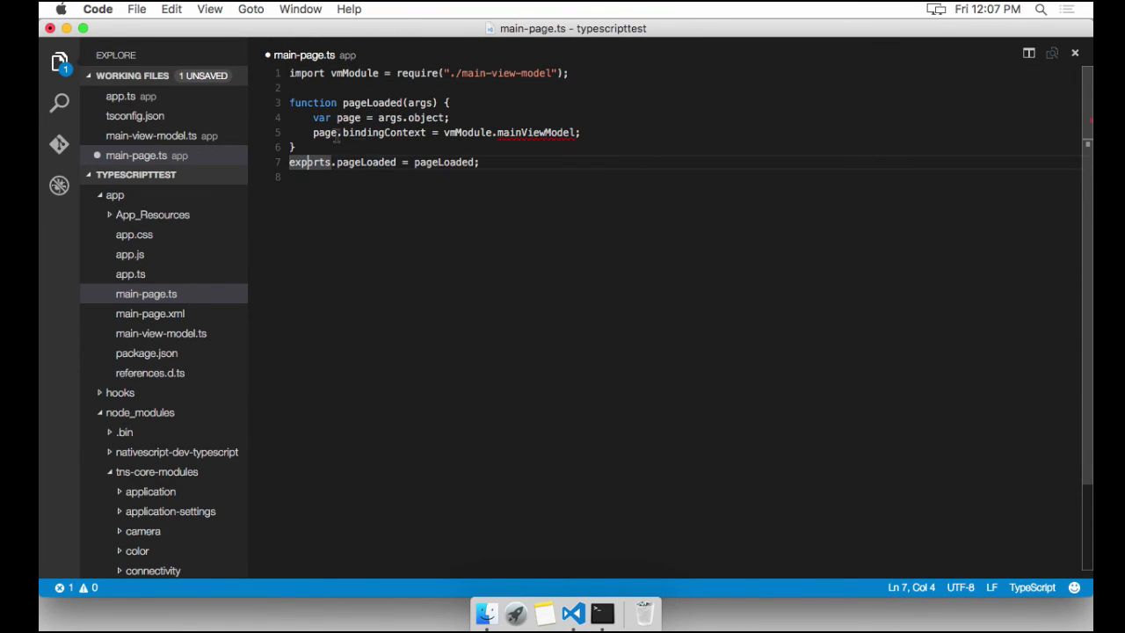
{"action": "mouse_move", "coordinate": [461, 136]}
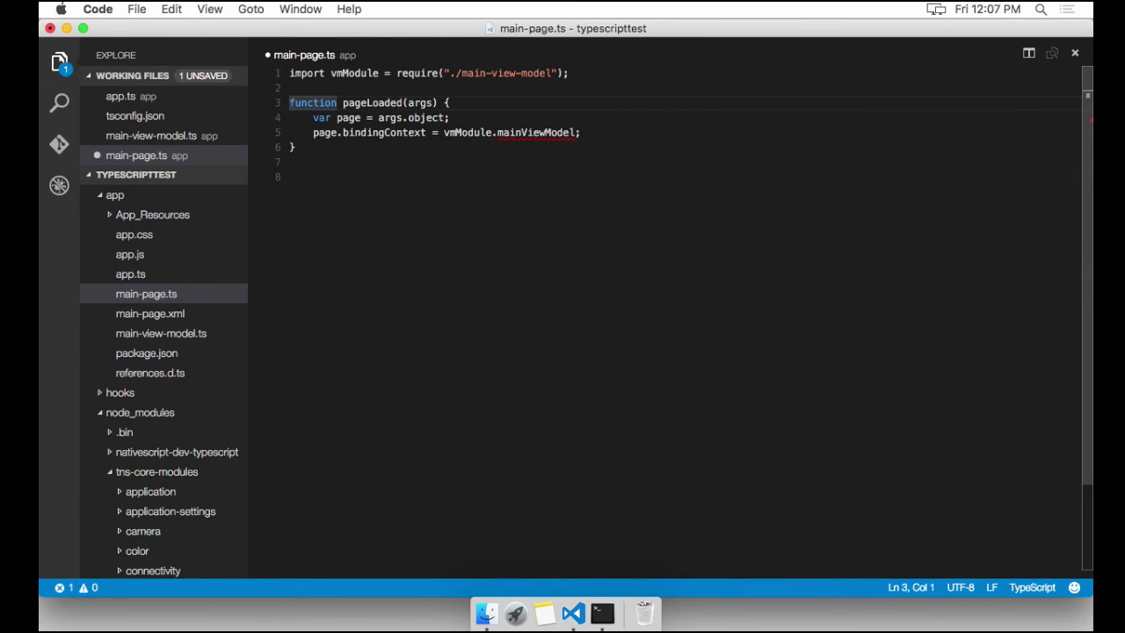
{"action": "type", "text": "export"}
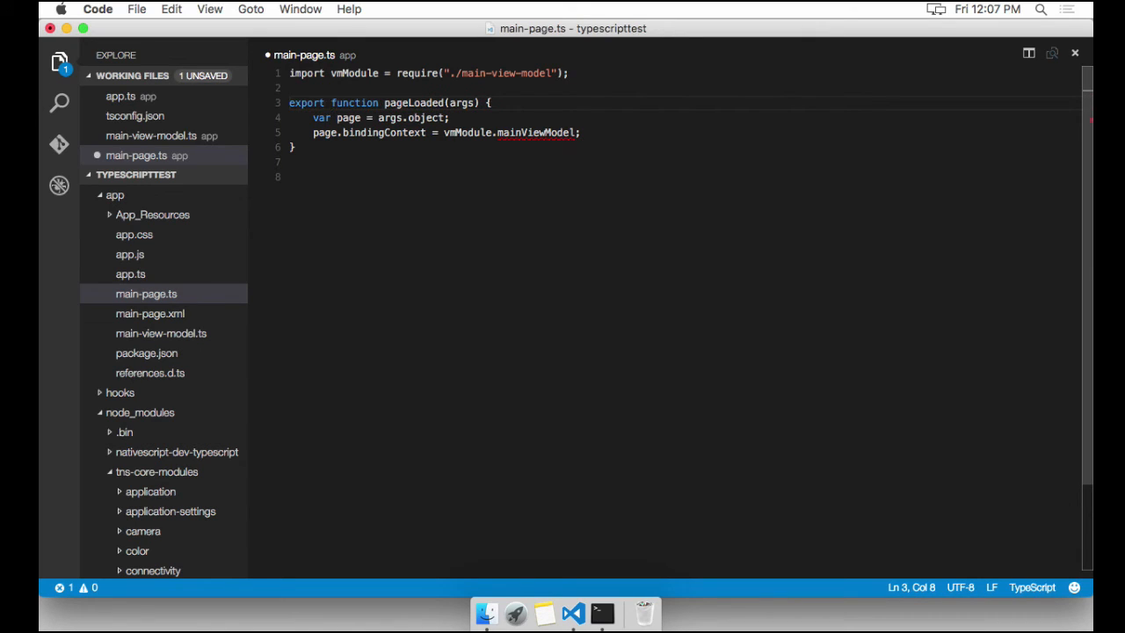
{"action": "left_click", "coordinate": [299, 162]}
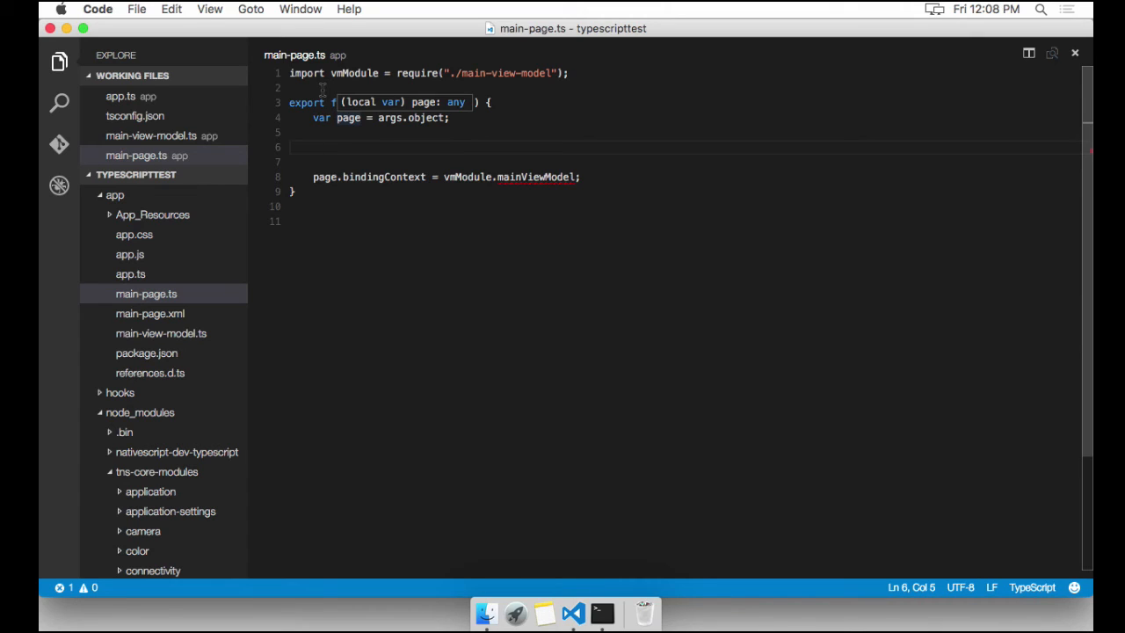
{"action": "type", "text": "page"}
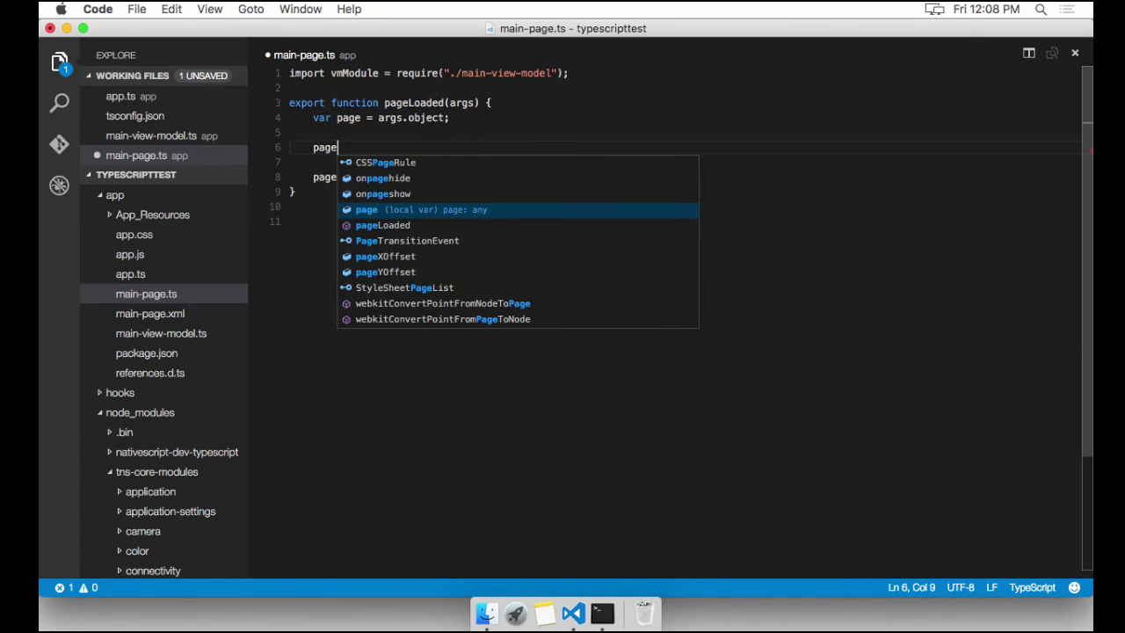
{"action": "type", "text": "."}
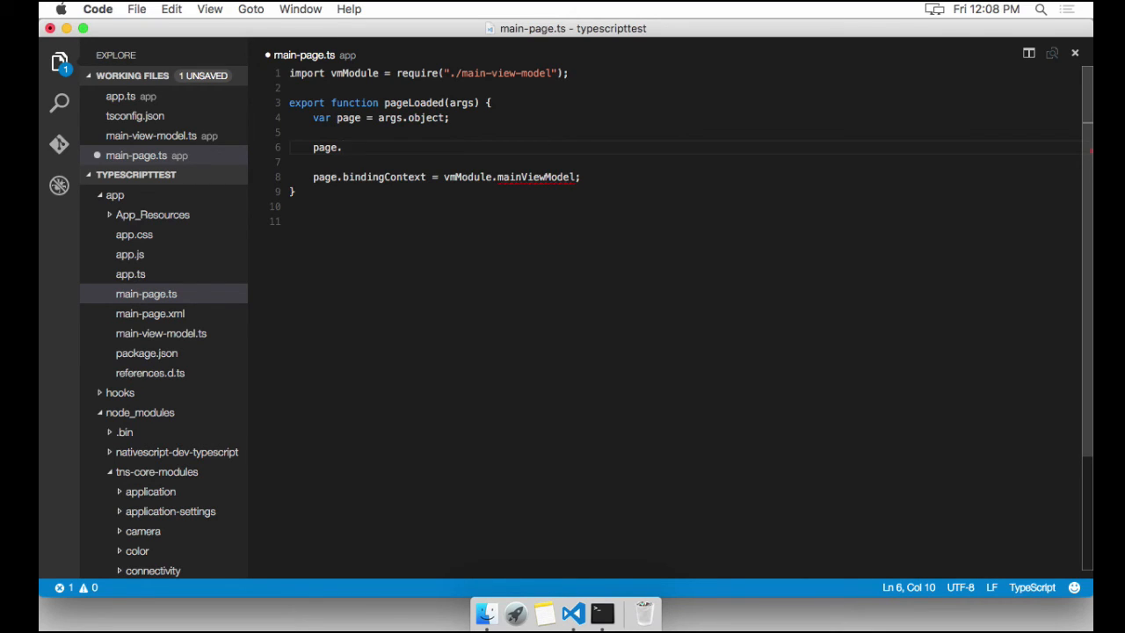
{"action": "key", "text": "Backspace"}
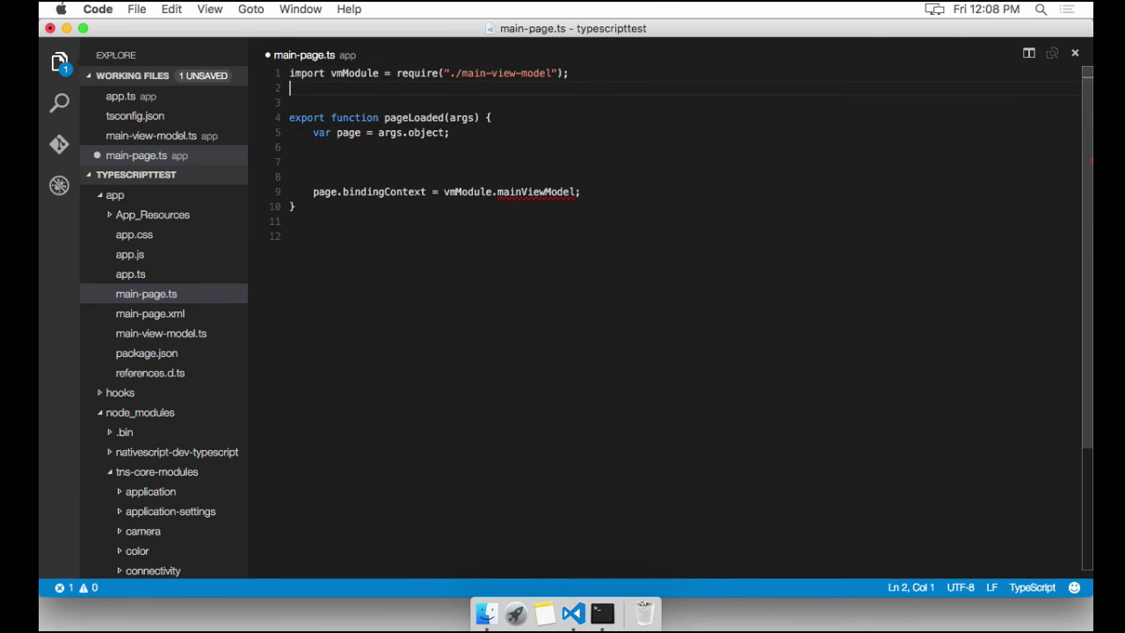
Add import {Page} from "ui/page" at the top of main-page.ts.
{"action": "type", "text": "import {P"}
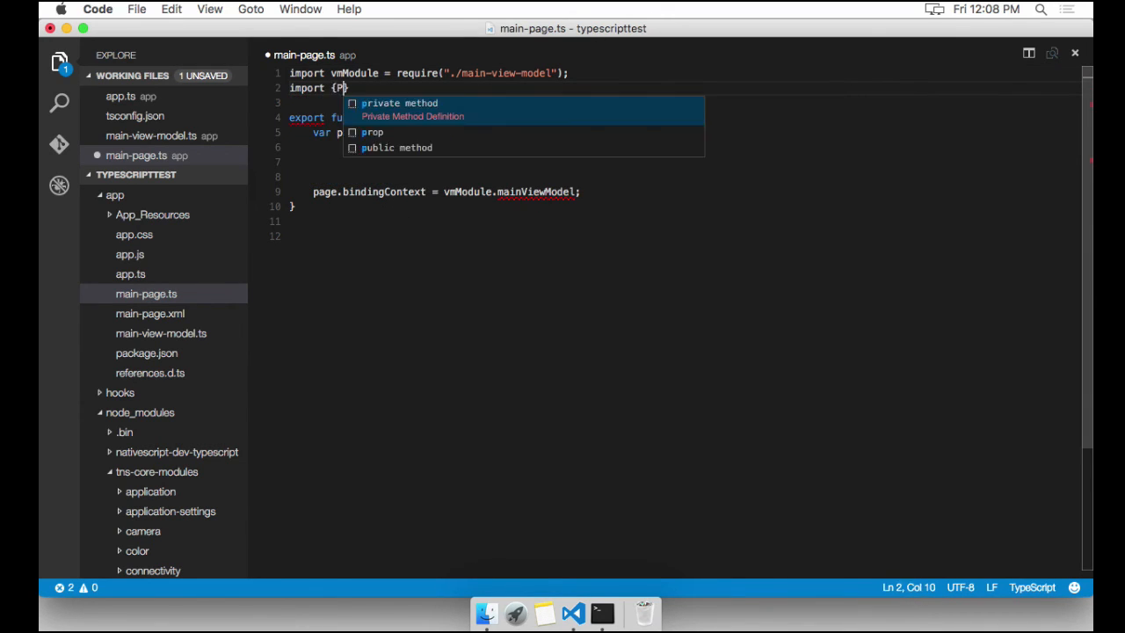
{"action": "type", "text": "age} from \""}
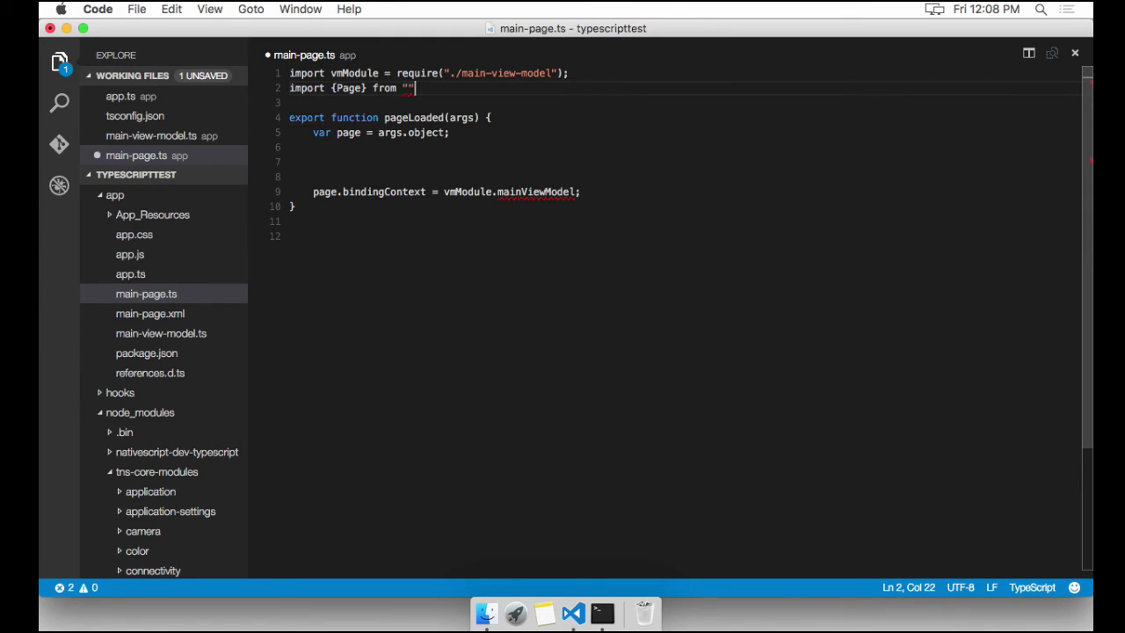
{"action": "type", "text": "ui"}
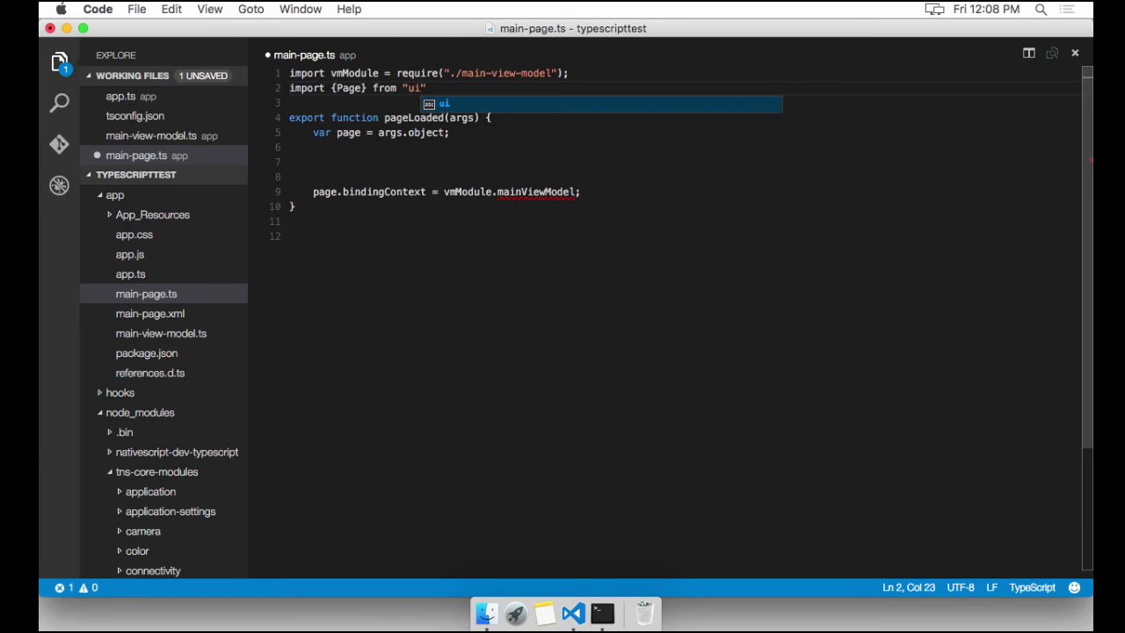
{"action": "type", "text": "/page"}
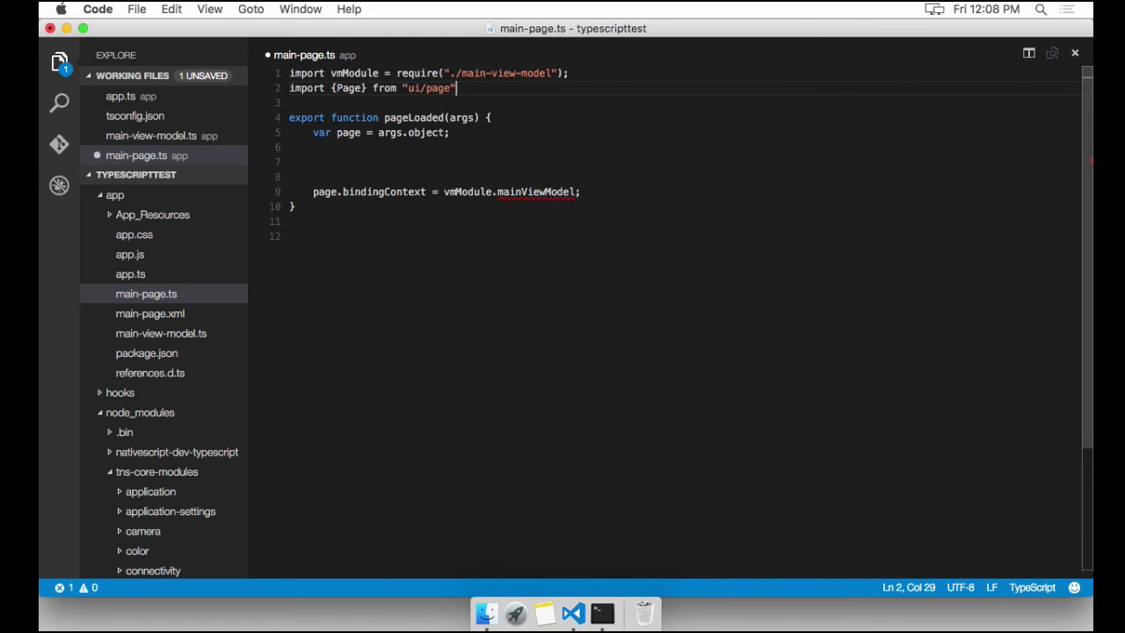
{"action": "type", "text": ";"}
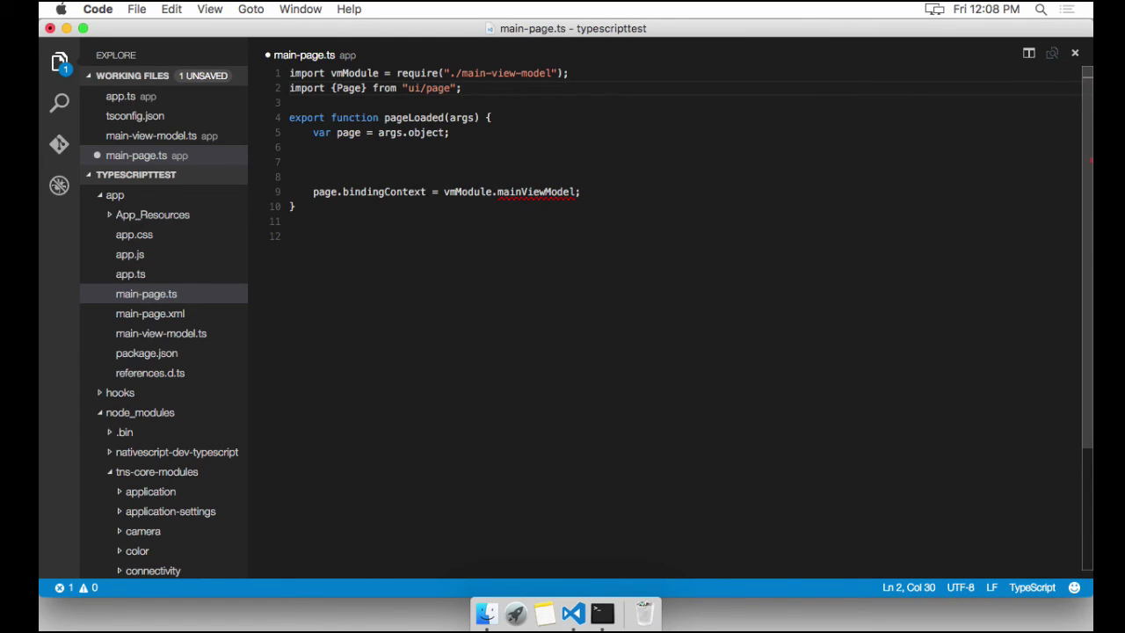
Cast args.object as <Page>, set bindingContext to new vmModule.HelloWorldModel(), delete old binding.
{"action": "double_click", "coordinate": [349, 88]}
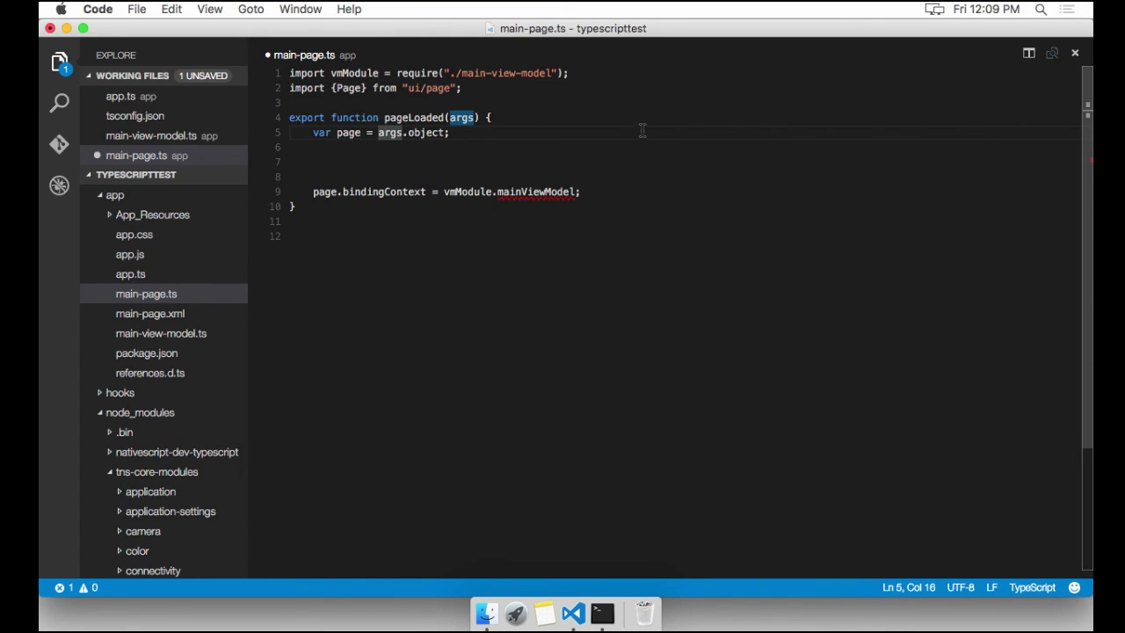
{"action": "mouse_move", "coordinate": [732, 138]}
{"action": "type", "text": " <>"}
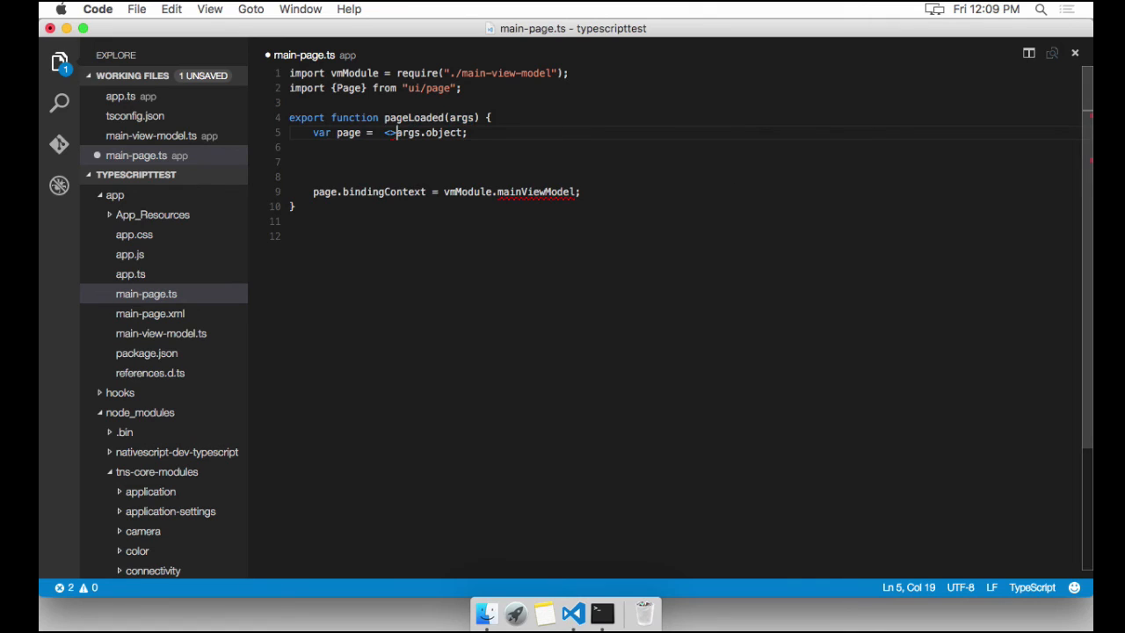
{"action": "type", "text": "Page"}
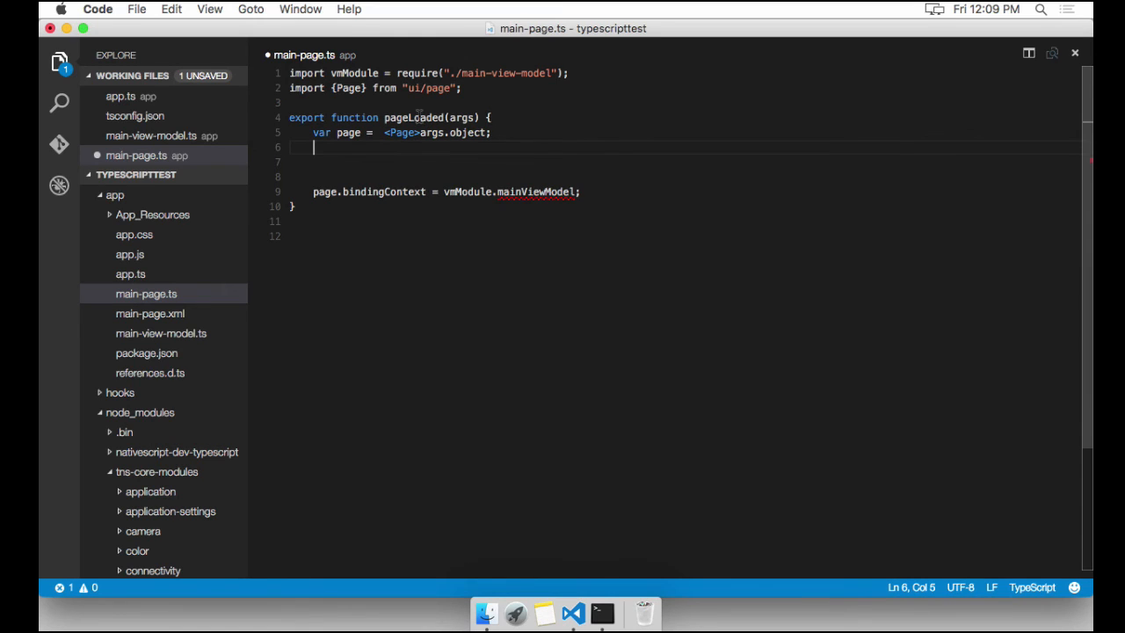
{"action": "type", "text": "page"}
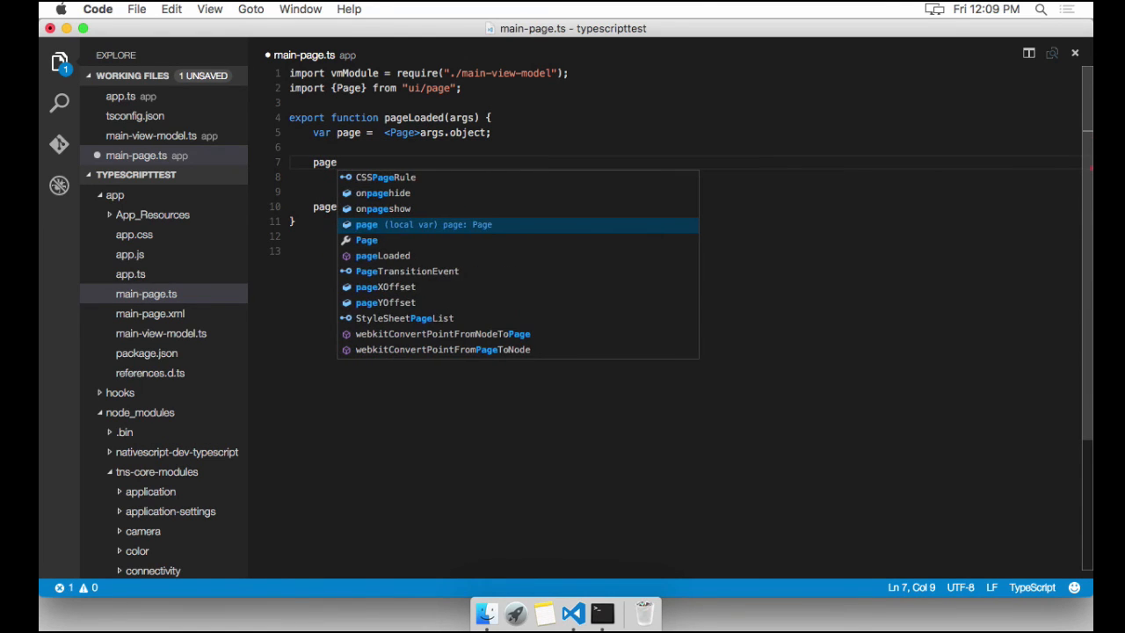
{"action": "type", "text": ".bindingContext"}
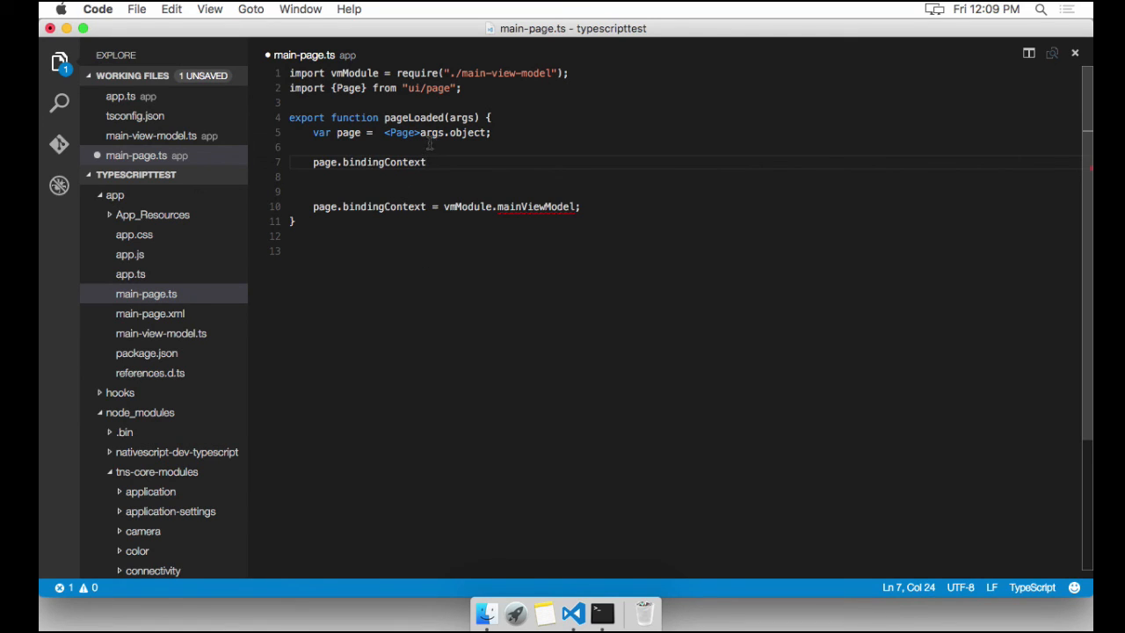
{"action": "type", "text": "= new"}
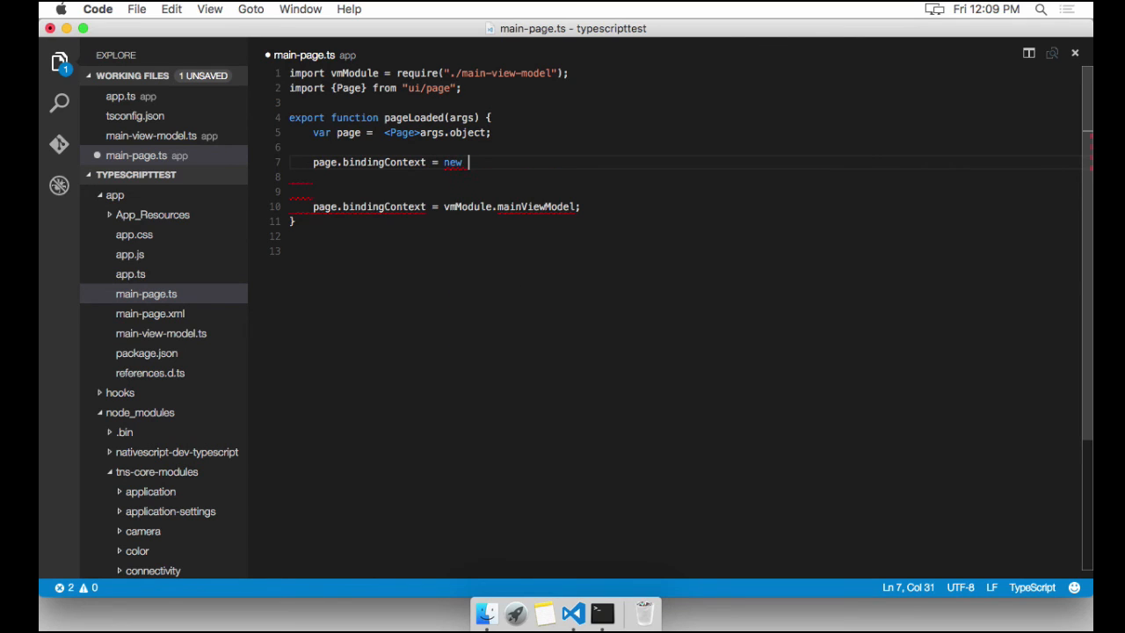
{"action": "type", "text": "vm"}
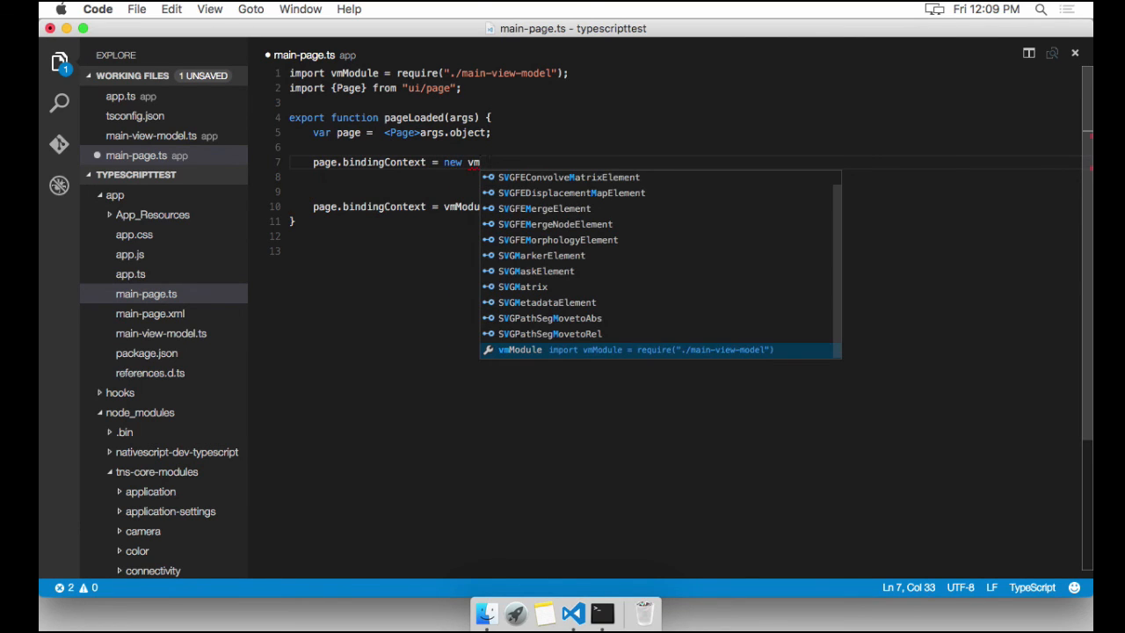
{"action": "type", "text": "Module.HelloWorldModel"}
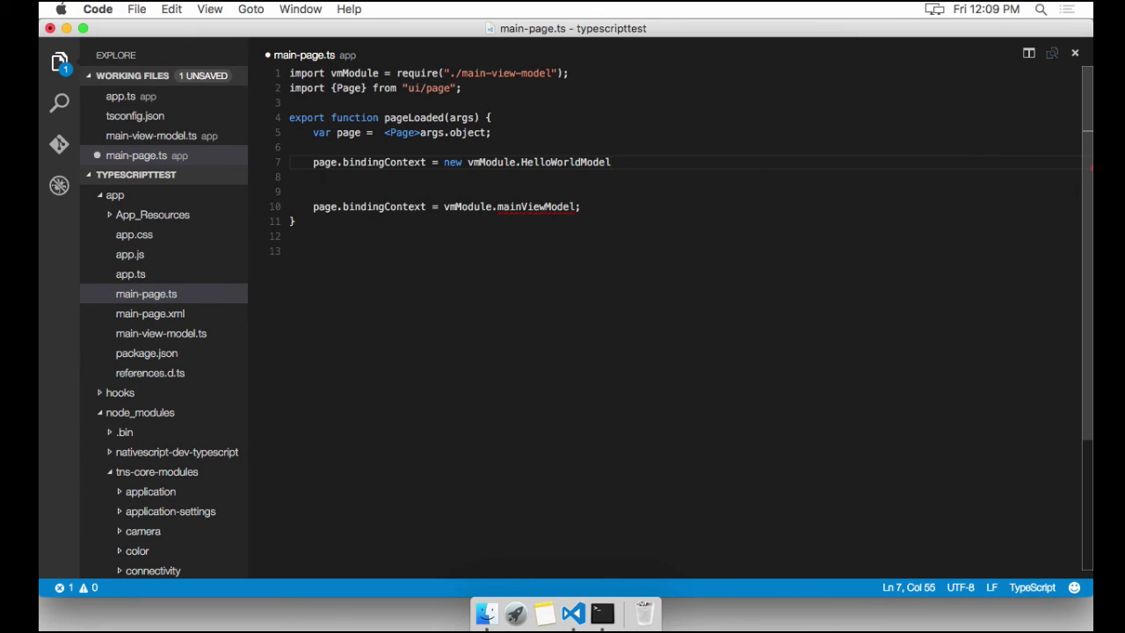
{"action": "type", "text": "();"}
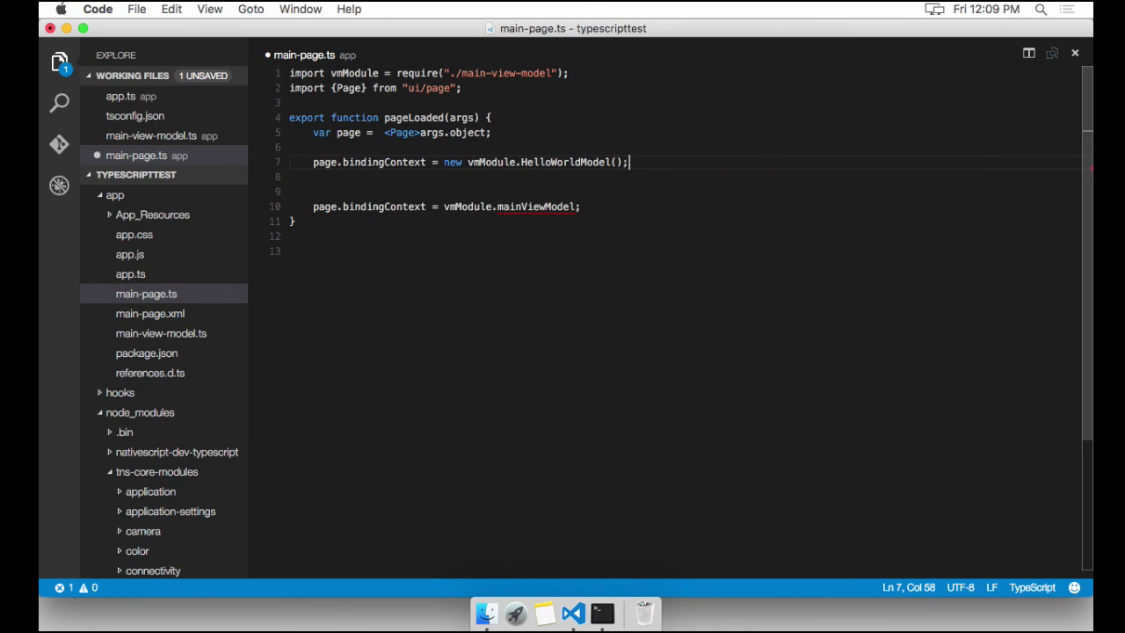
{"action": "double_click", "coordinate": [536, 206]}
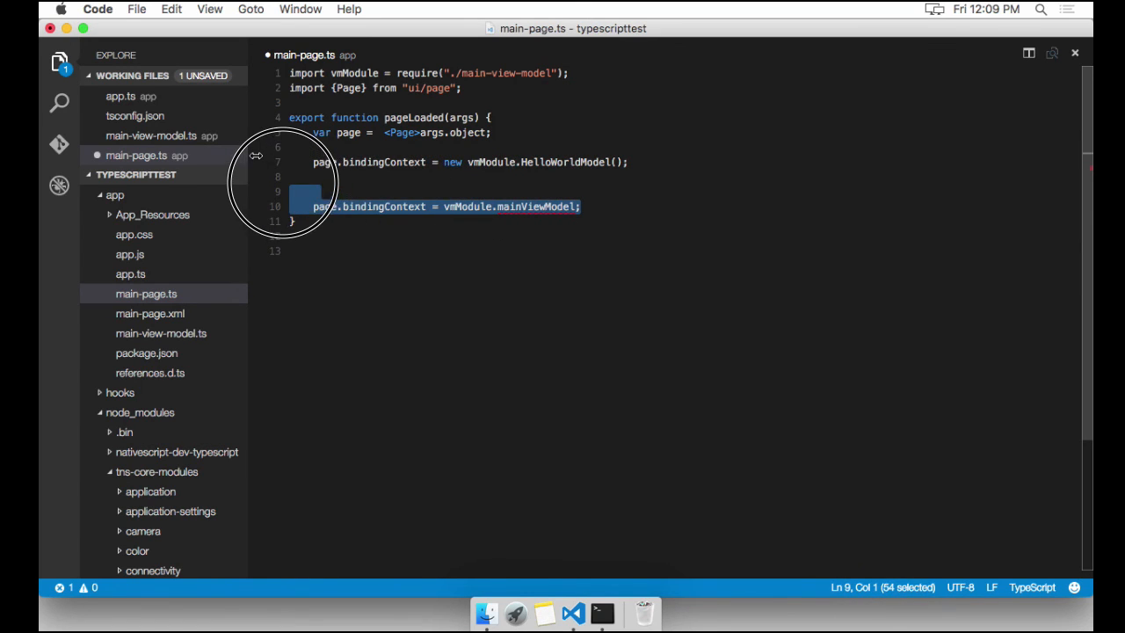
{"action": "key", "text": "Delete"}
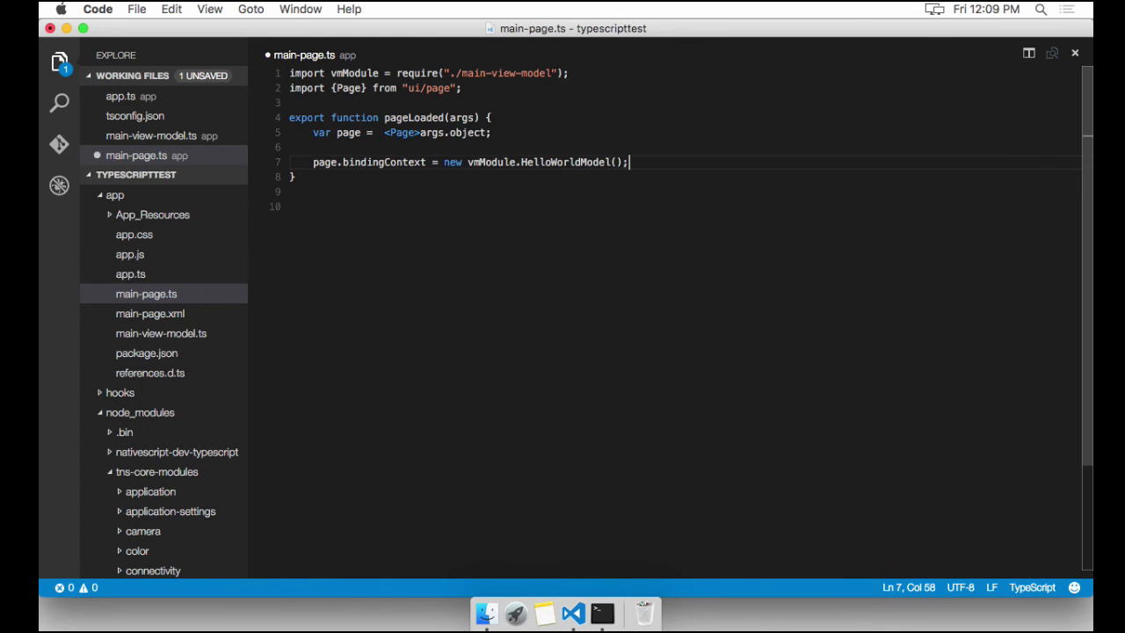
Run tsc and inspect the generated main-page.js and main-view-model.js against main-view-model.ts.
{"action": "left_click", "coordinate": [602, 613]}
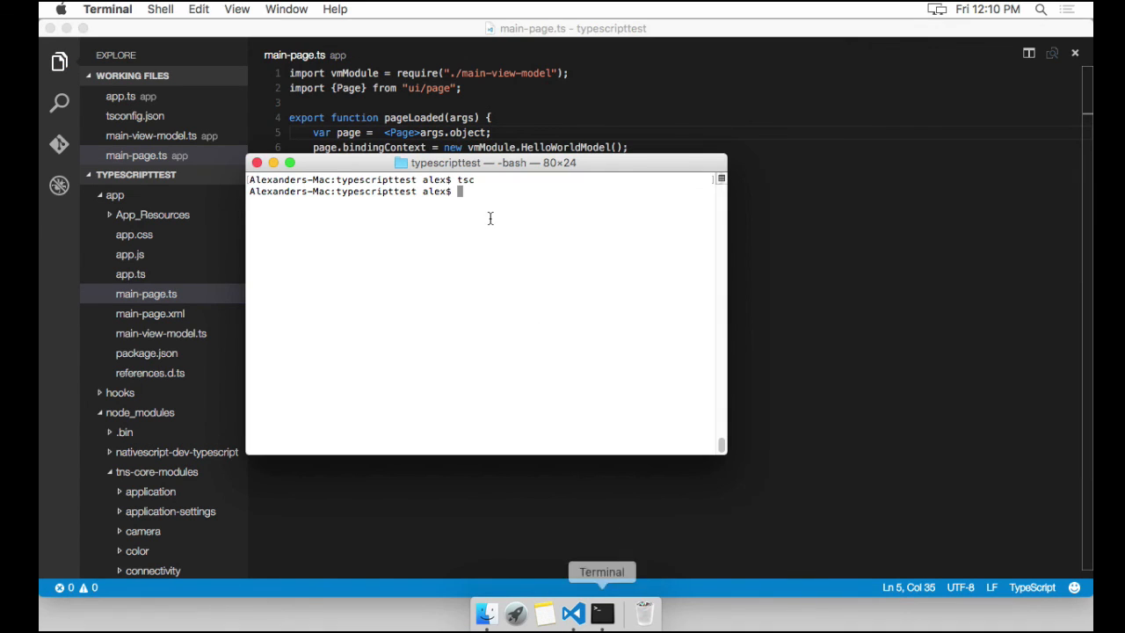
{"action": "type", "text": "tsc"}
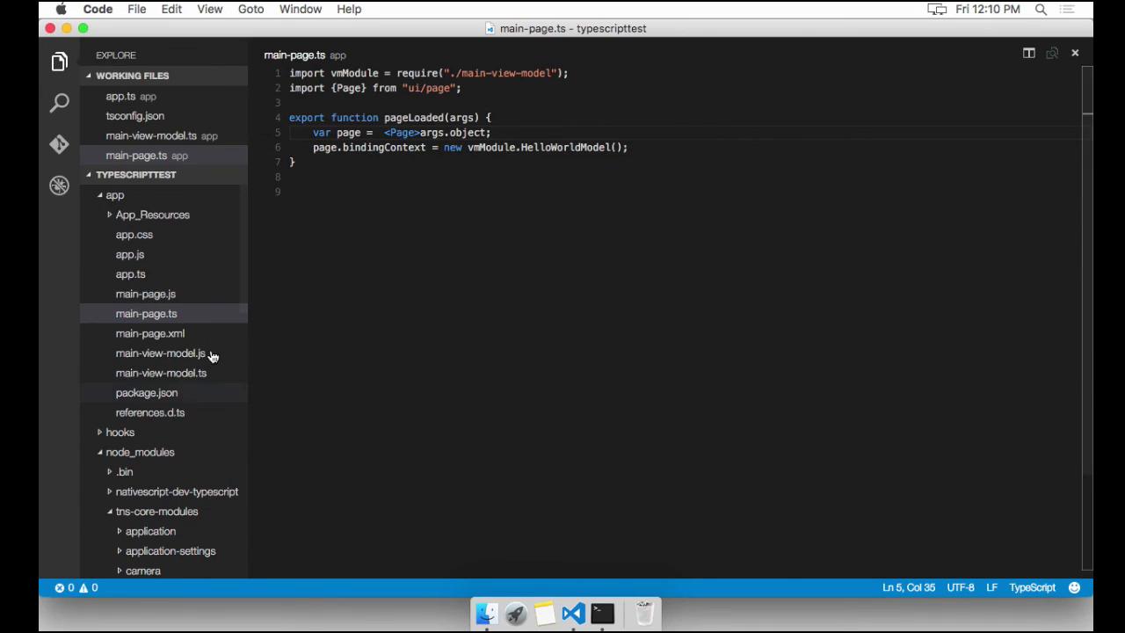
{"action": "left_click", "coordinate": [161, 352]}
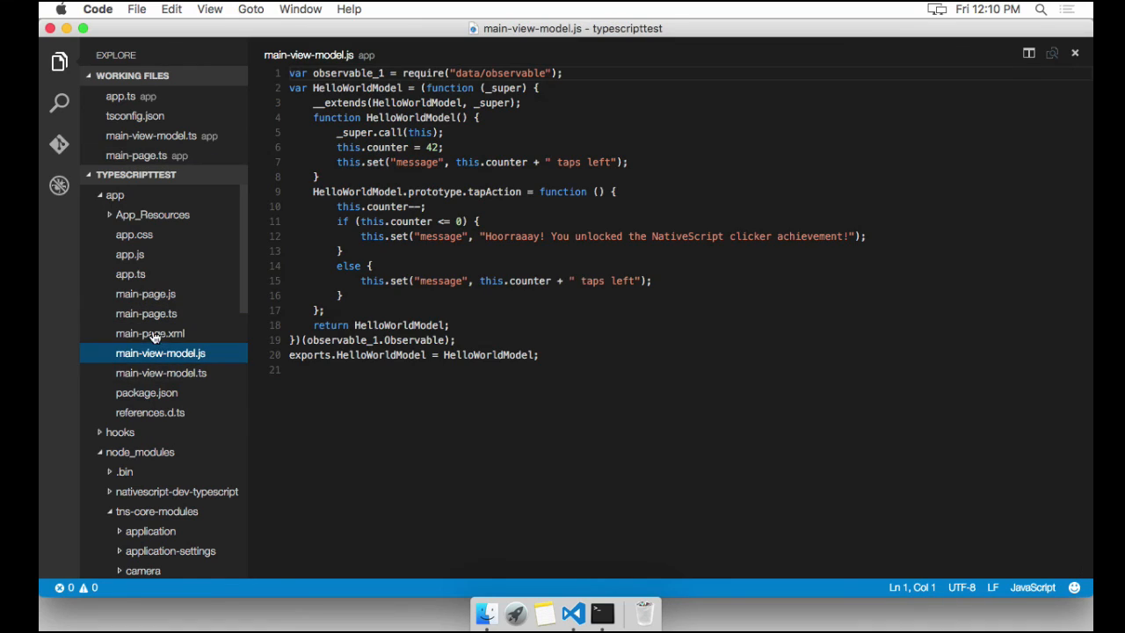
{"action": "left_click", "coordinate": [145, 294]}
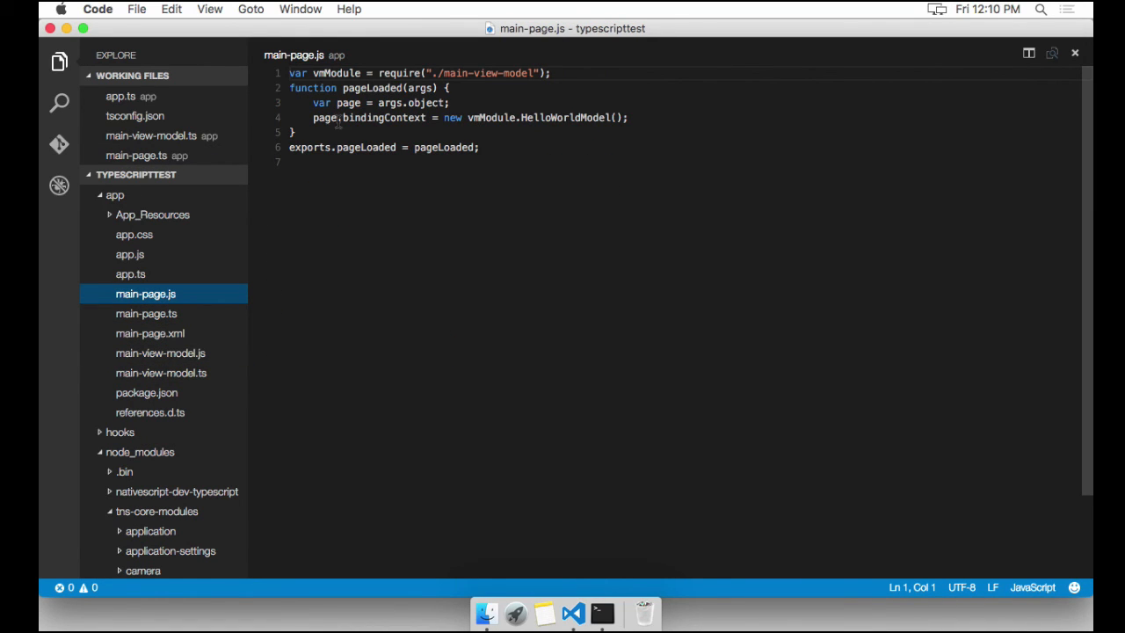
{"action": "left_click", "coordinate": [161, 352]}
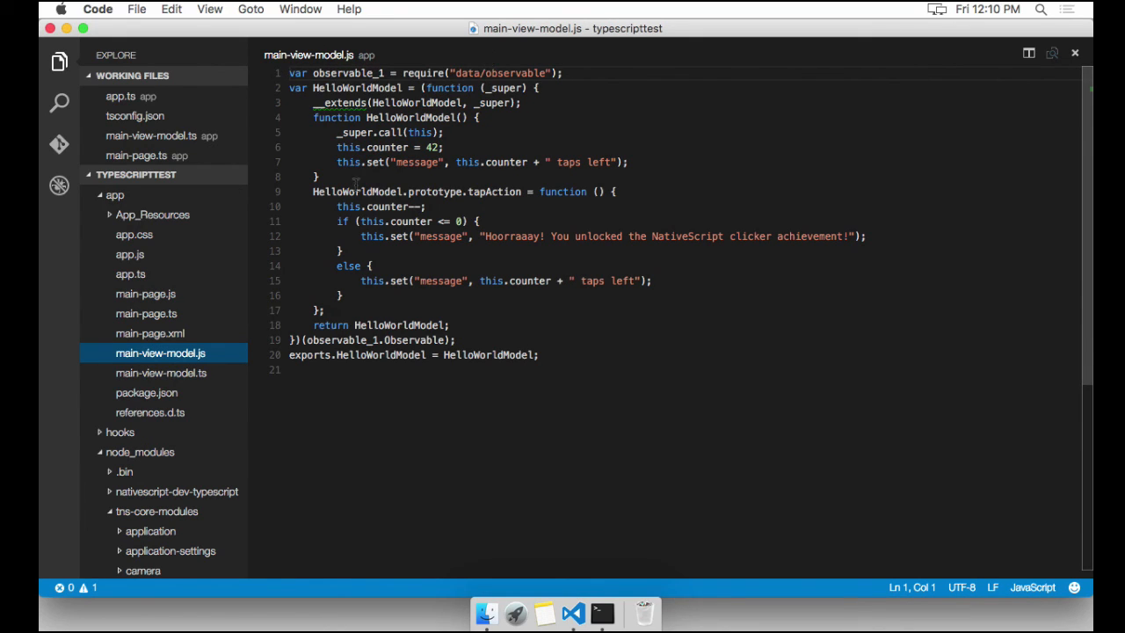
{"action": "left_click", "coordinate": [161, 373]}
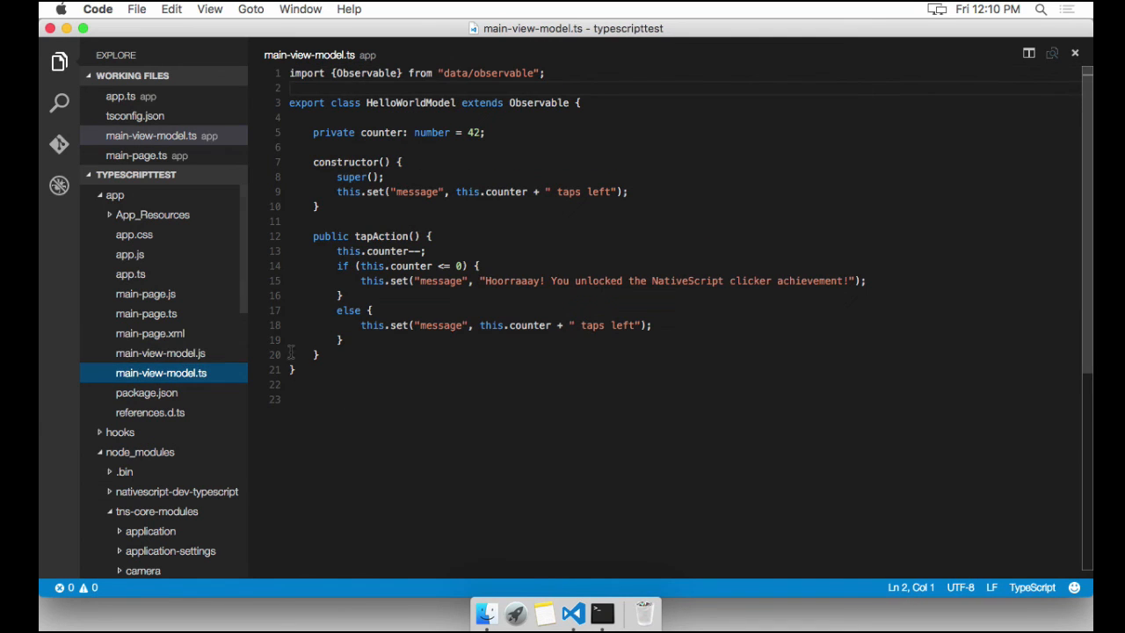
{"action": "left_click", "coordinate": [602, 613]}
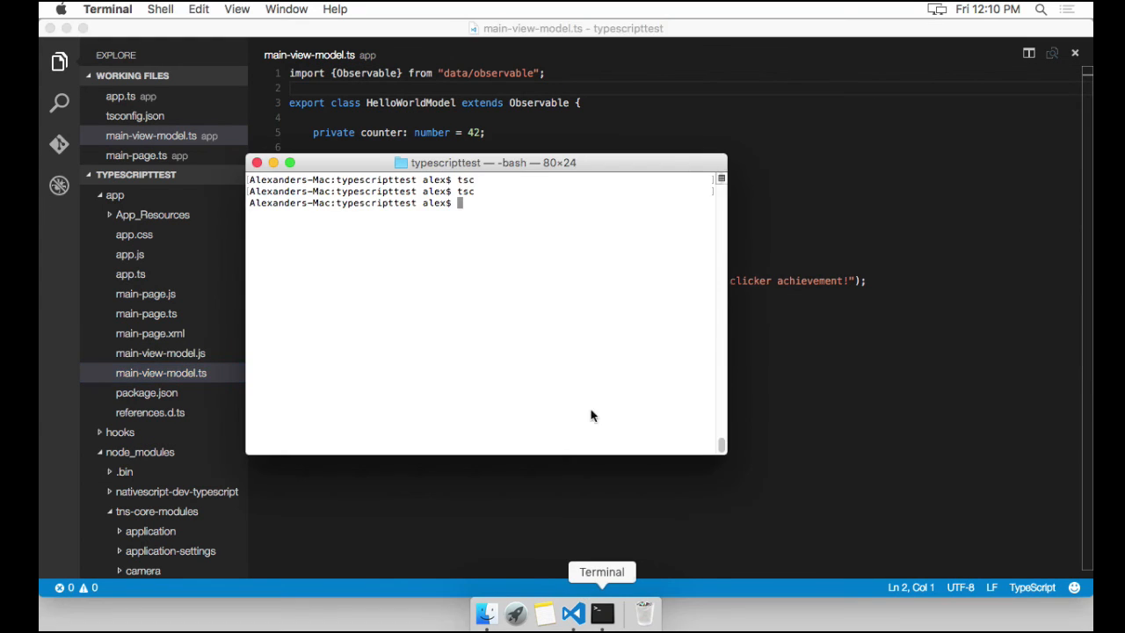
Run 'tns run ios --emulator' and tap TAP twice to reach 40 taps left.
{"action": "type", "text": "tns"}
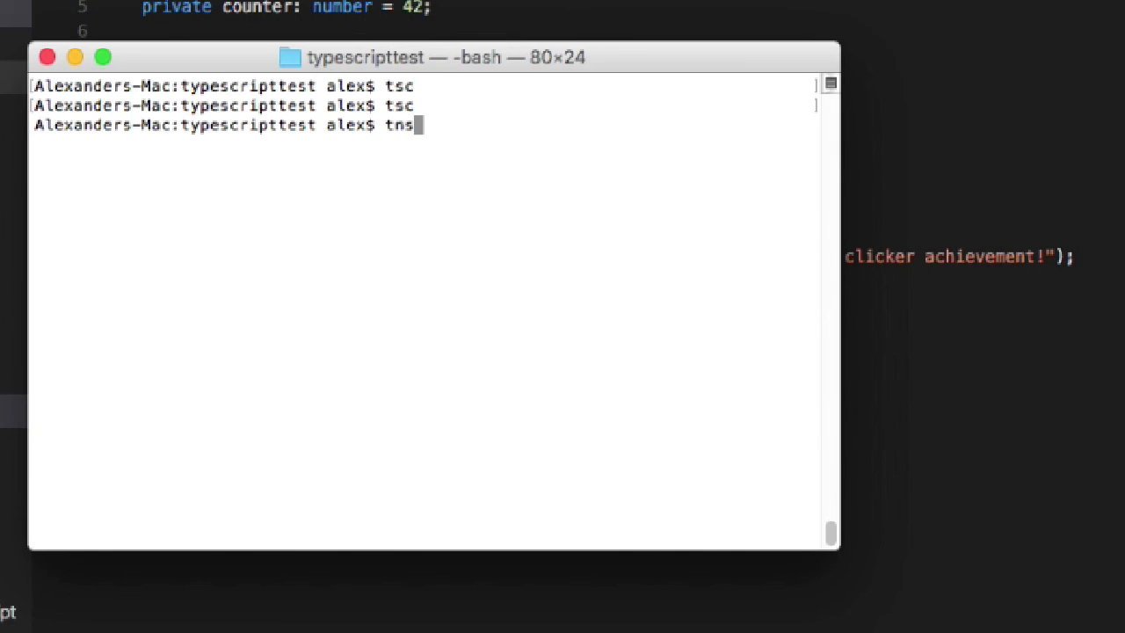
{"action": "type", "text": "run"}
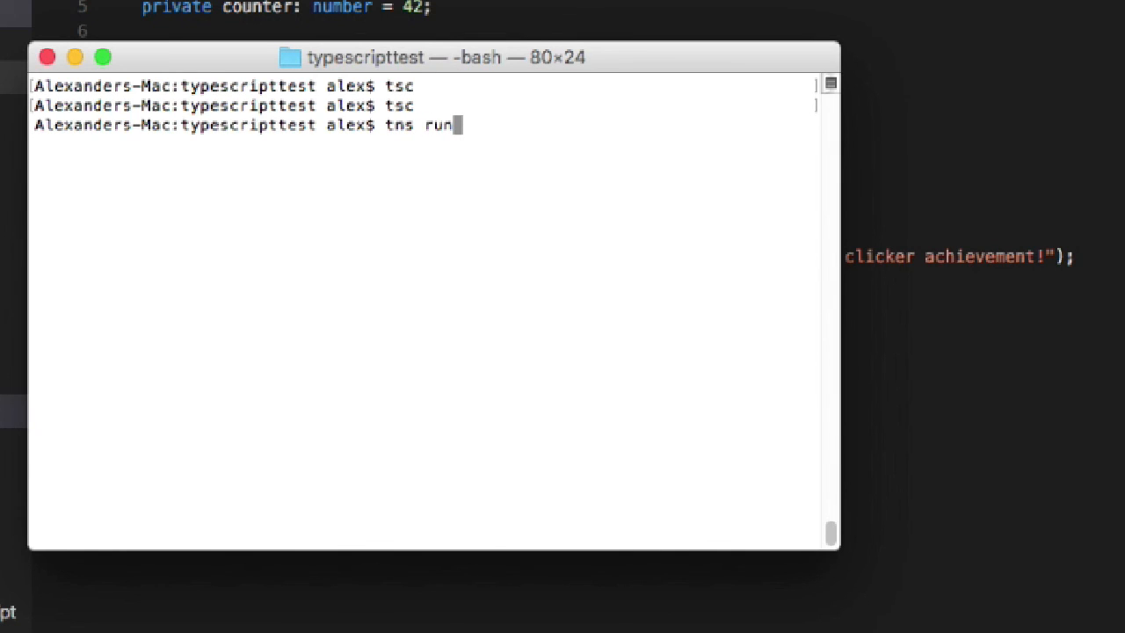
{"action": "type", "text": "ios --e"}
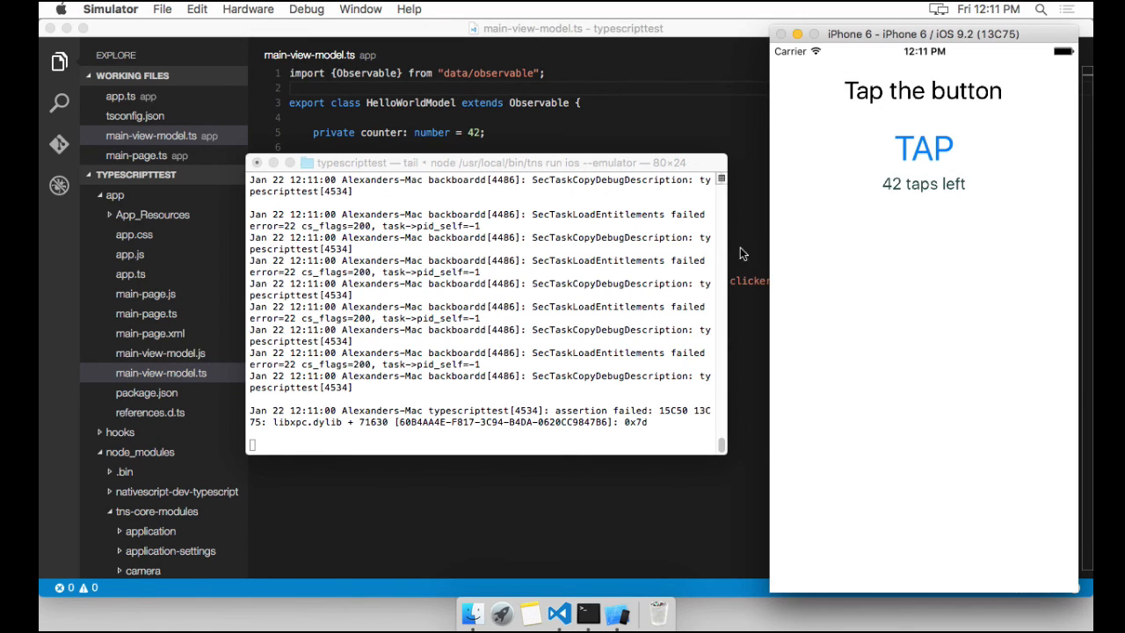
{"action": "left_click", "coordinate": [923, 148]}
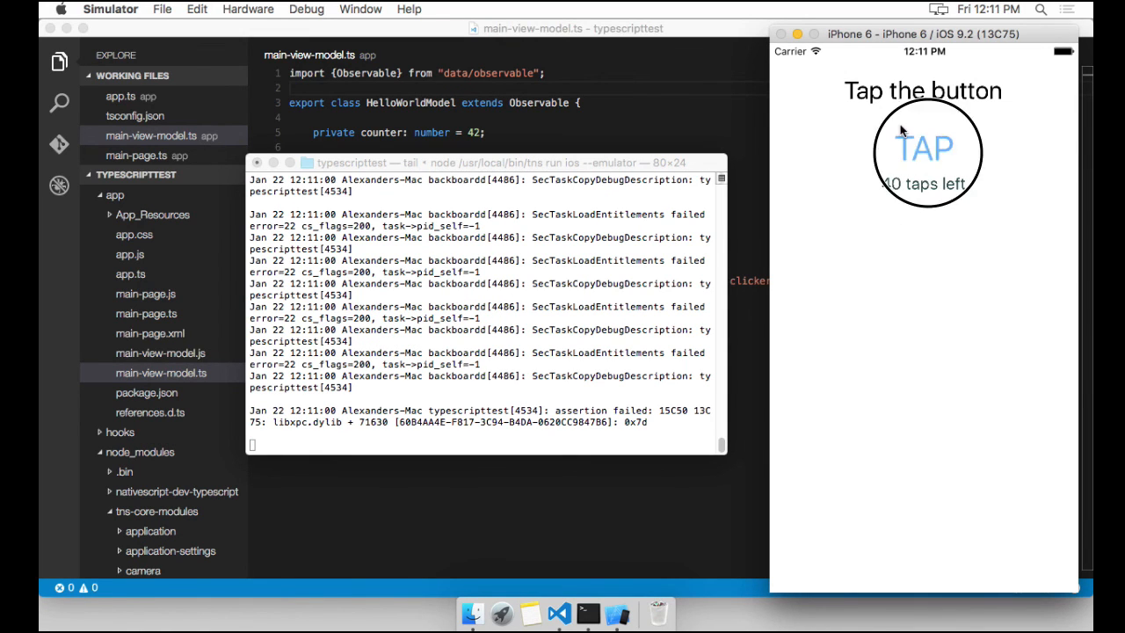
{"action": "left_click", "coordinate": [923, 148]}
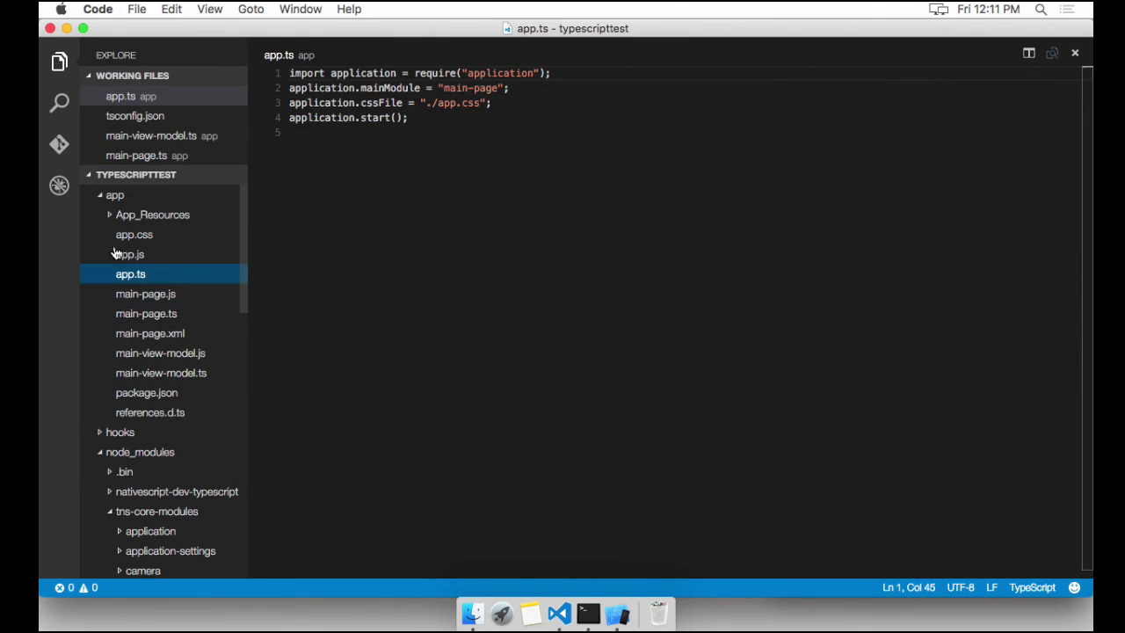
Reopen main-page.ts from the Explorer sidebar.
{"action": "left_click", "coordinate": [146, 313]}
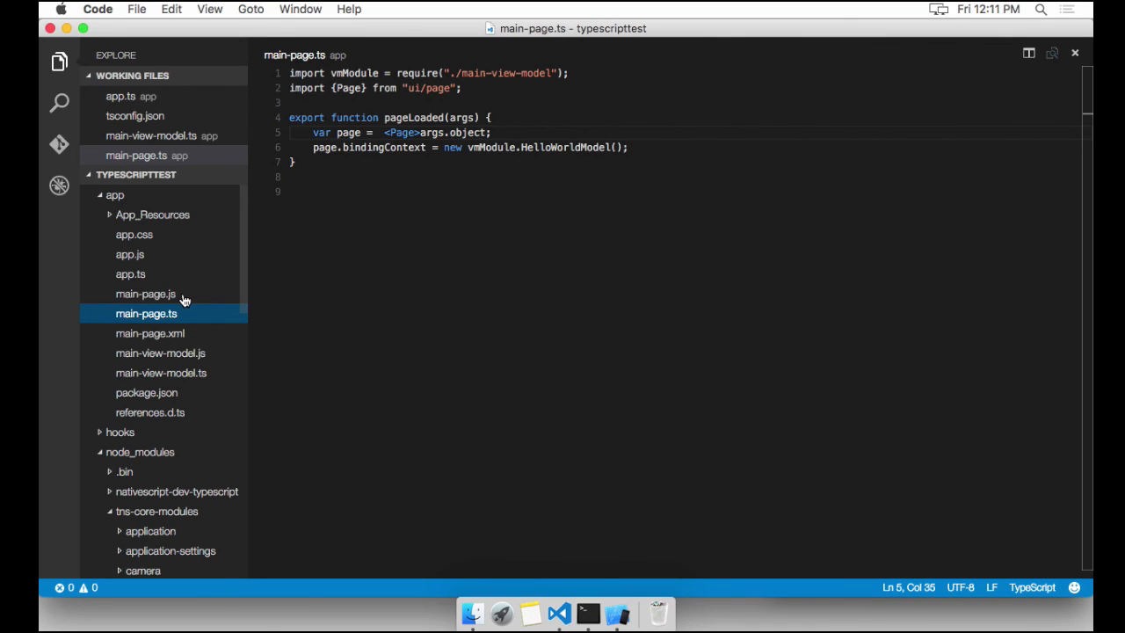